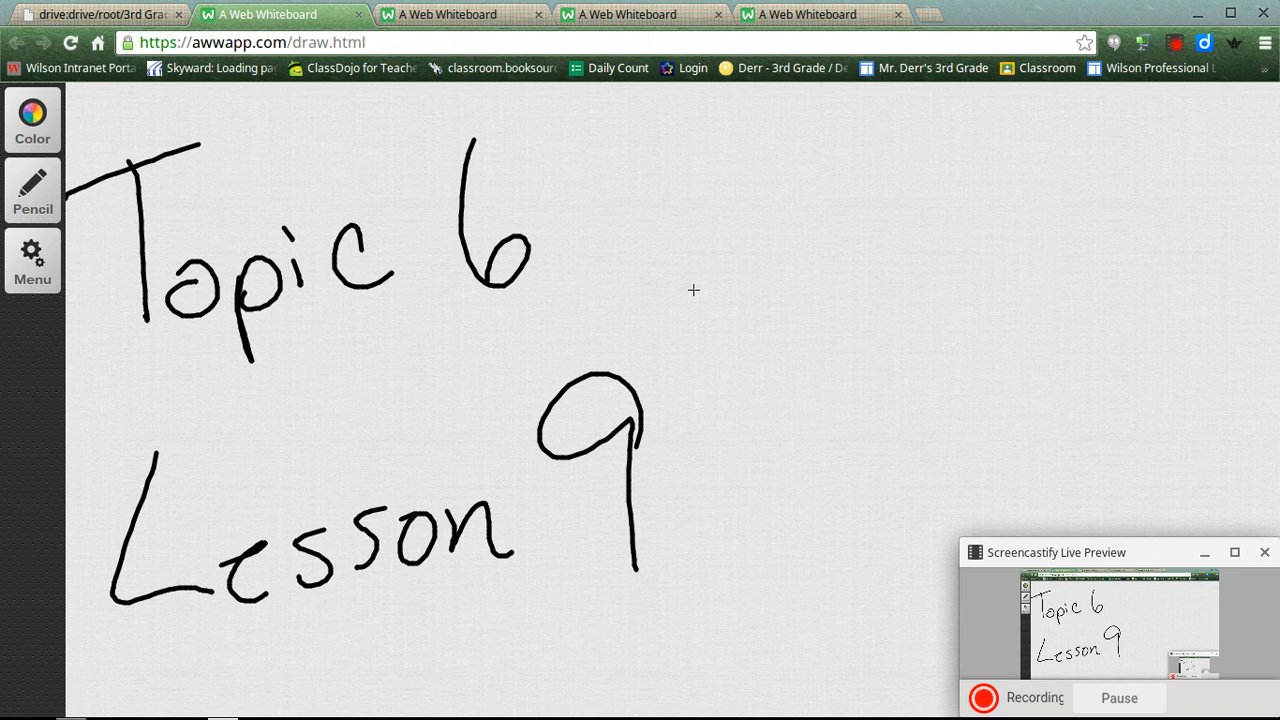
mouse_move(624, 160)
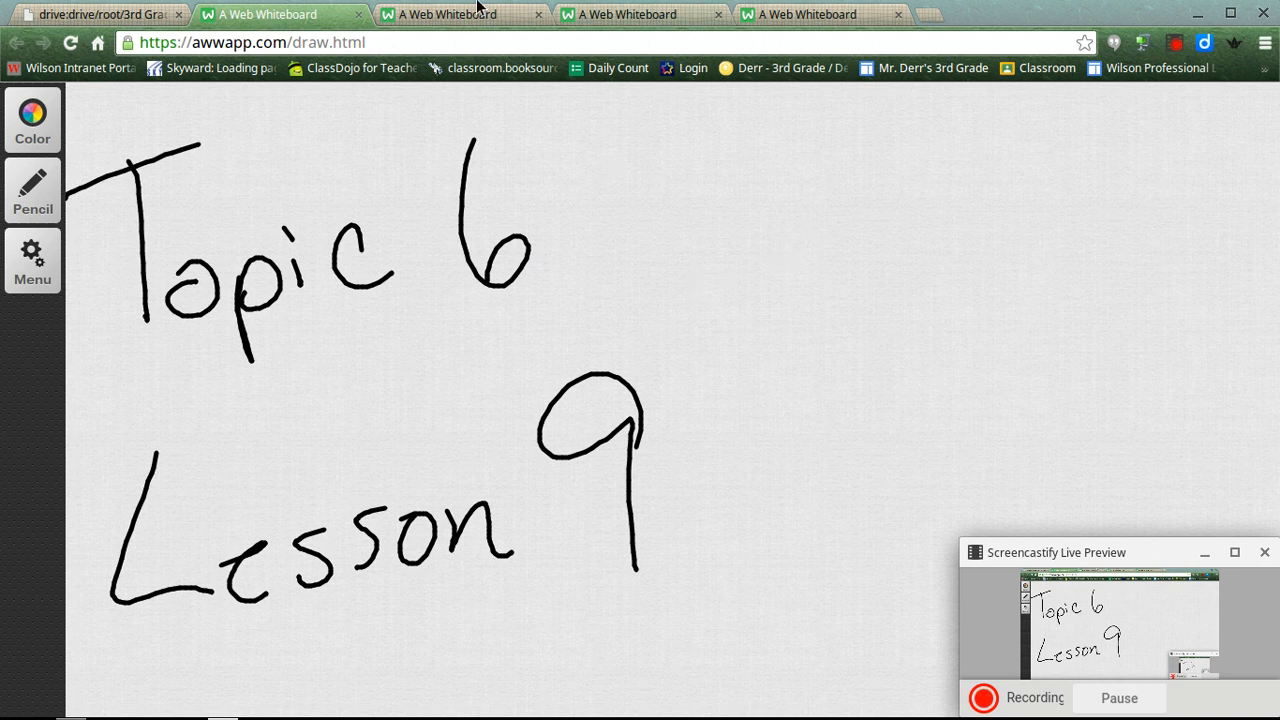
mouse_move(476, 4)
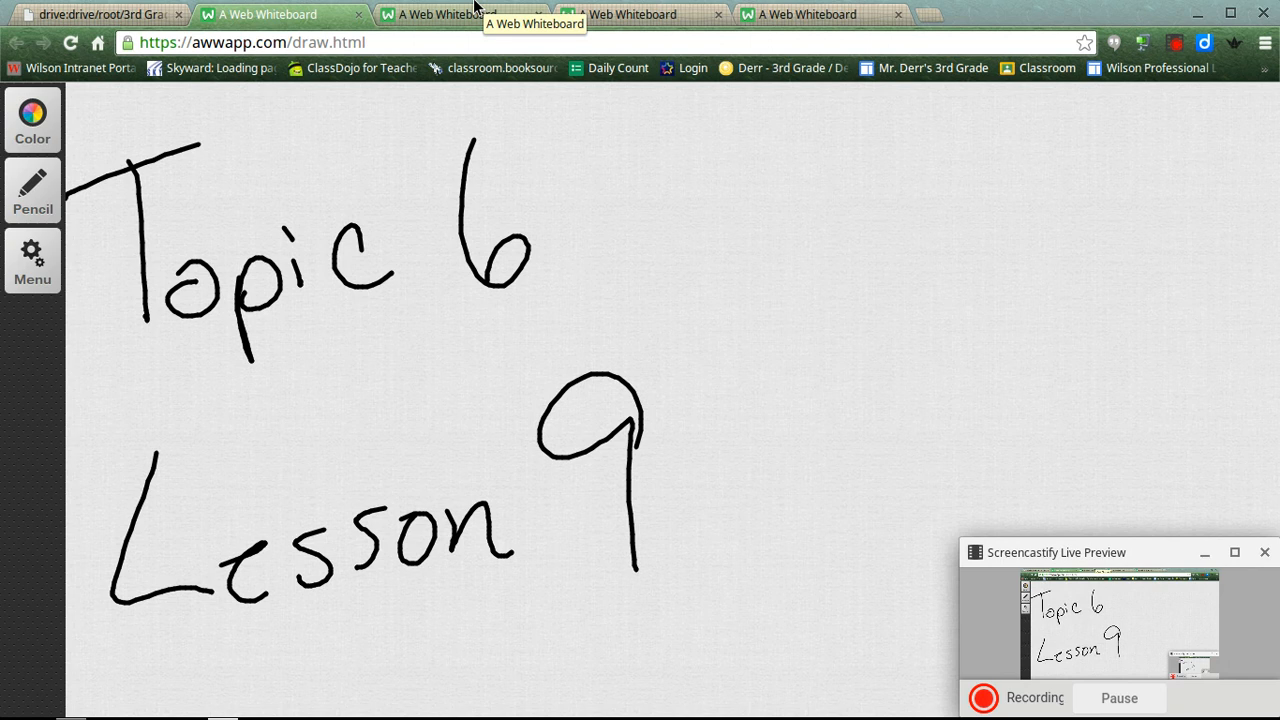
- Switch to the browser tab showing Christy's pears word problem whiteboard
click(448, 14)
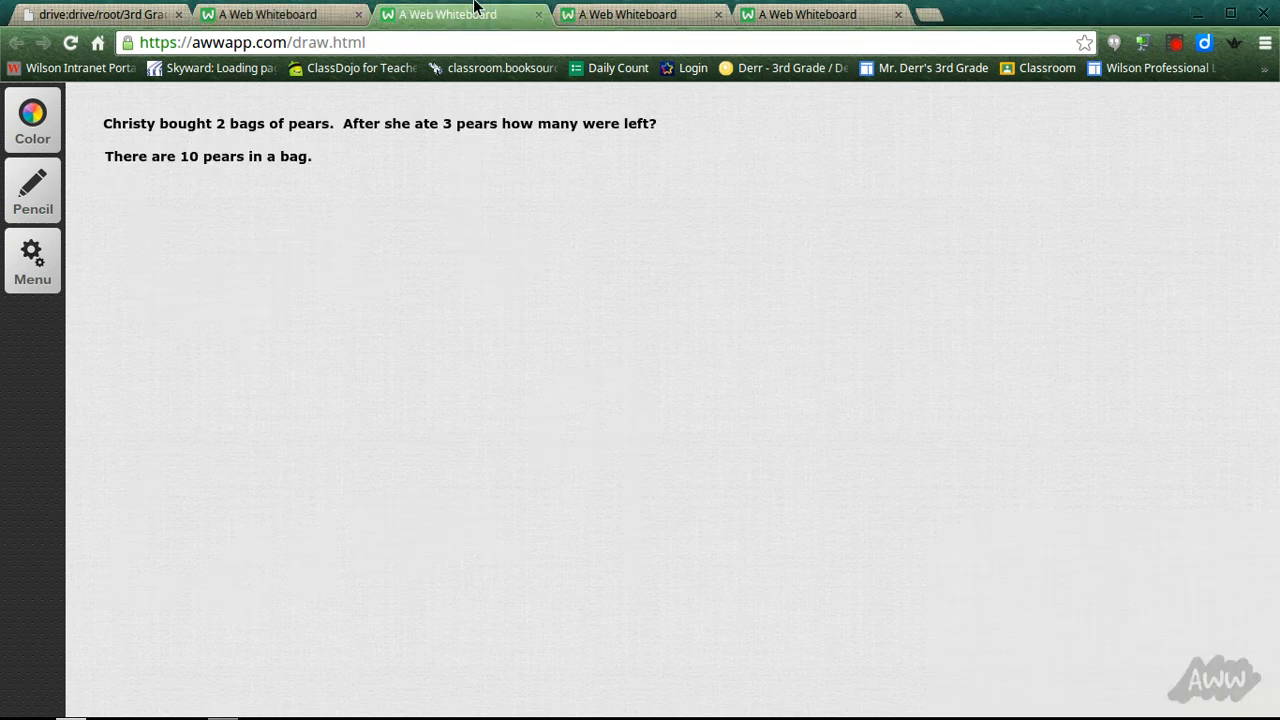
mouse_move(124, 138)
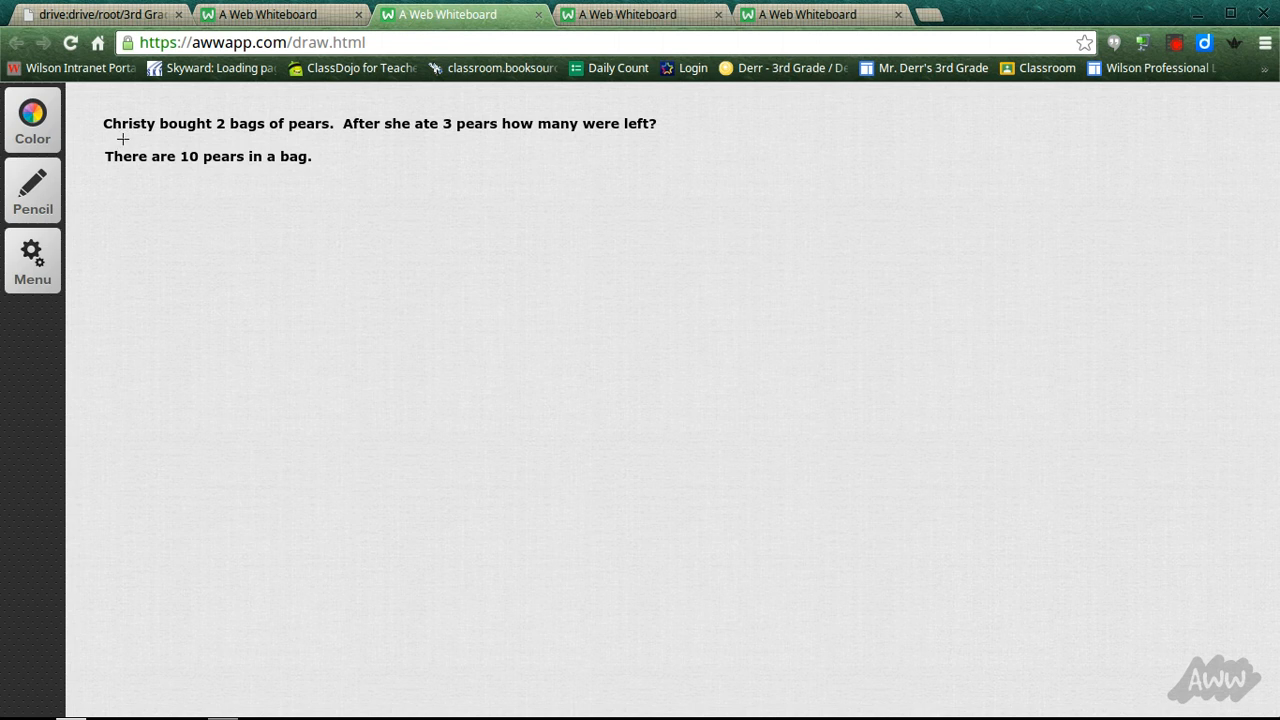
mouse_move(296, 140)
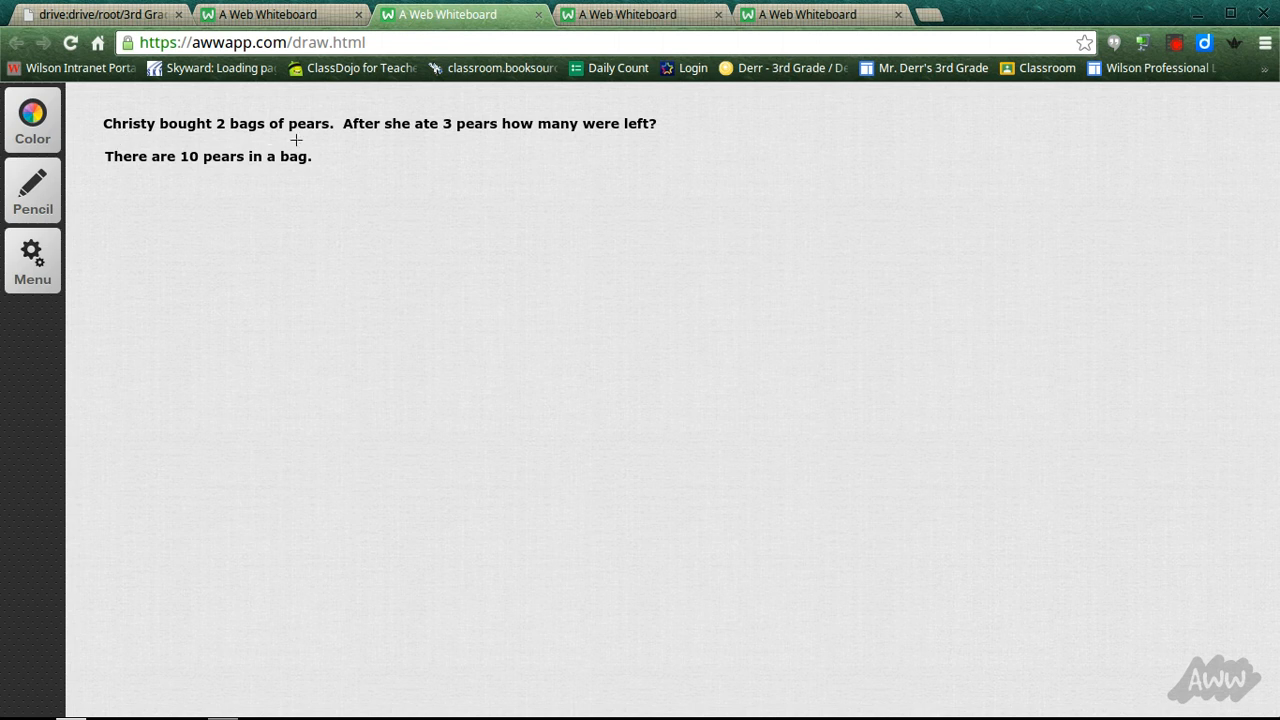
mouse_move(488, 140)
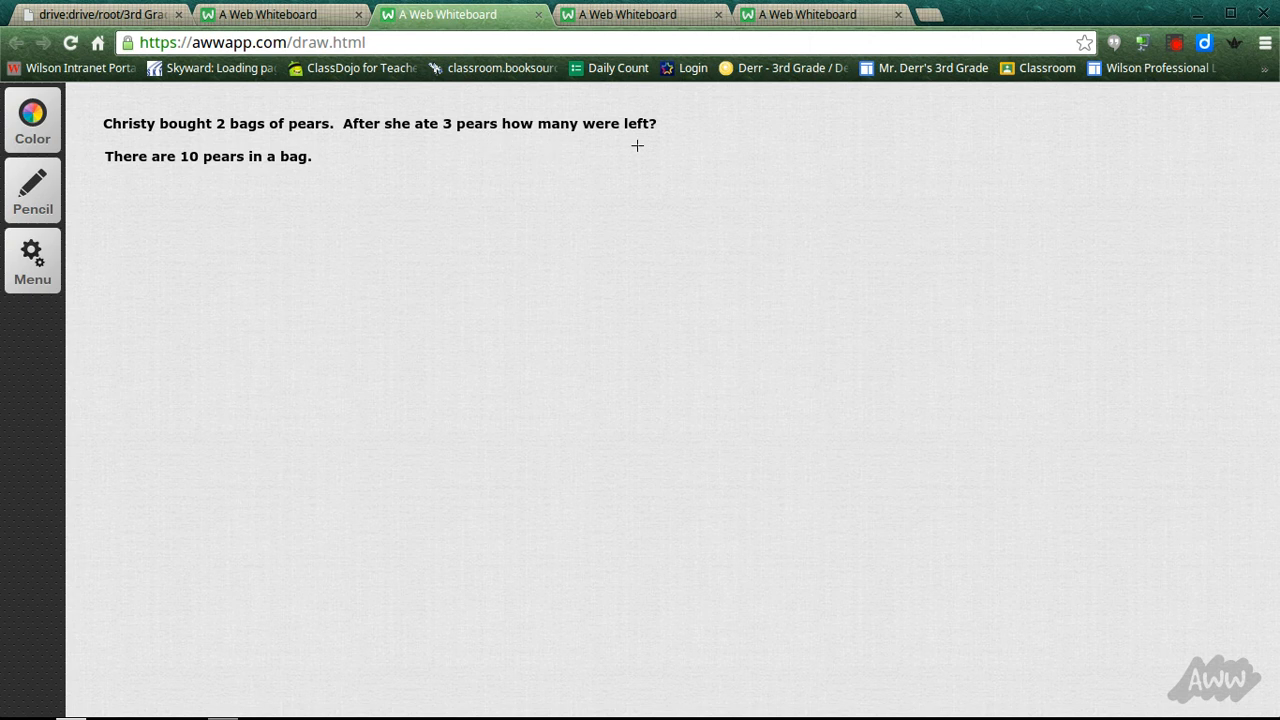
mouse_move(180, 180)
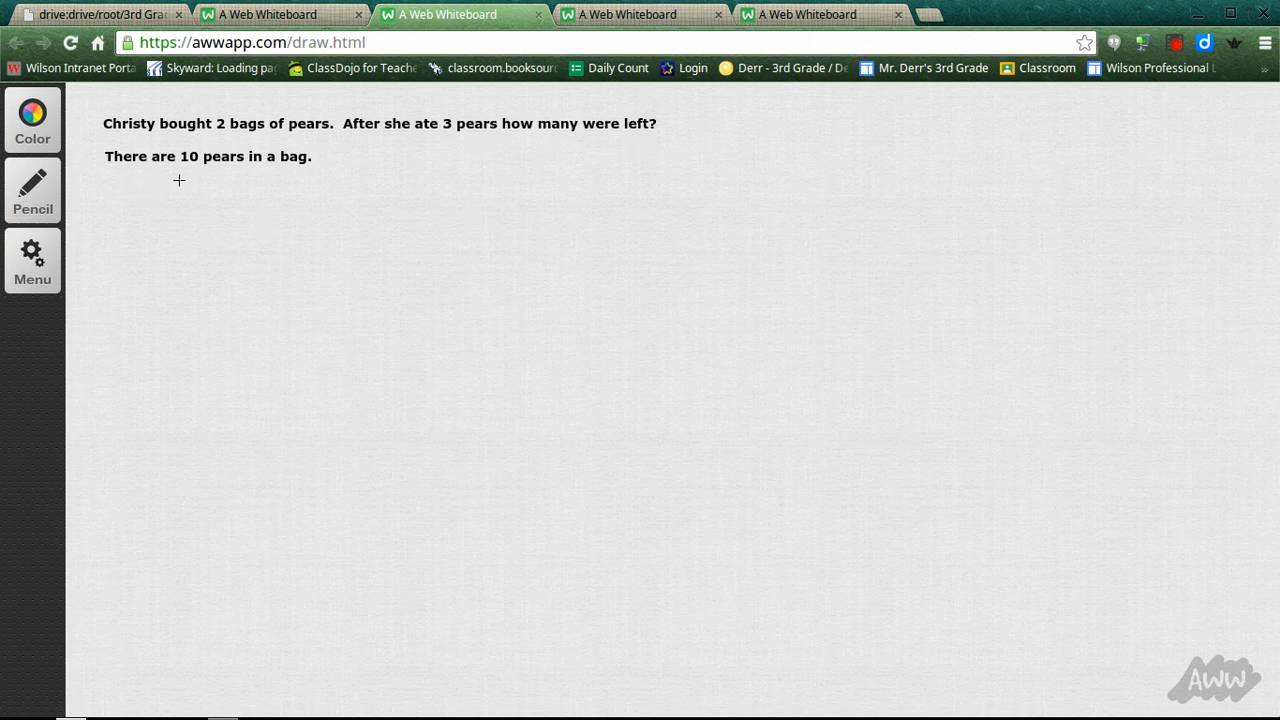
mouse_move(304, 180)
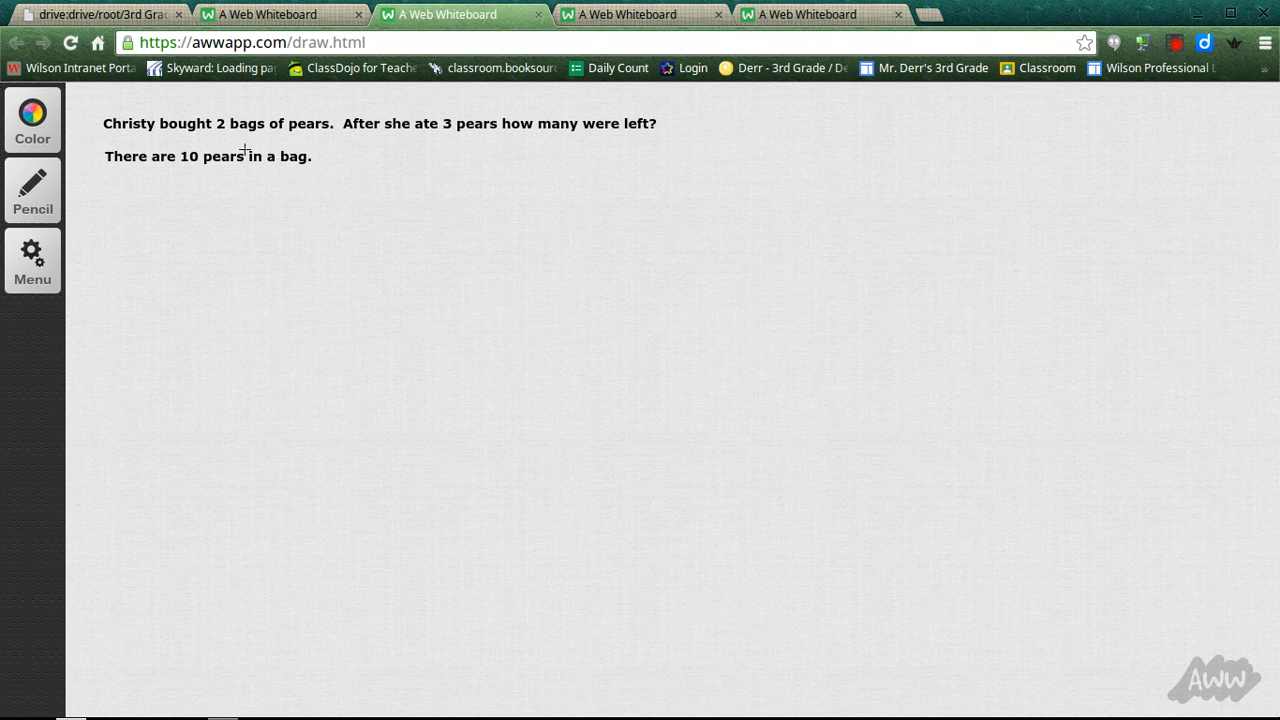
click(32, 190)
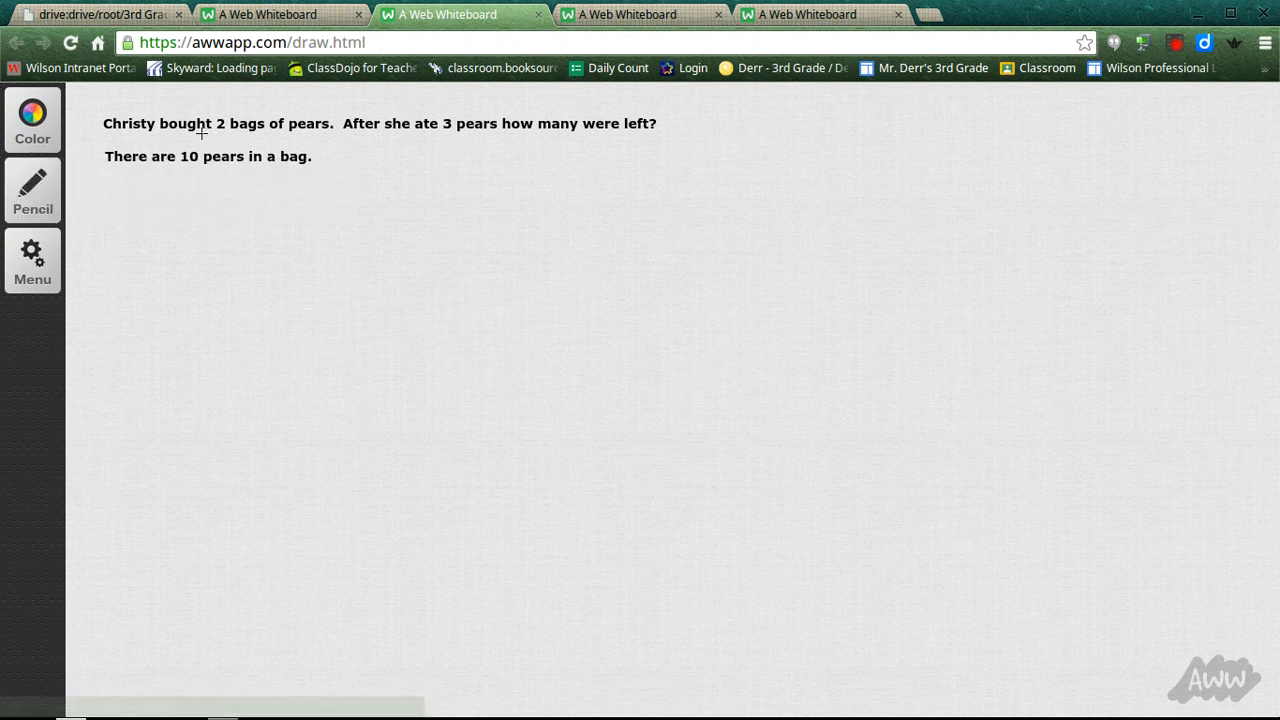
- Underline '2 bags of pears', 'she ate 3' and '10 pears in a bag', with an arrow down from the per-bag fact
drag(220, 136, 290, 132)
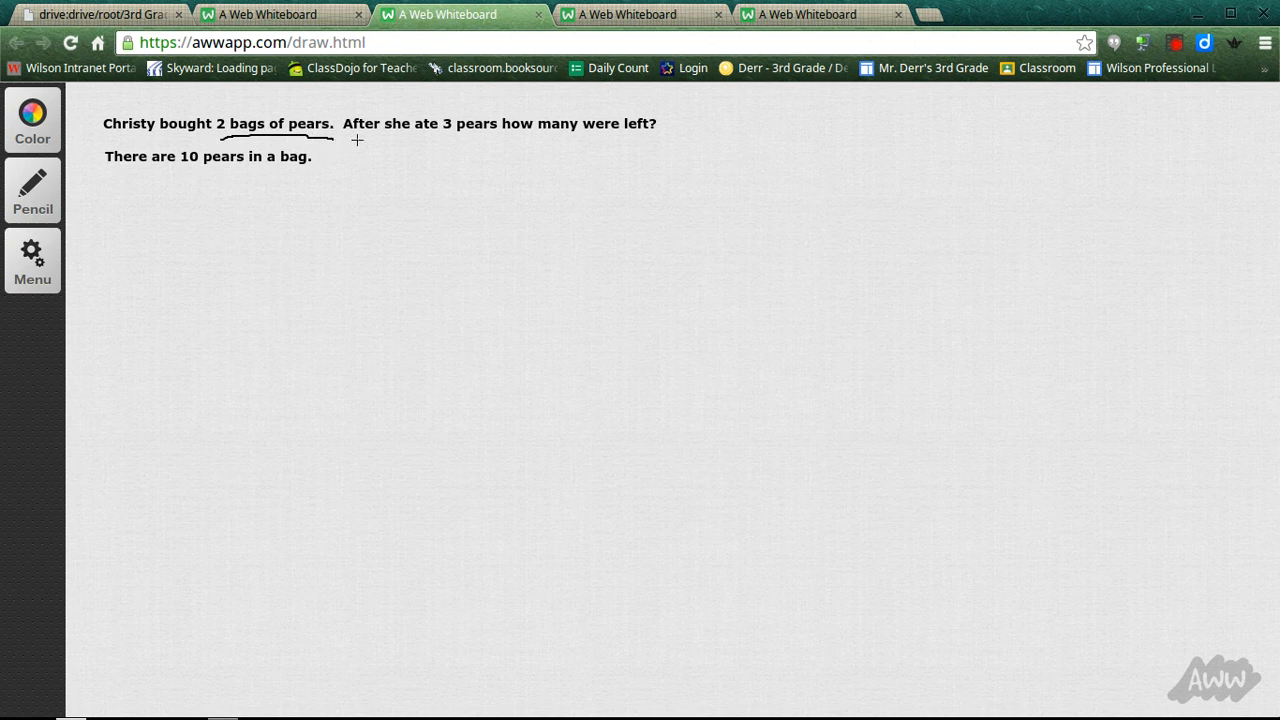
drag(390, 136, 456, 136)
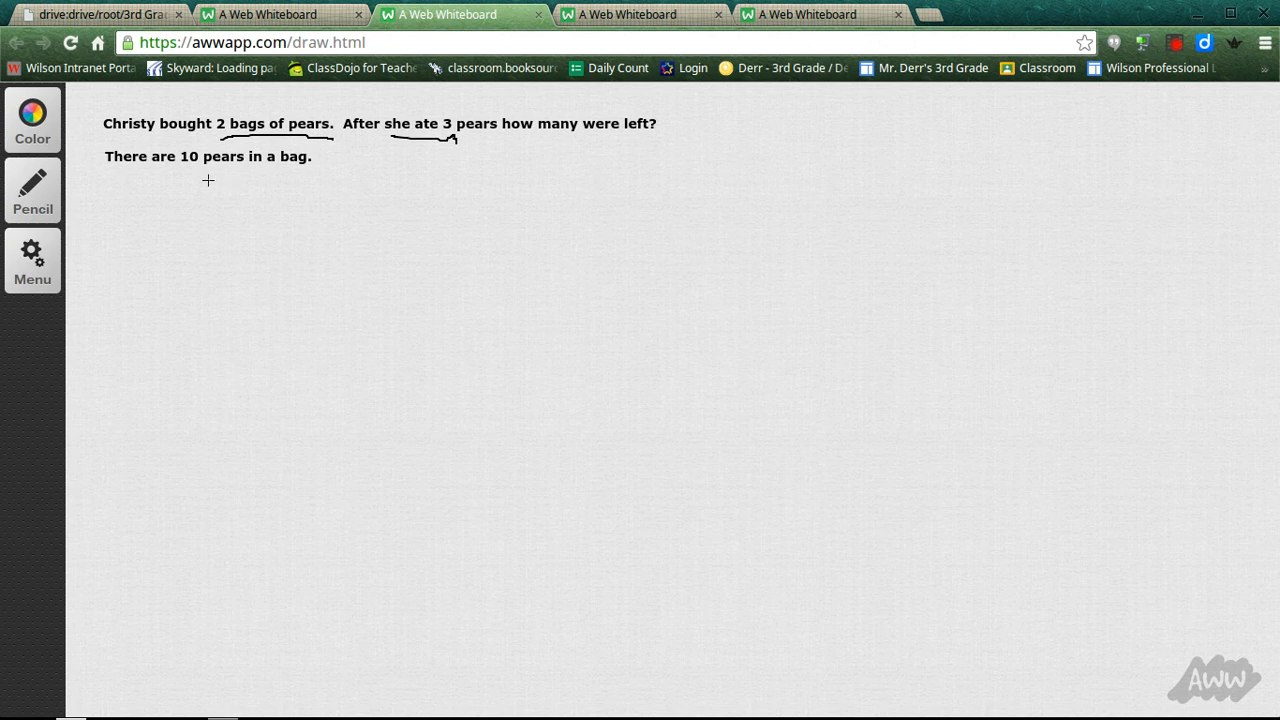
mouse_move(188, 168)
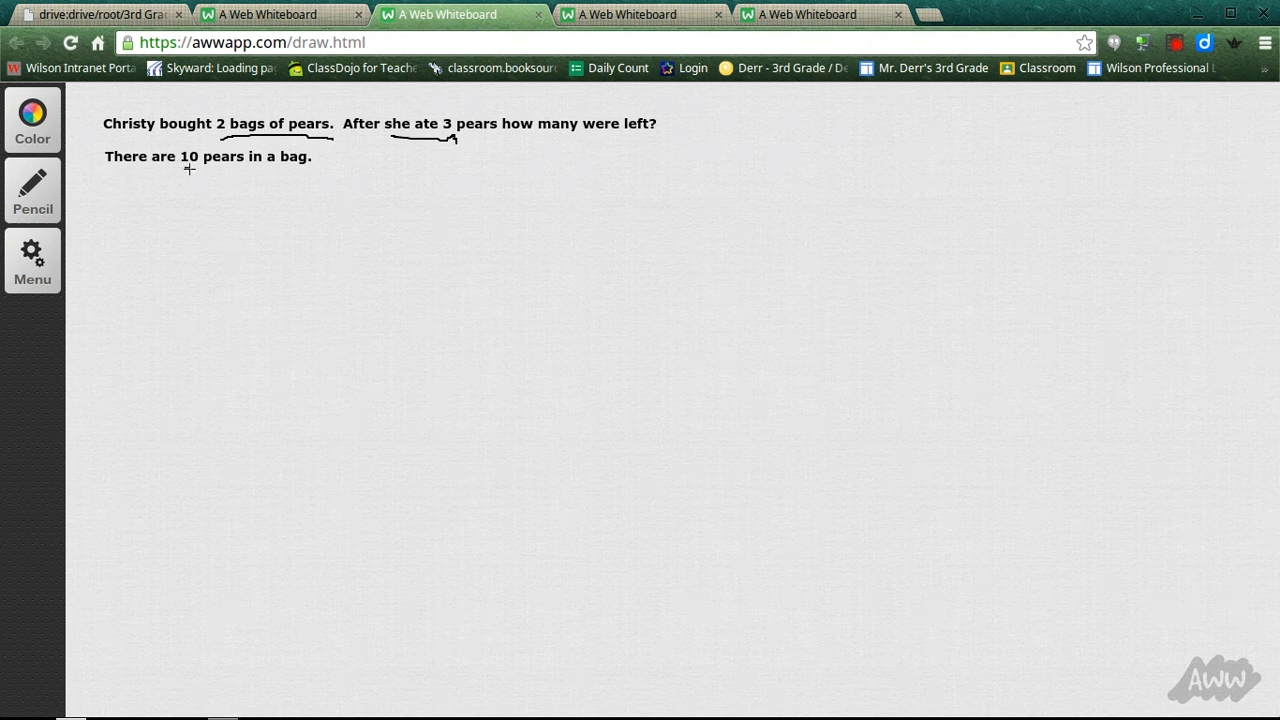
drag(188, 172, 308, 176)
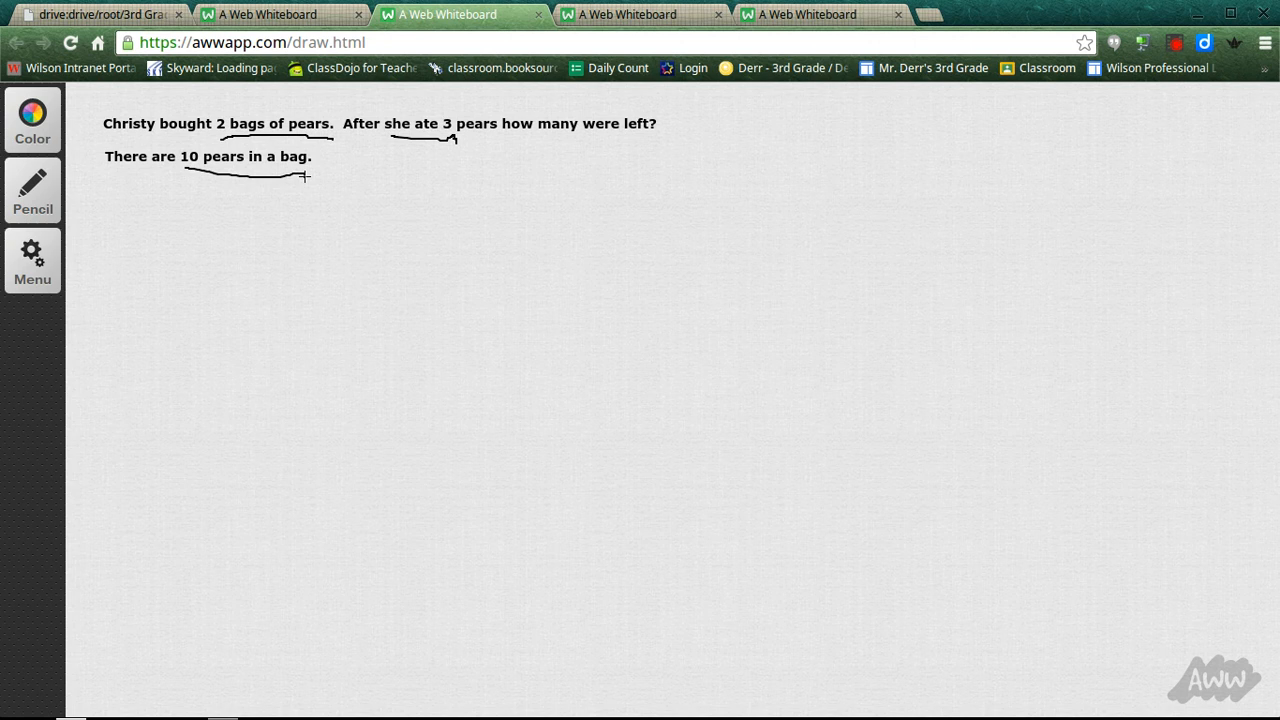
drag(336, 160, 324, 336)
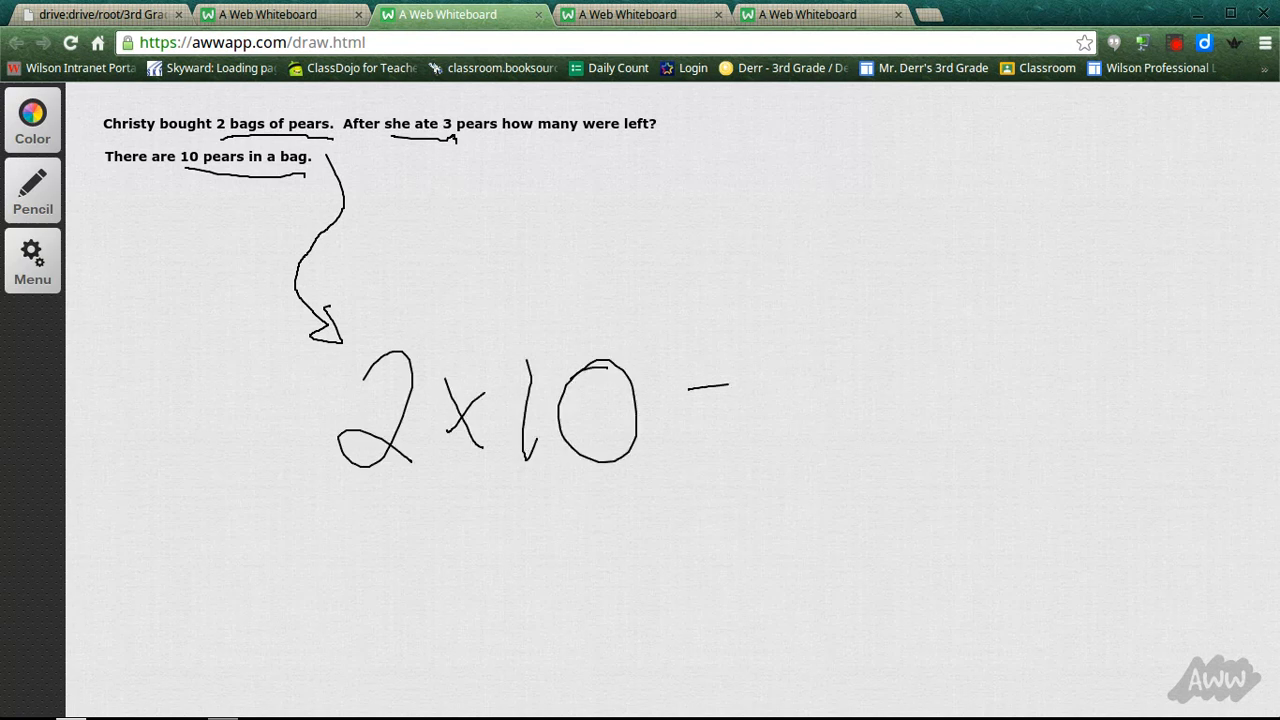
- Handwrite 2 × 10 = 20p, an arrow from the eaten pears, and − 3p with a subtraction line
drag(690, 410, 730, 410)
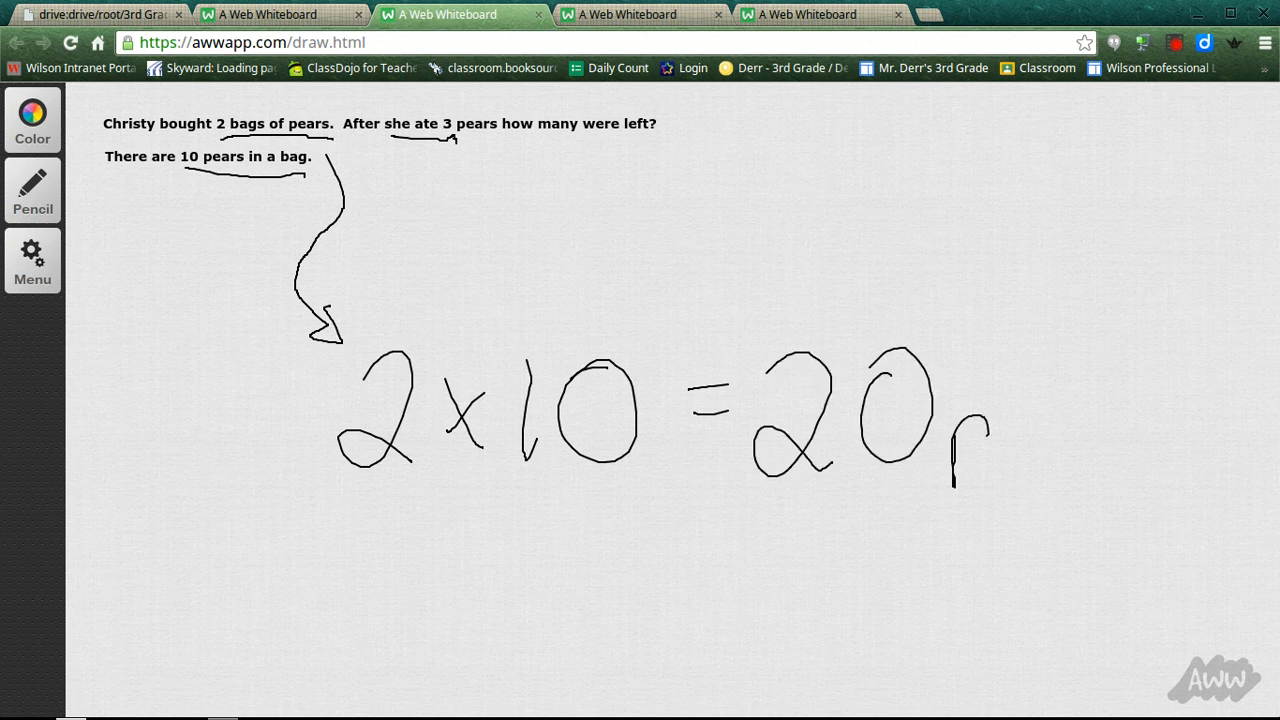
drag(436, 170, 544, 192)
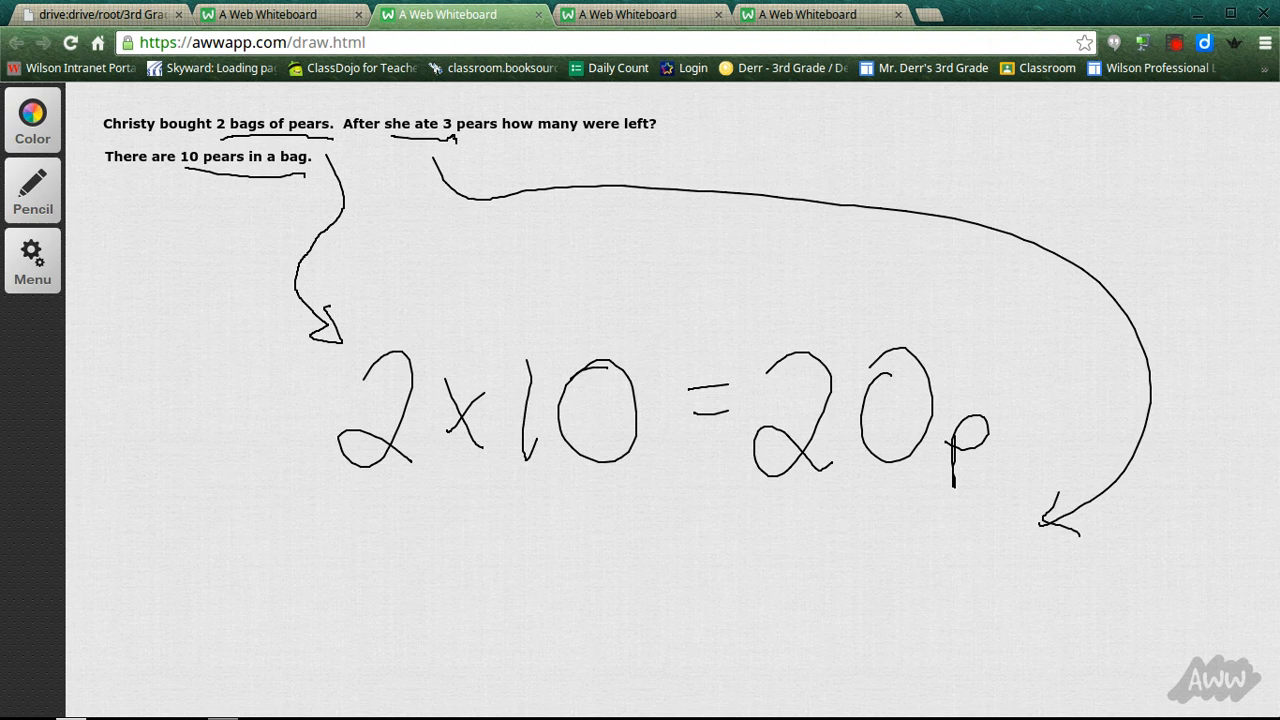
drag(870, 500, 960, 580)
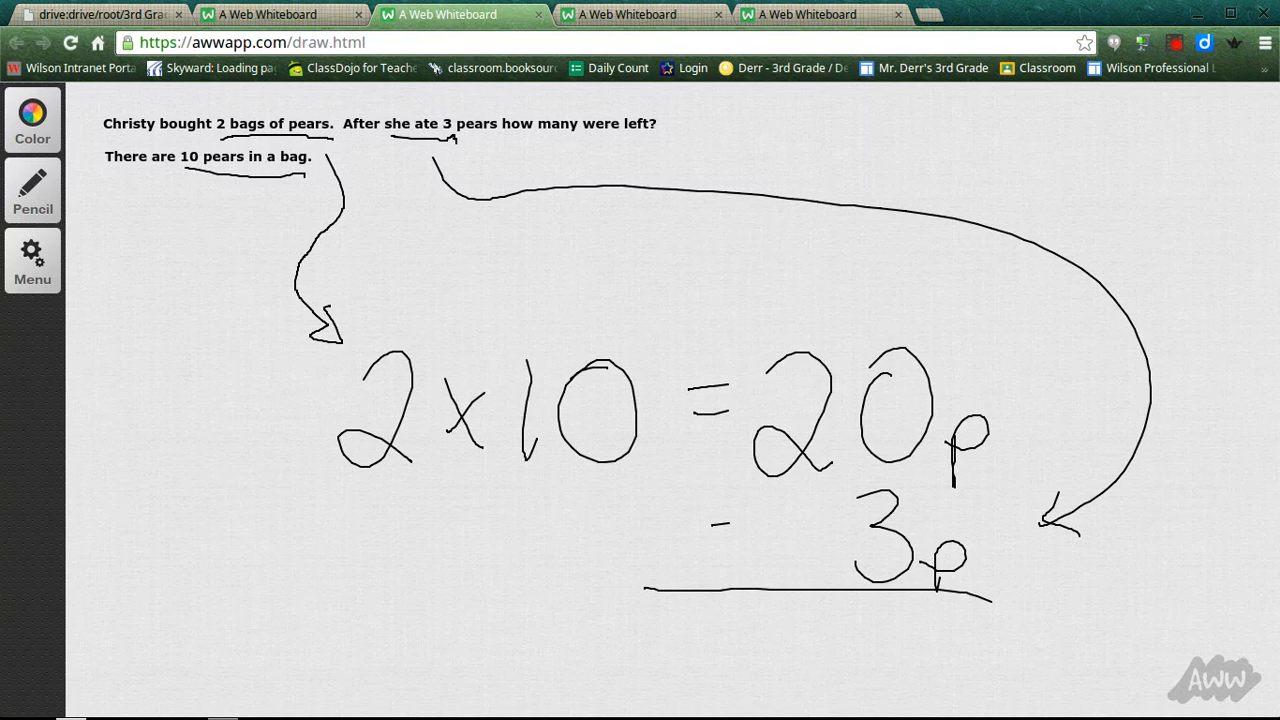
drag(770, 600, 936, 670)
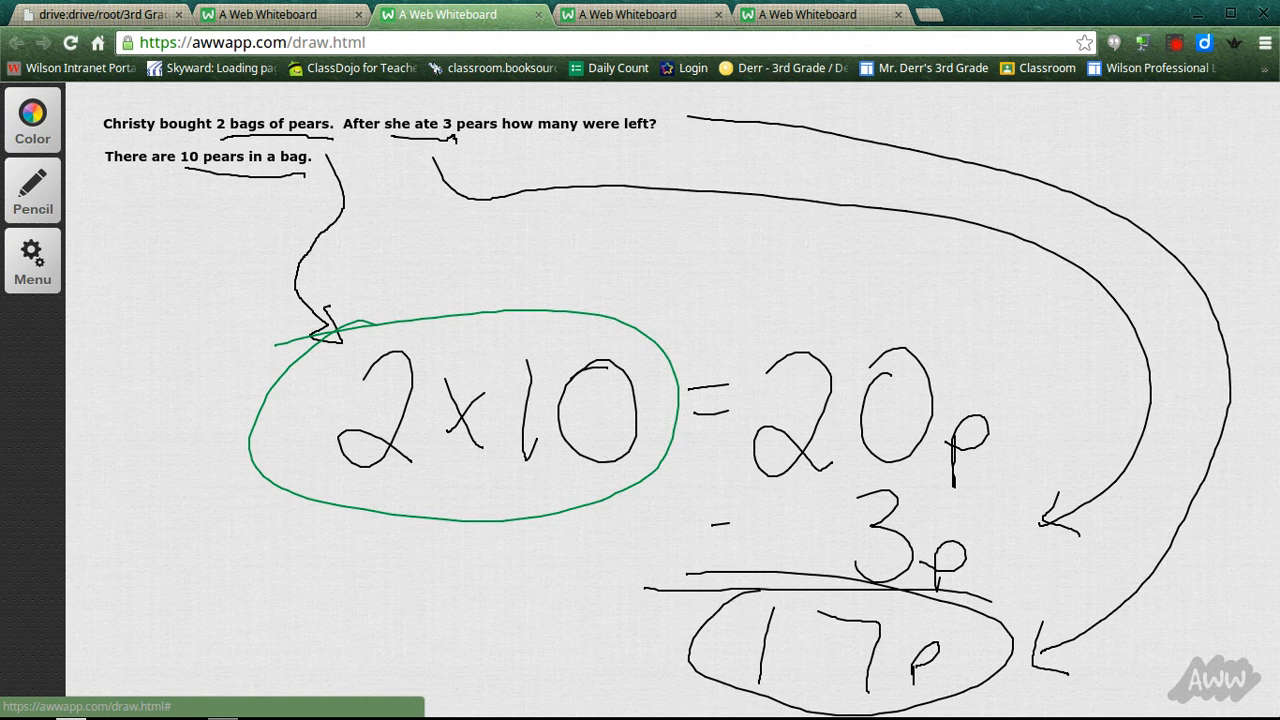
- Draw a green box around 20p in the worked solution
drag(720, 316, 1020, 500)
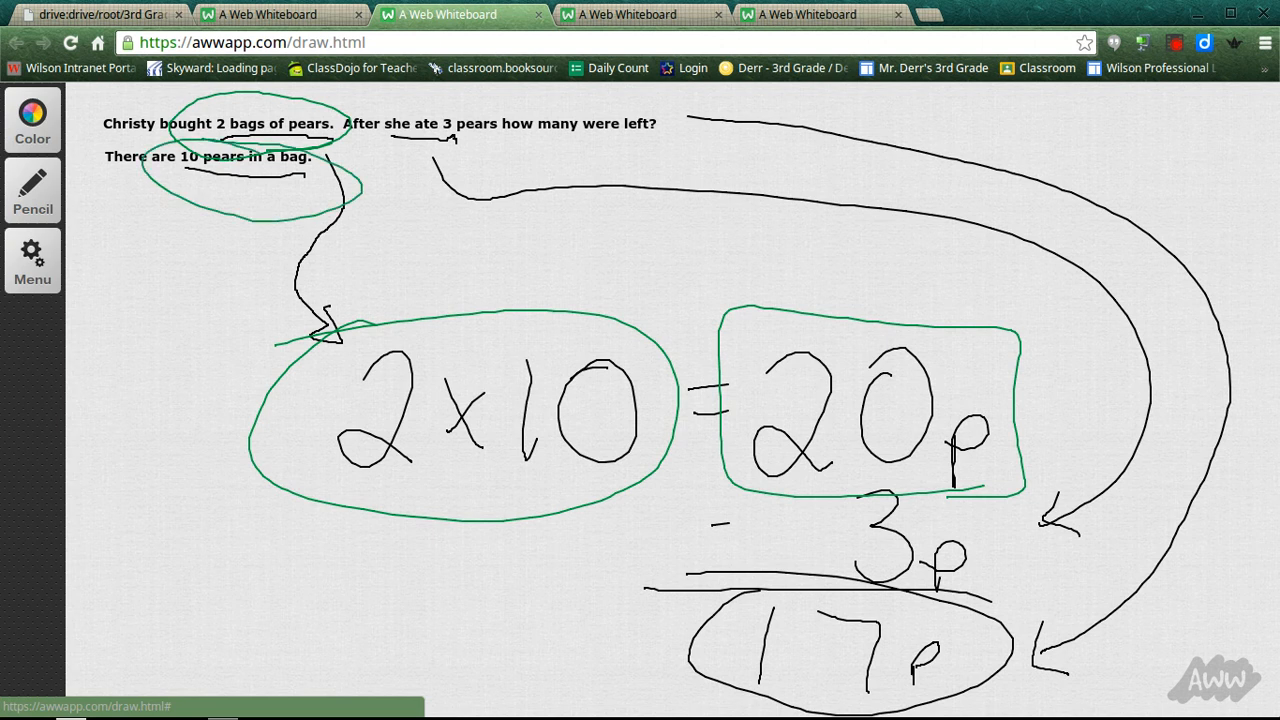
mouse_move(676, 336)
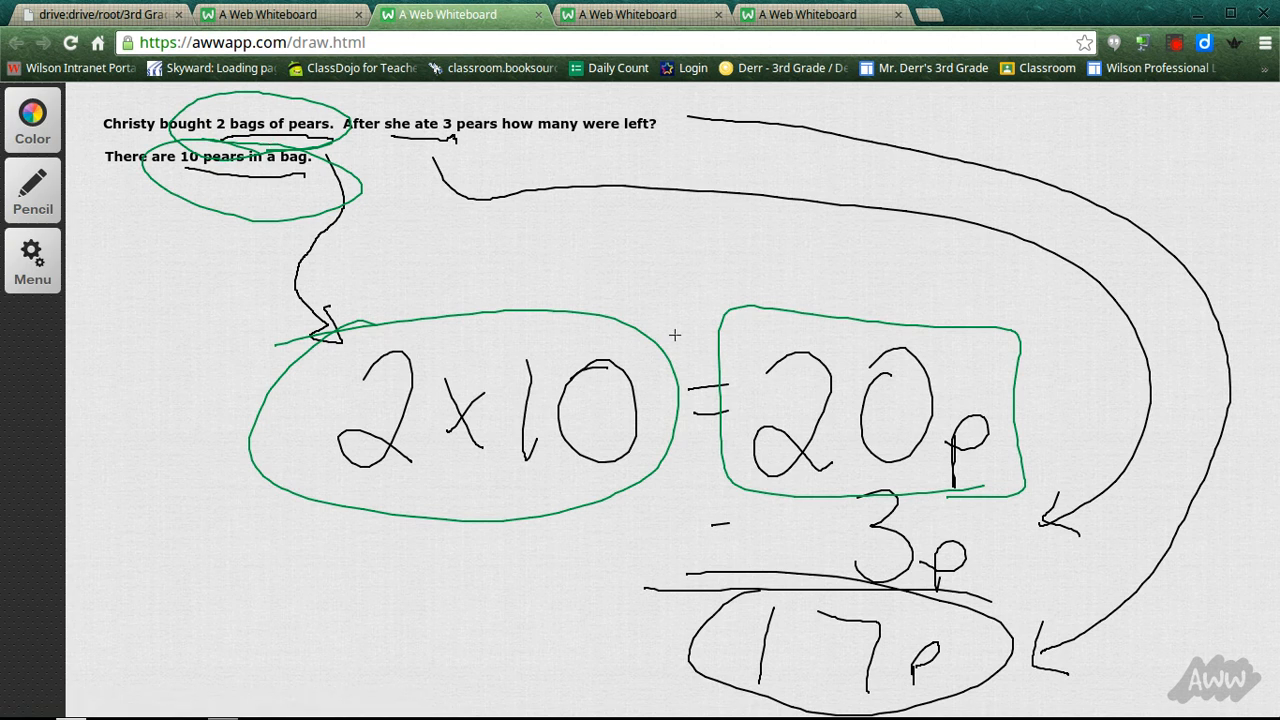
mouse_move(604, 164)
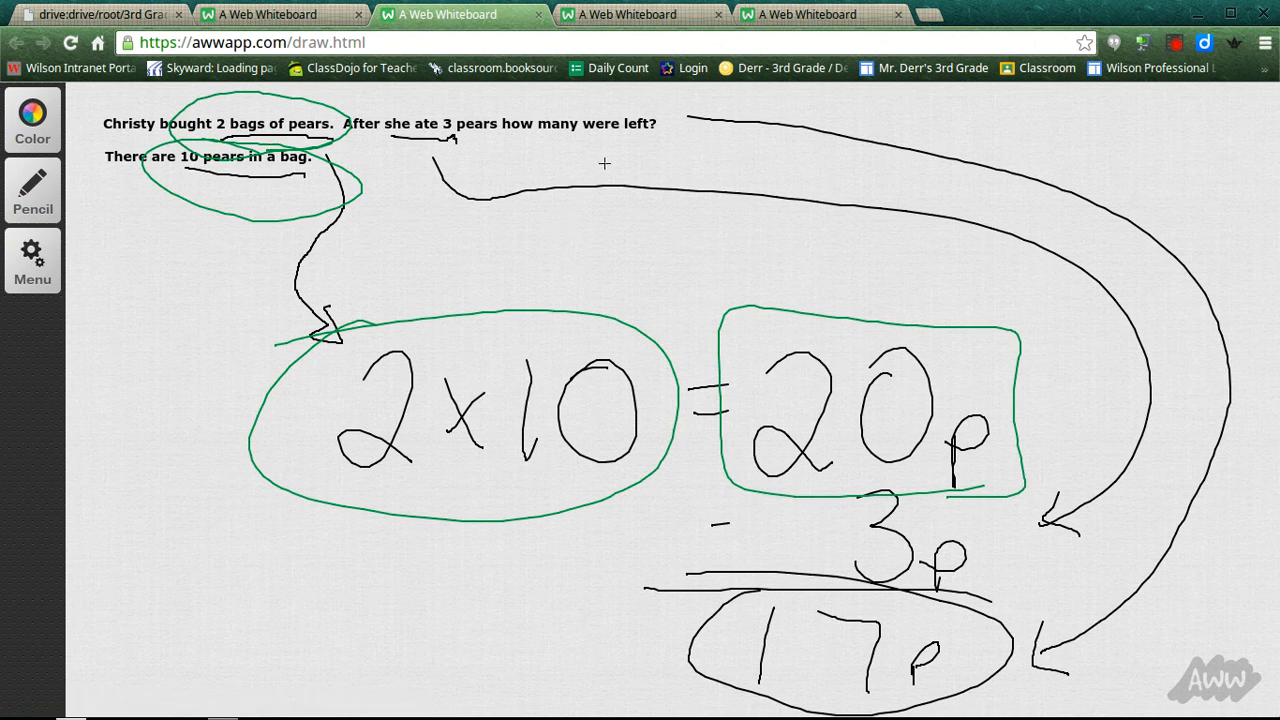
mouse_move(808, 446)
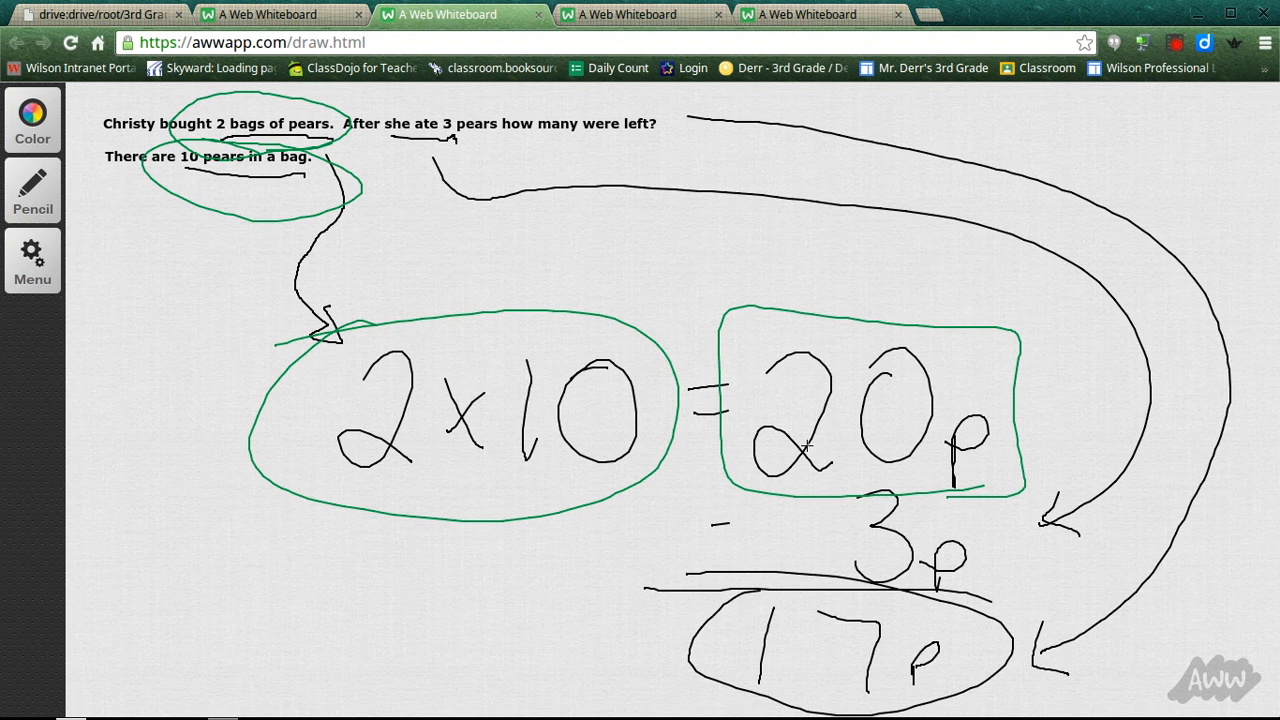
mouse_move(694, 168)
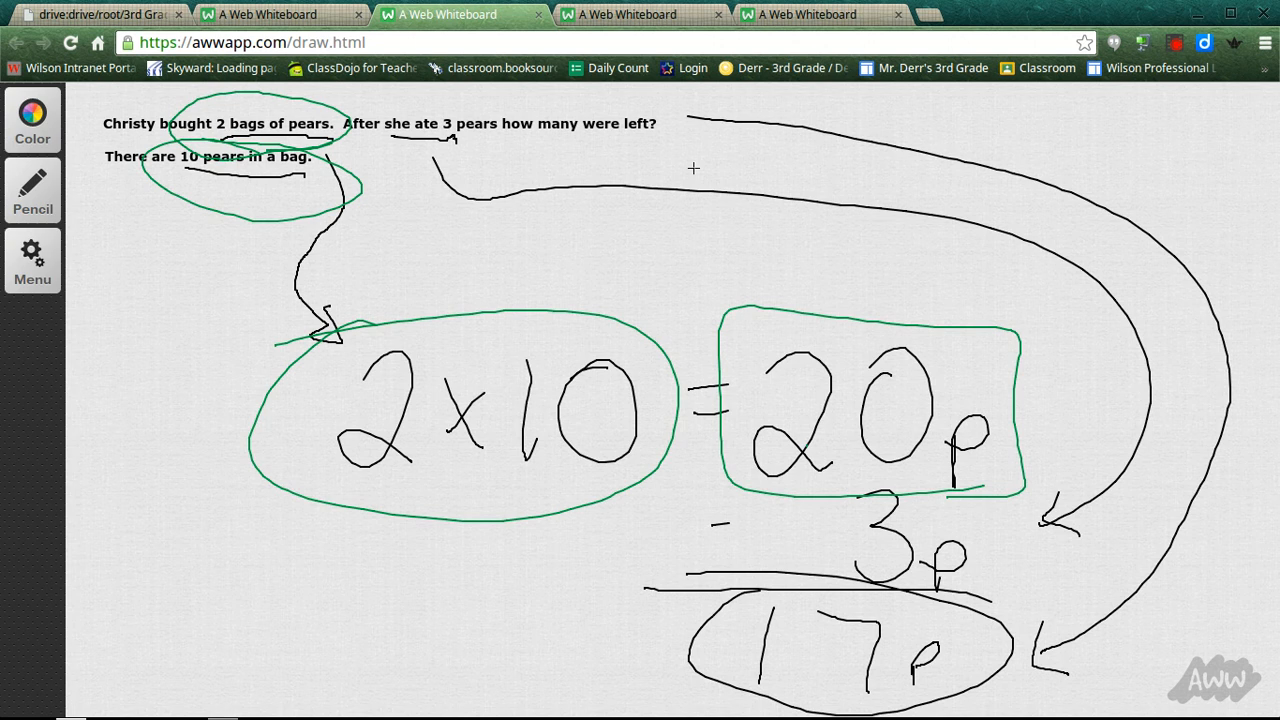
click(628, 14)
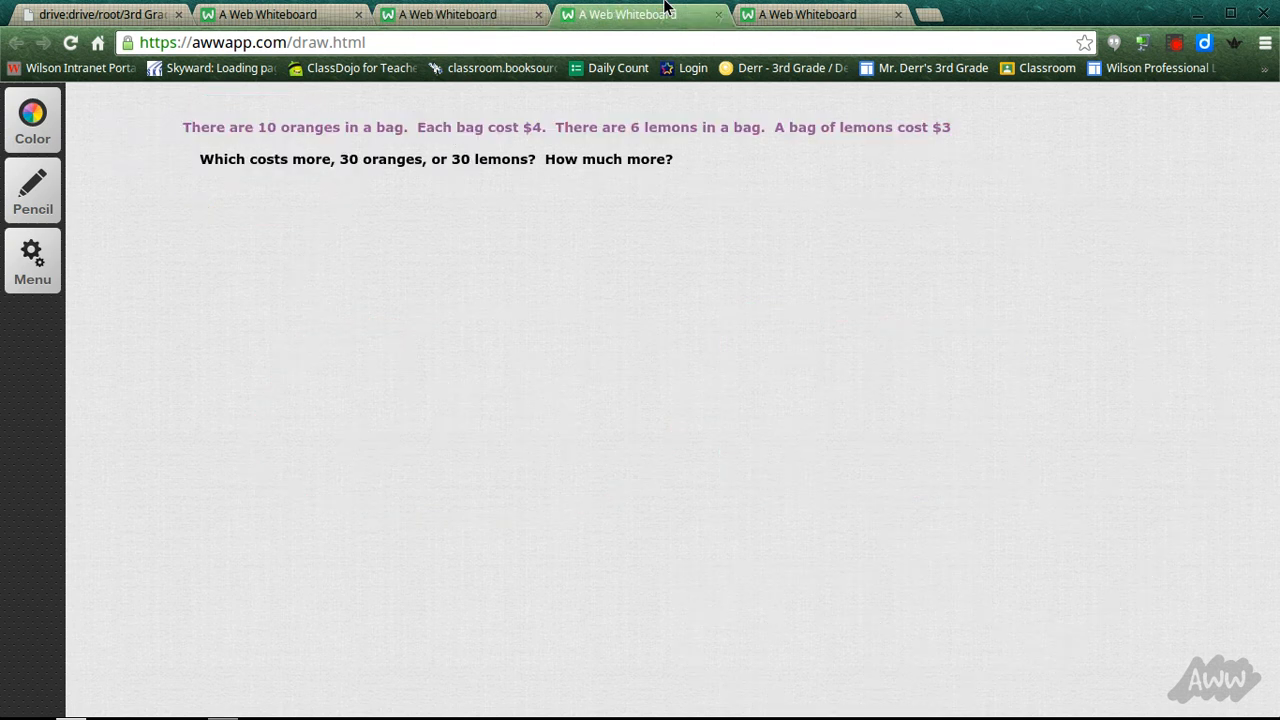
mouse_move(272, 140)
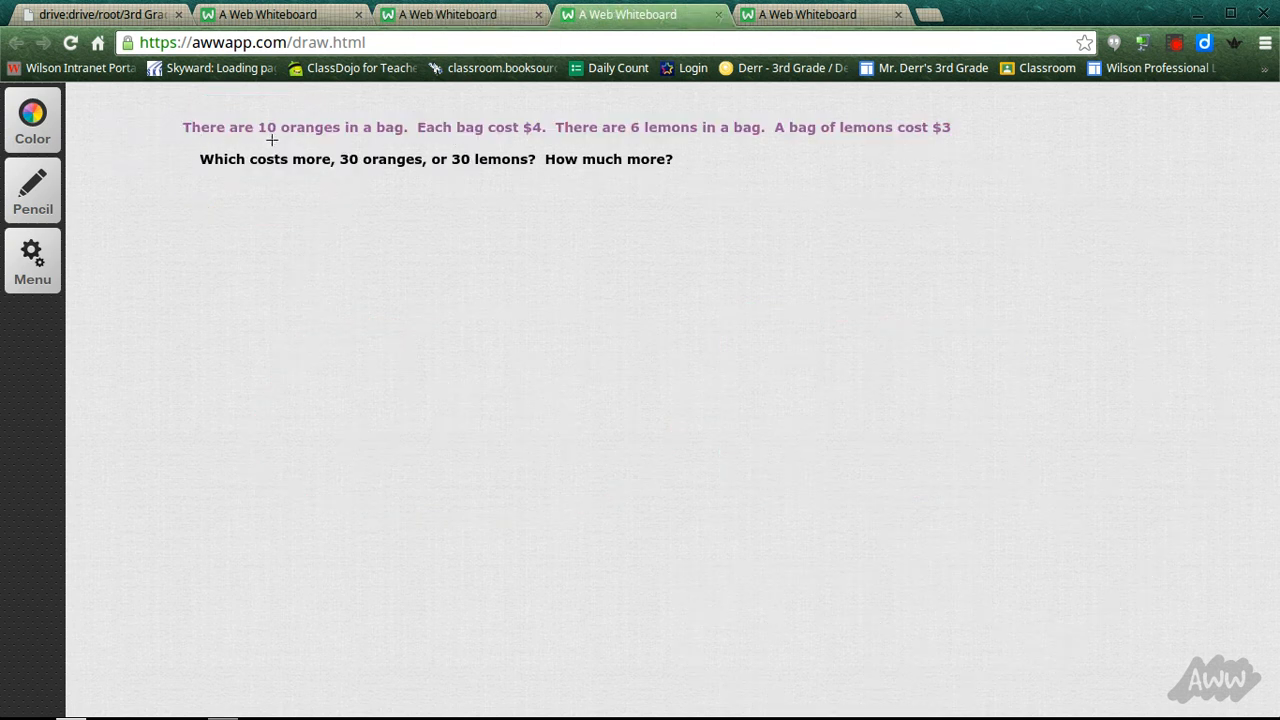
mouse_move(456, 142)
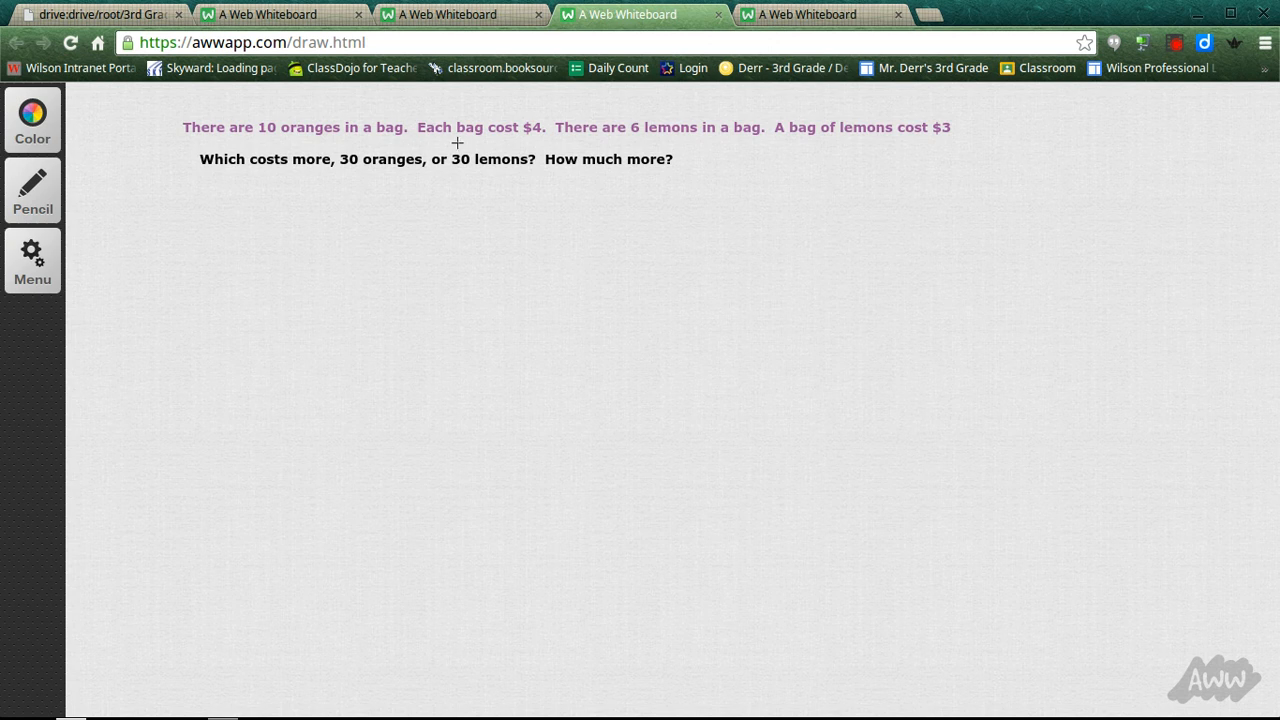
mouse_move(568, 148)
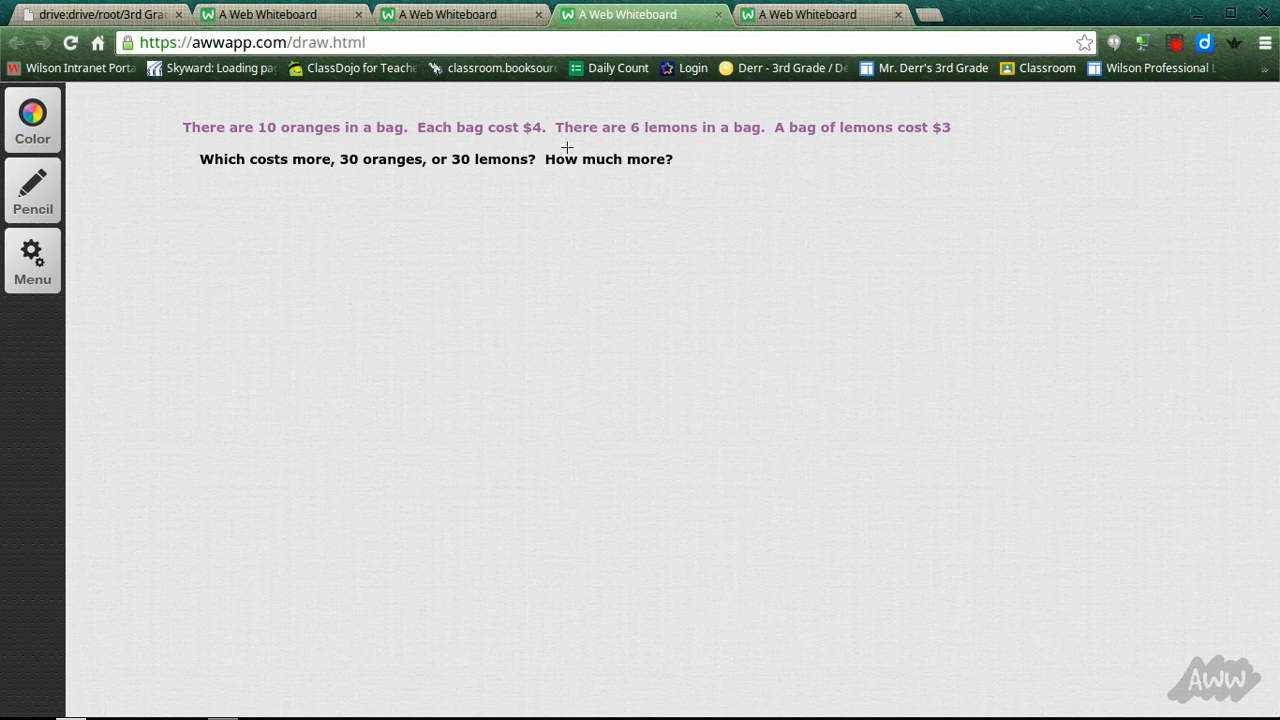
mouse_move(720, 132)
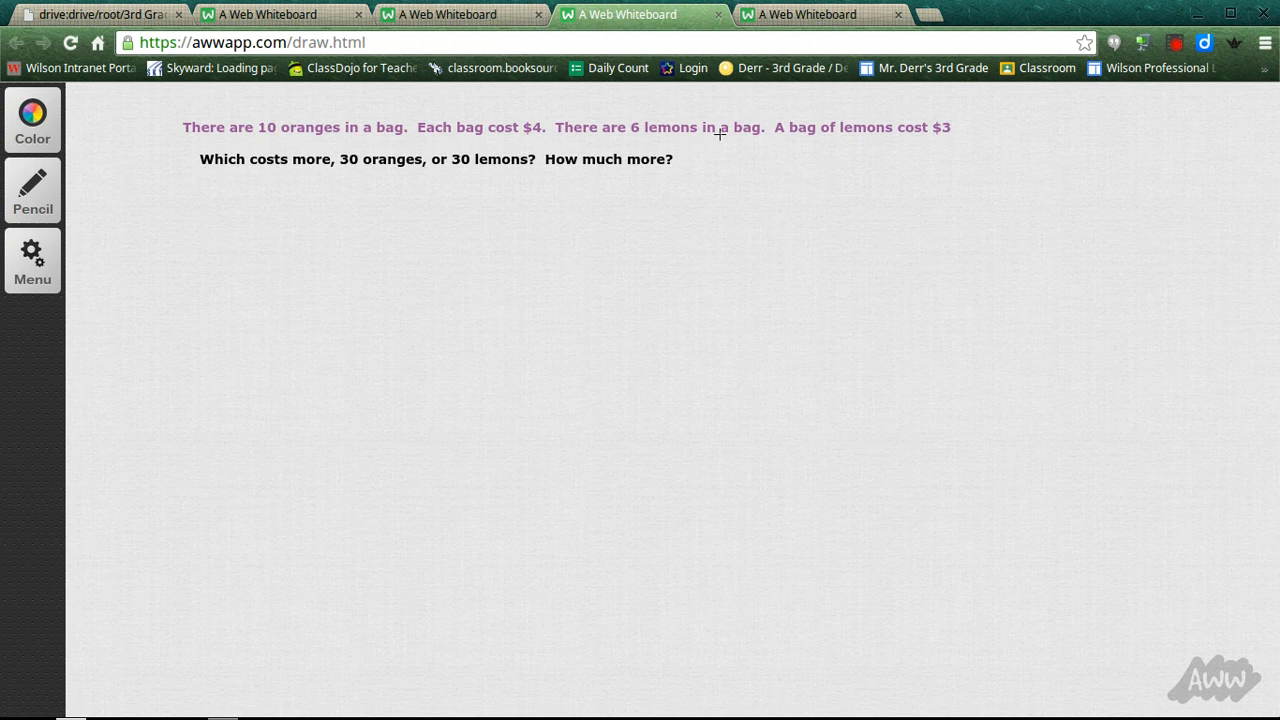
mouse_move(936, 140)
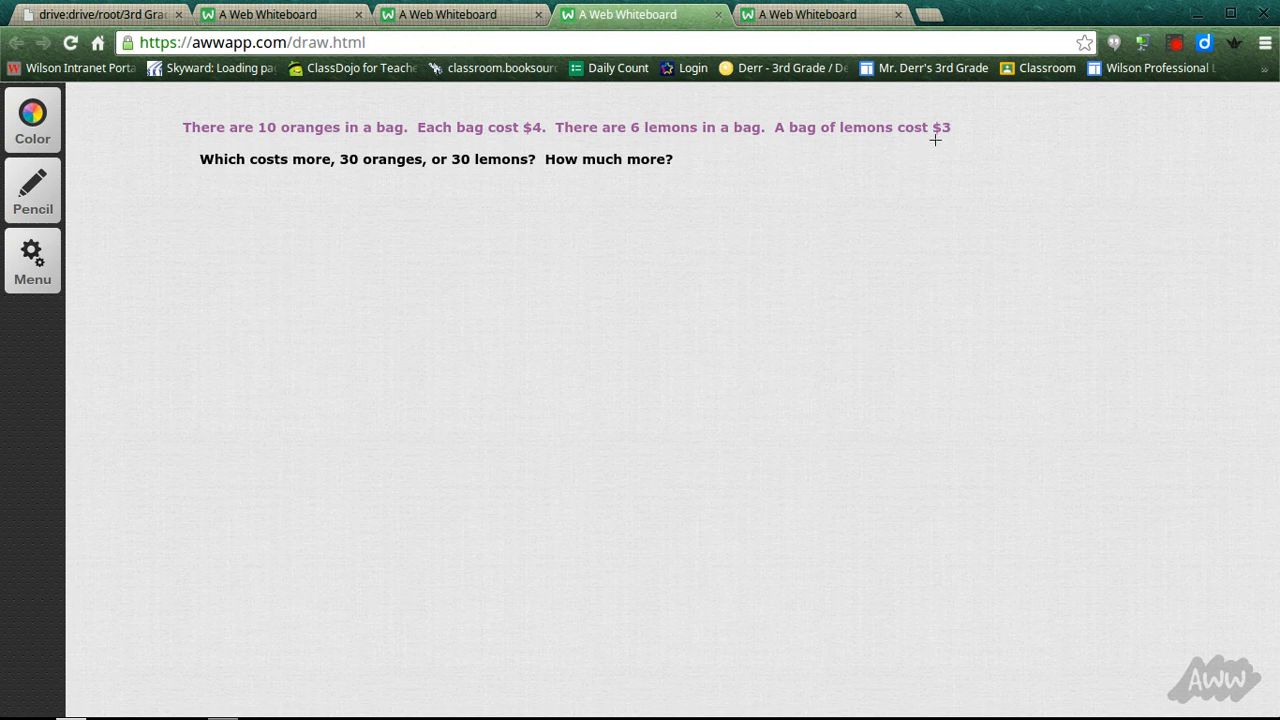
mouse_move(204, 184)
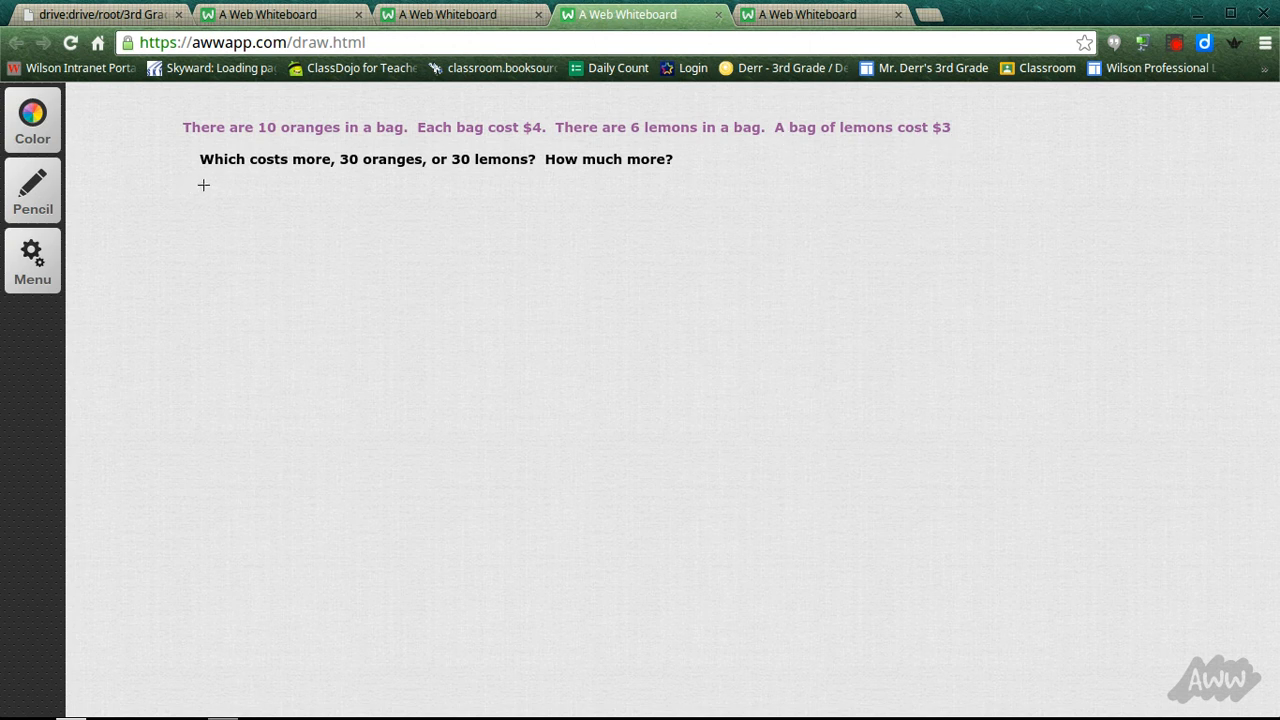
mouse_move(380, 180)
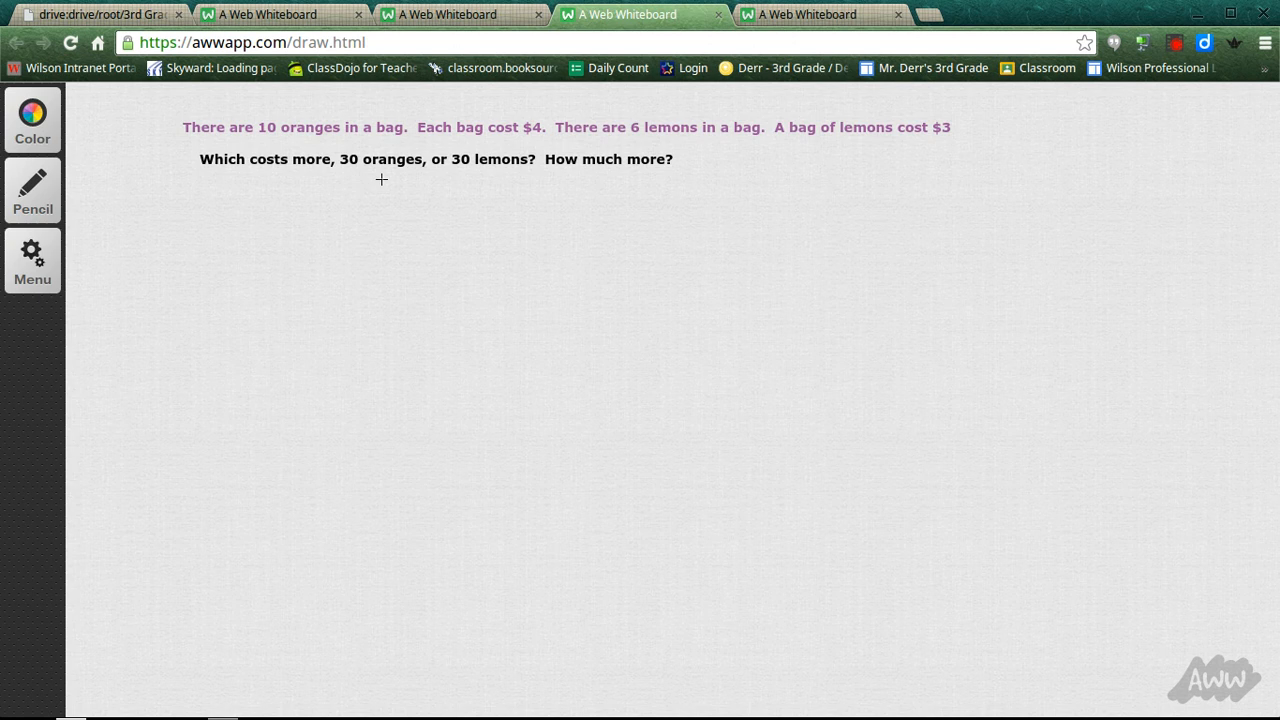
mouse_move(474, 176)
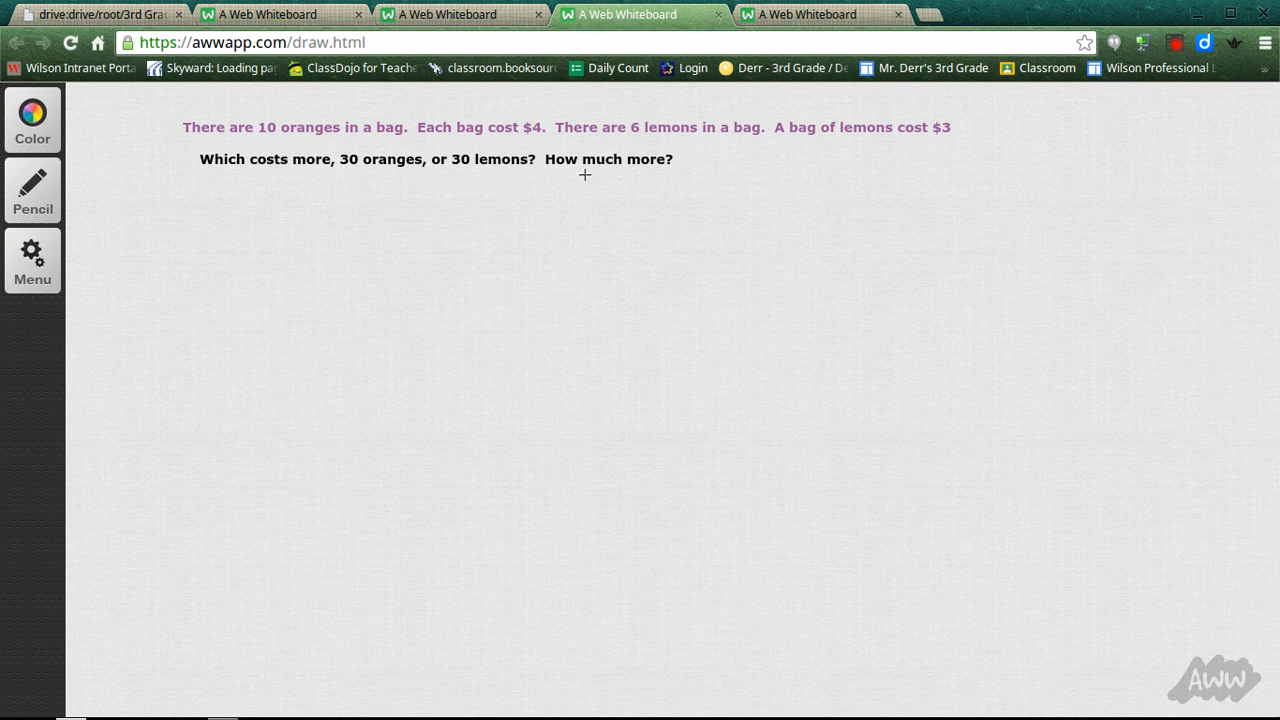
mouse_move(446, 172)
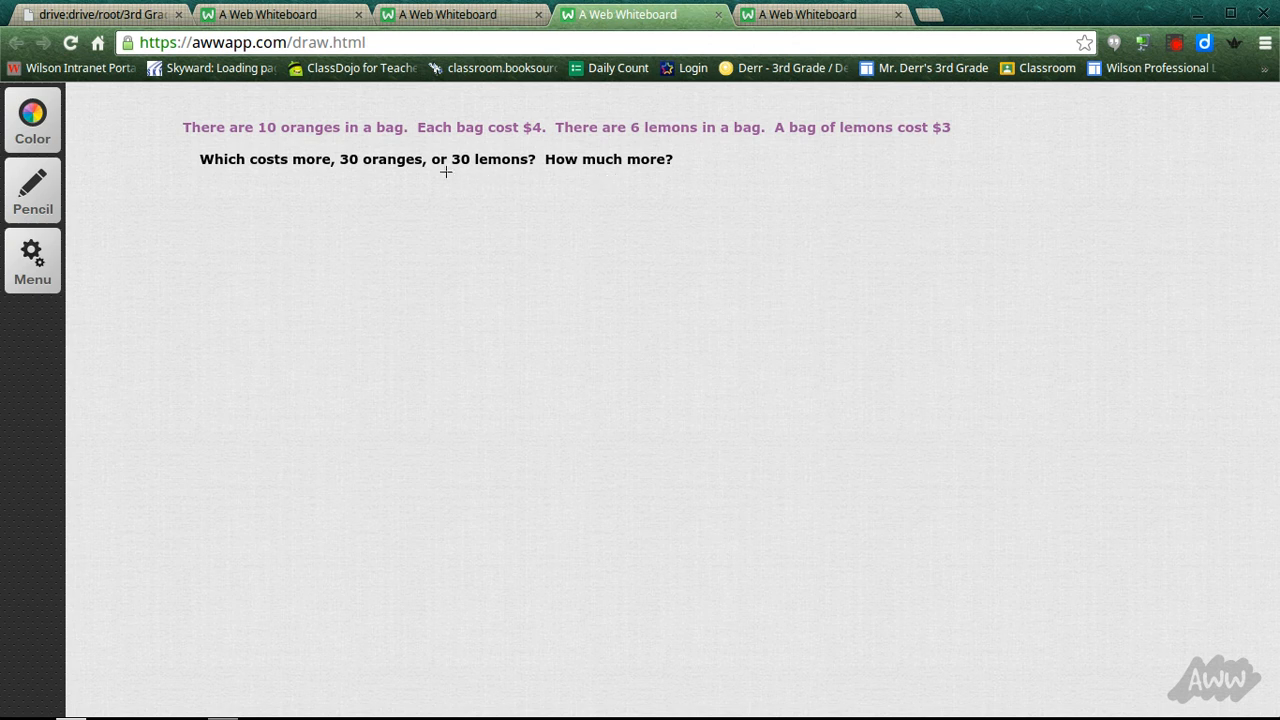
mouse_move(312, 180)
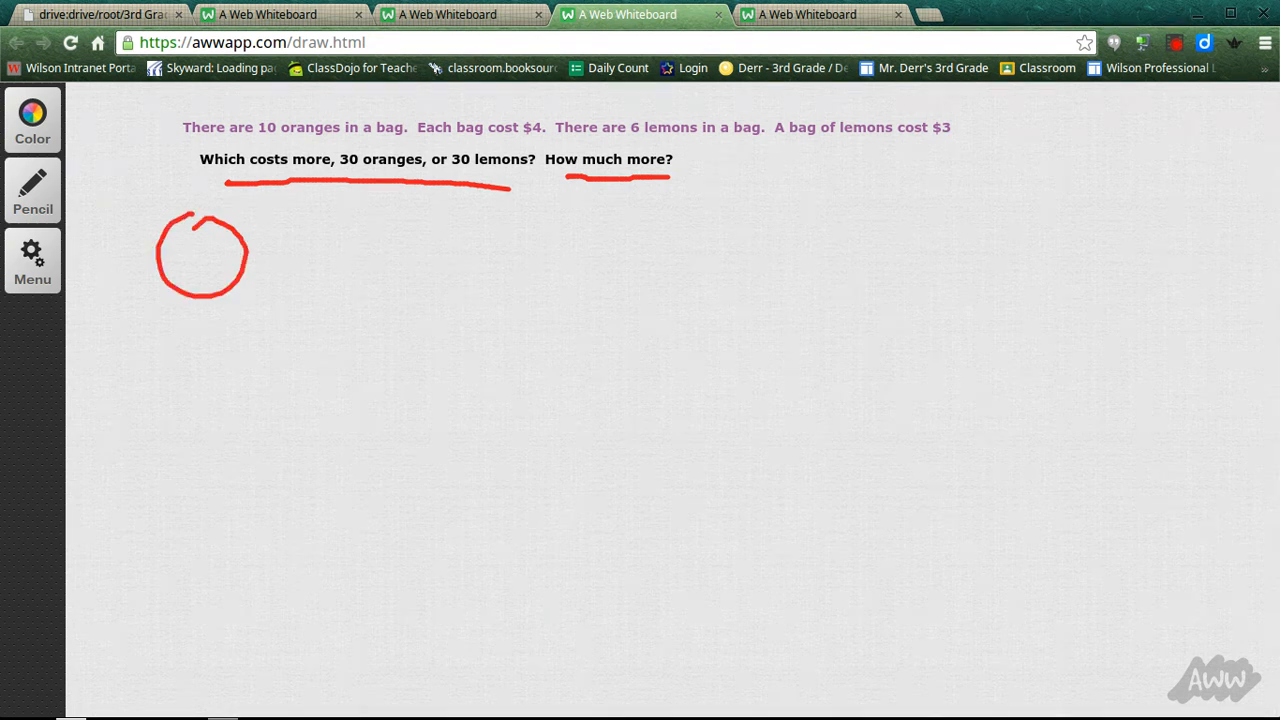
- Head the oranges column and write 10 × __ for oranges and start 6 × for lemons
drag(876, 200, 936, 276)
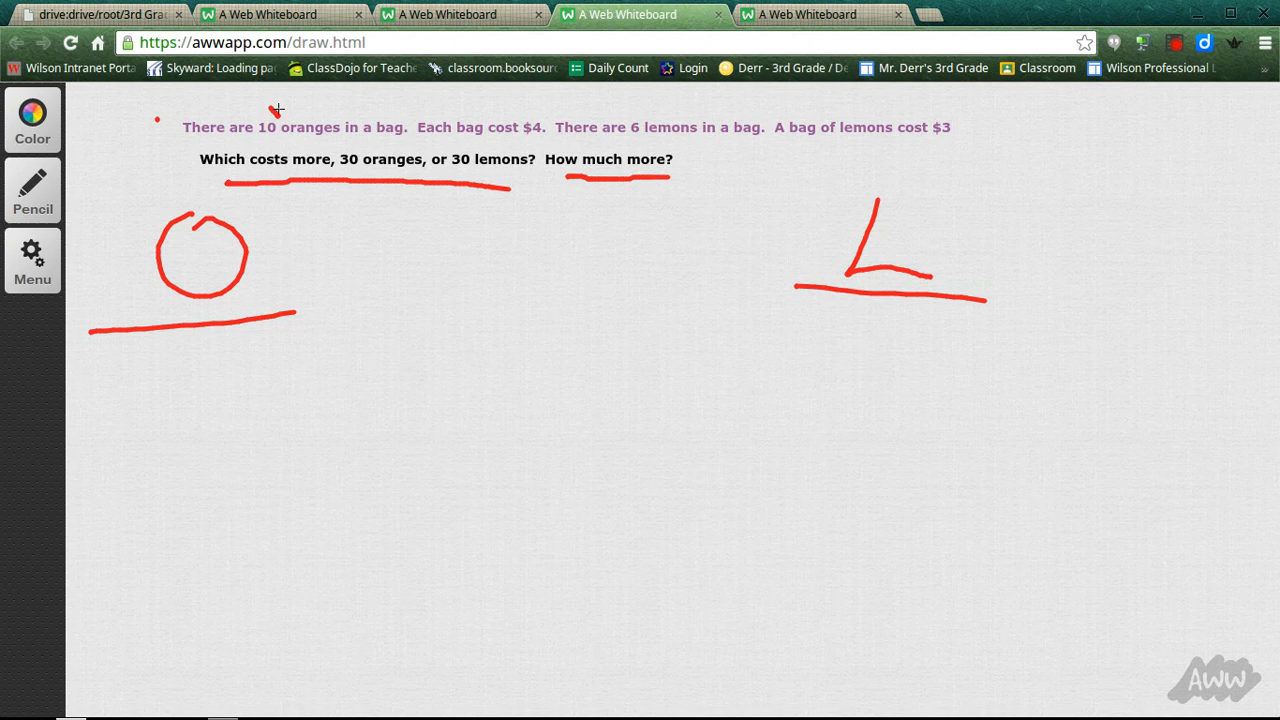
mouse_move(388, 220)
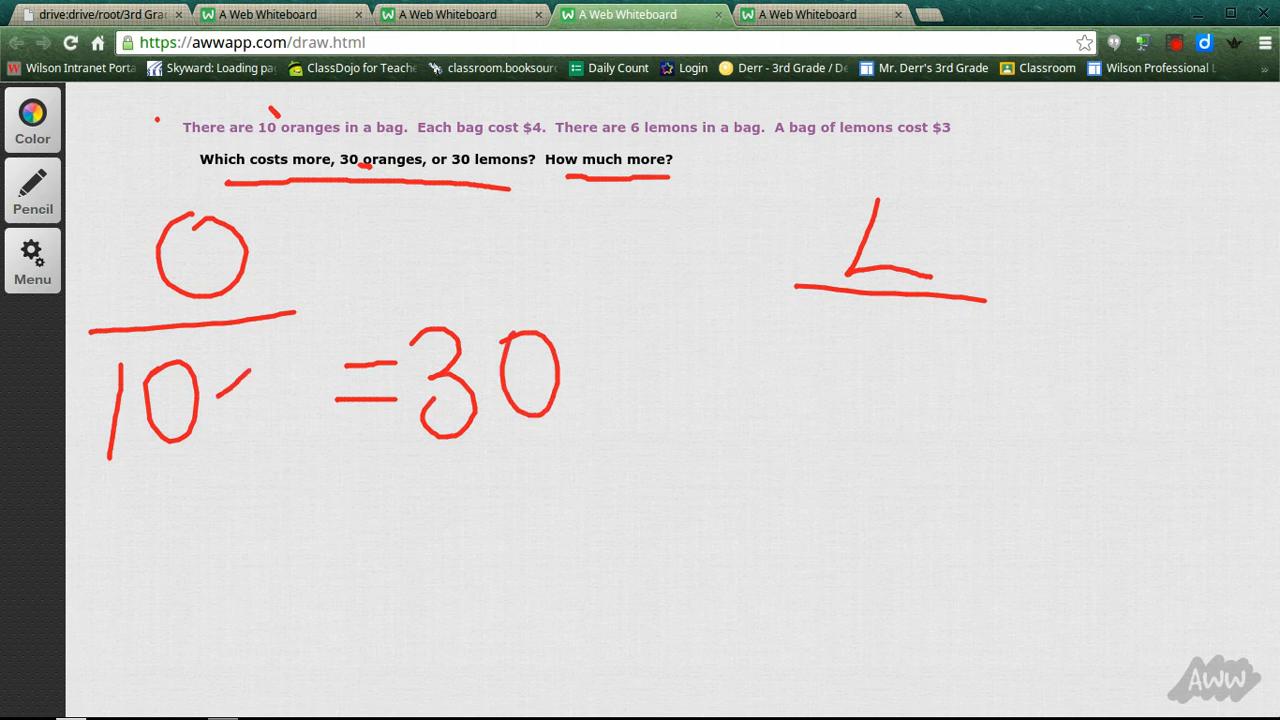
drag(216, 364, 240, 400)
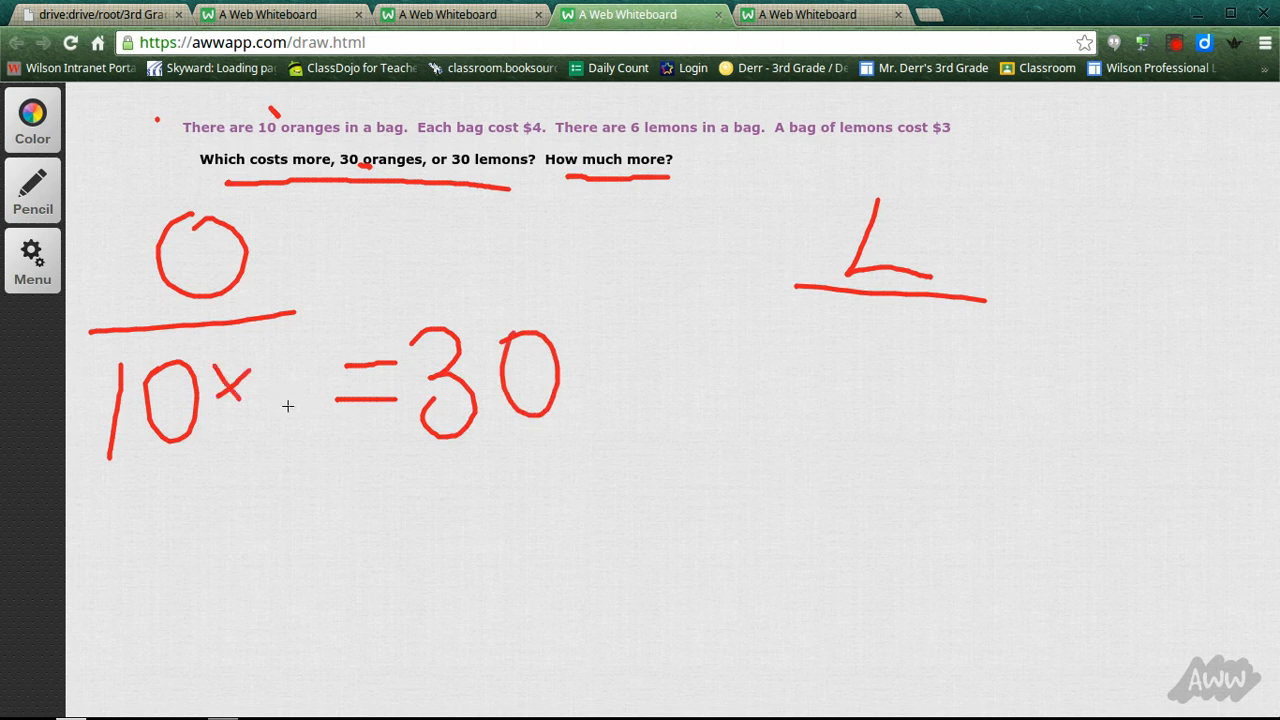
drag(224, 452, 340, 446)
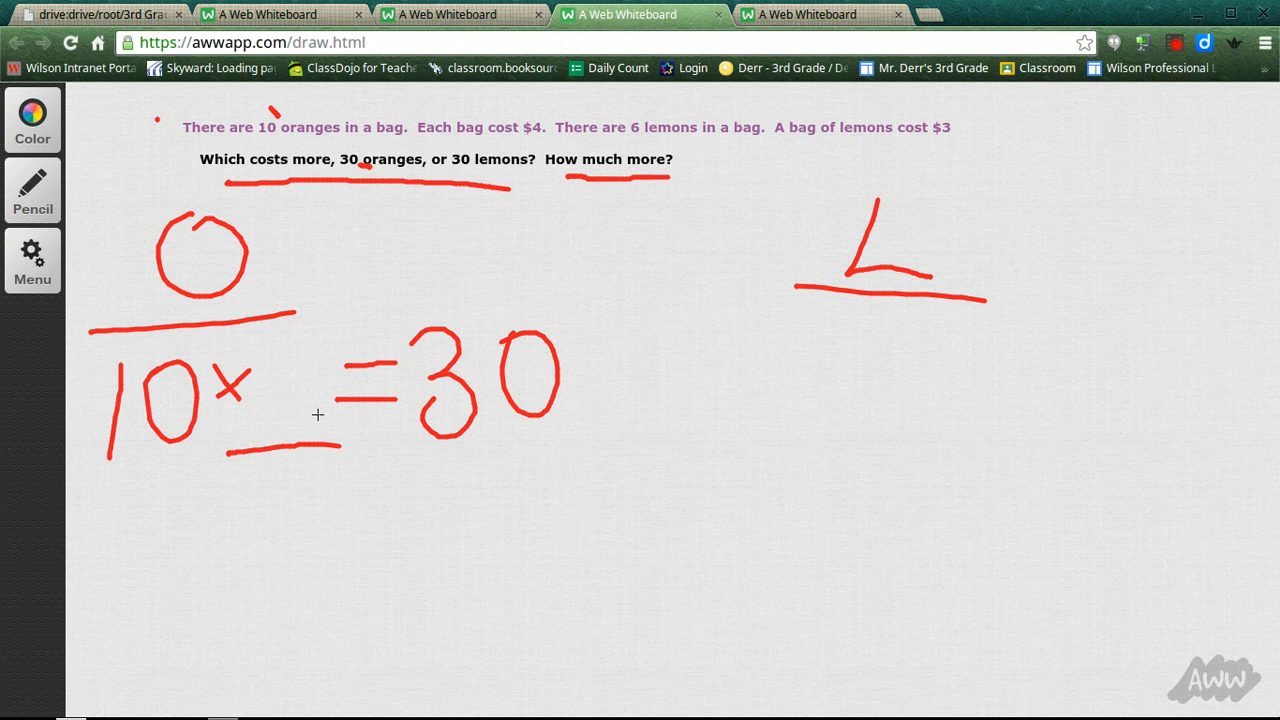
mouse_move(806, 212)
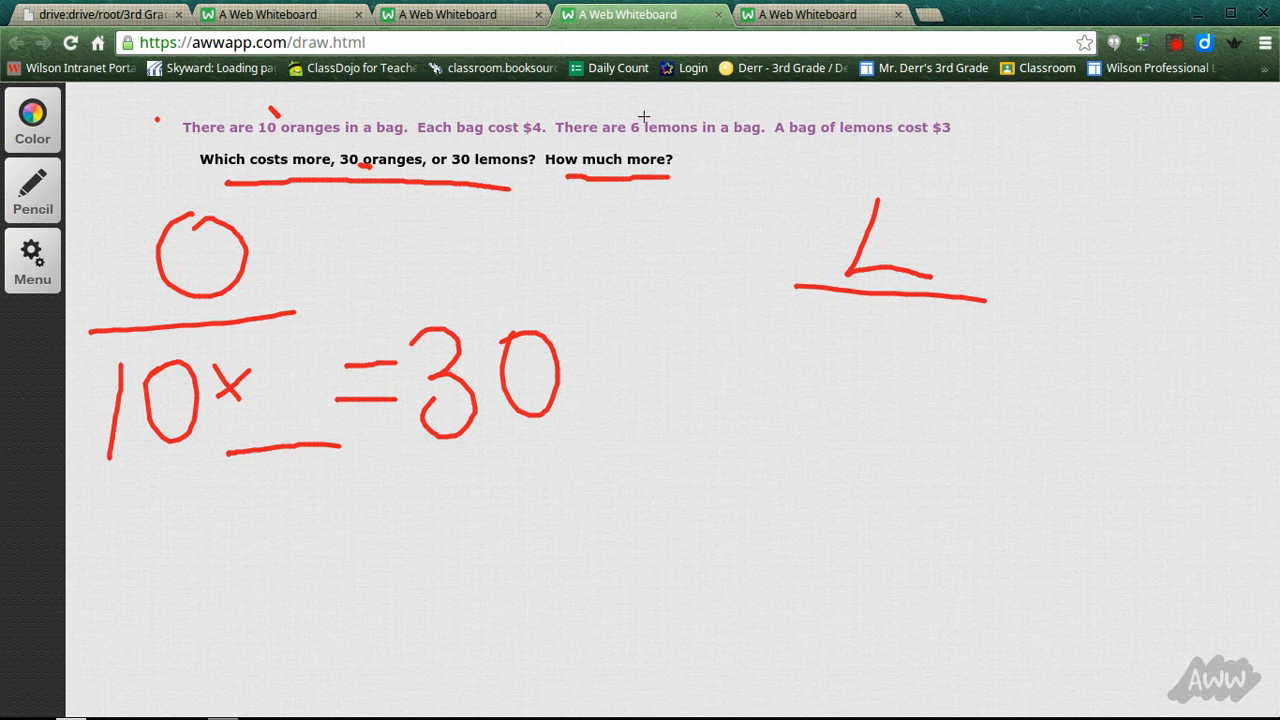
mouse_move(768, 292)
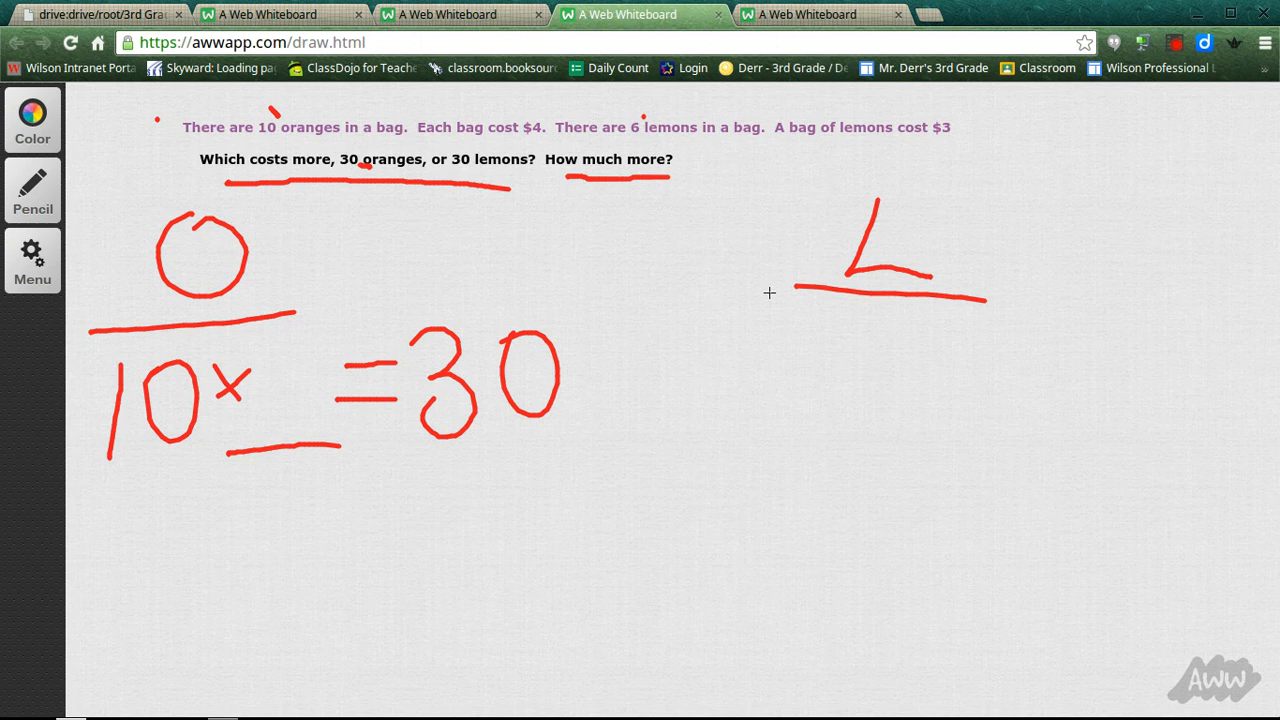
drag(790, 360, 876, 410)
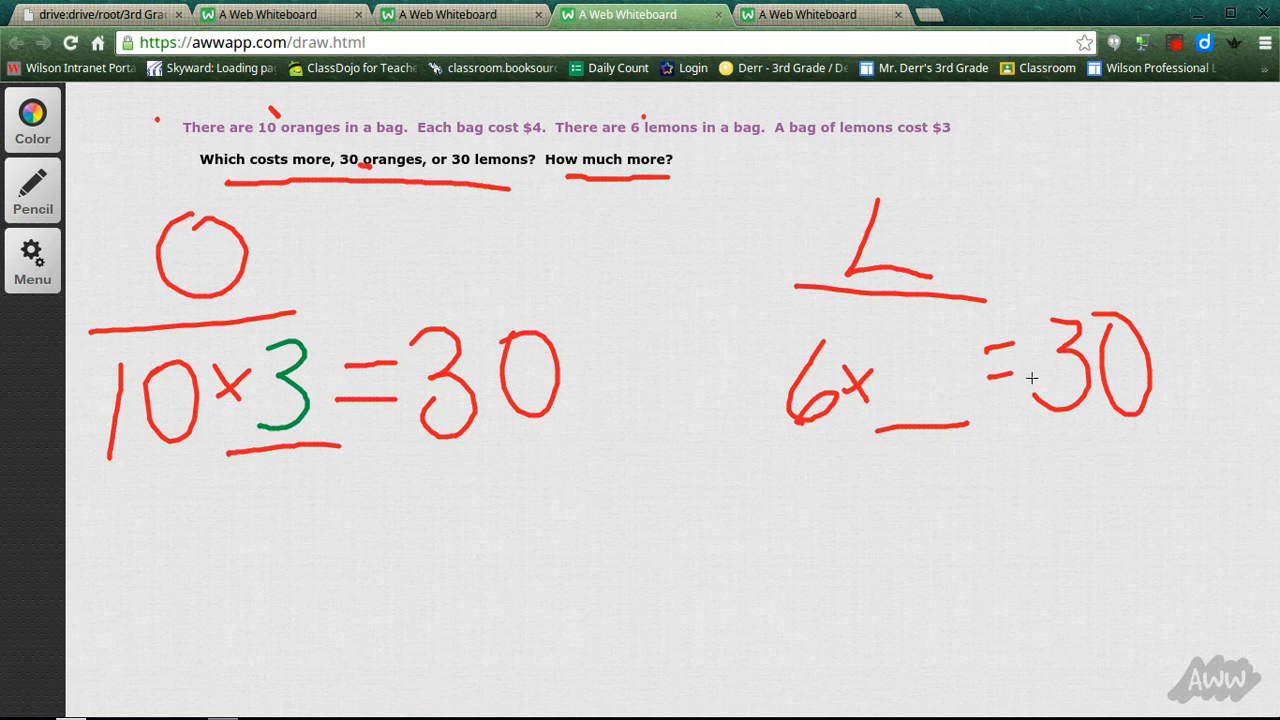
mouse_move(1130, 364)
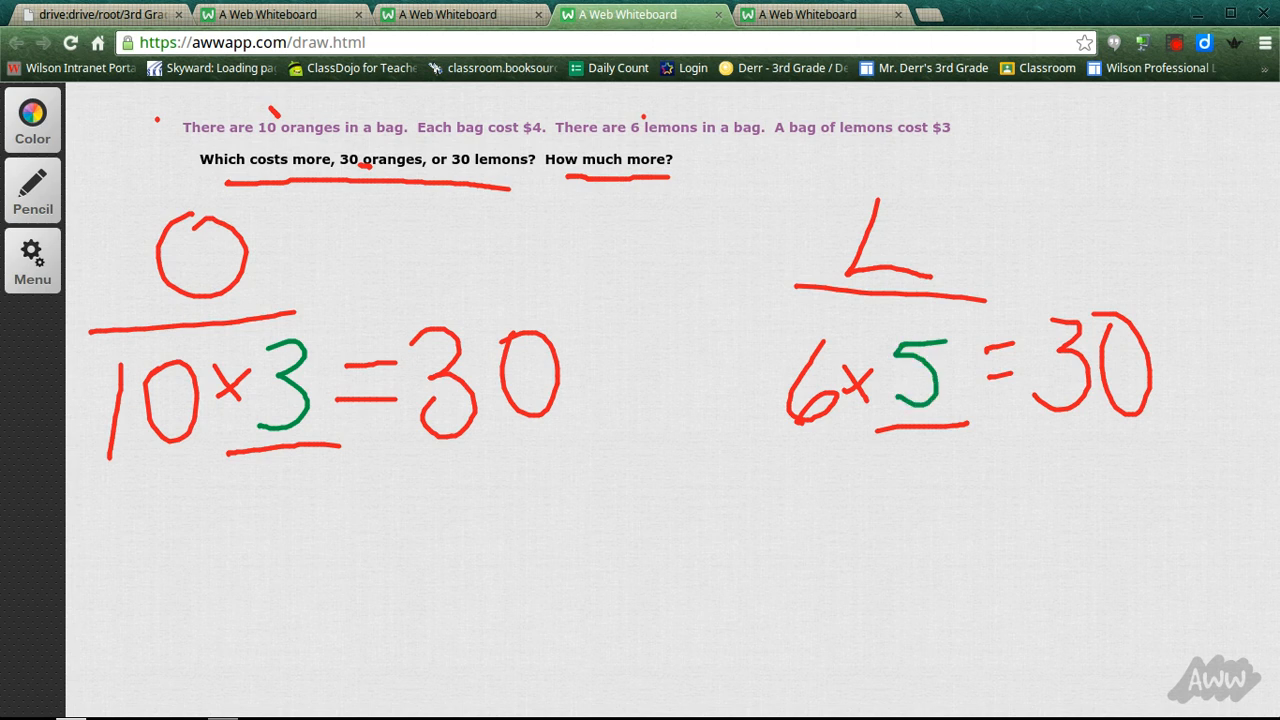
mouse_move(248, 468)
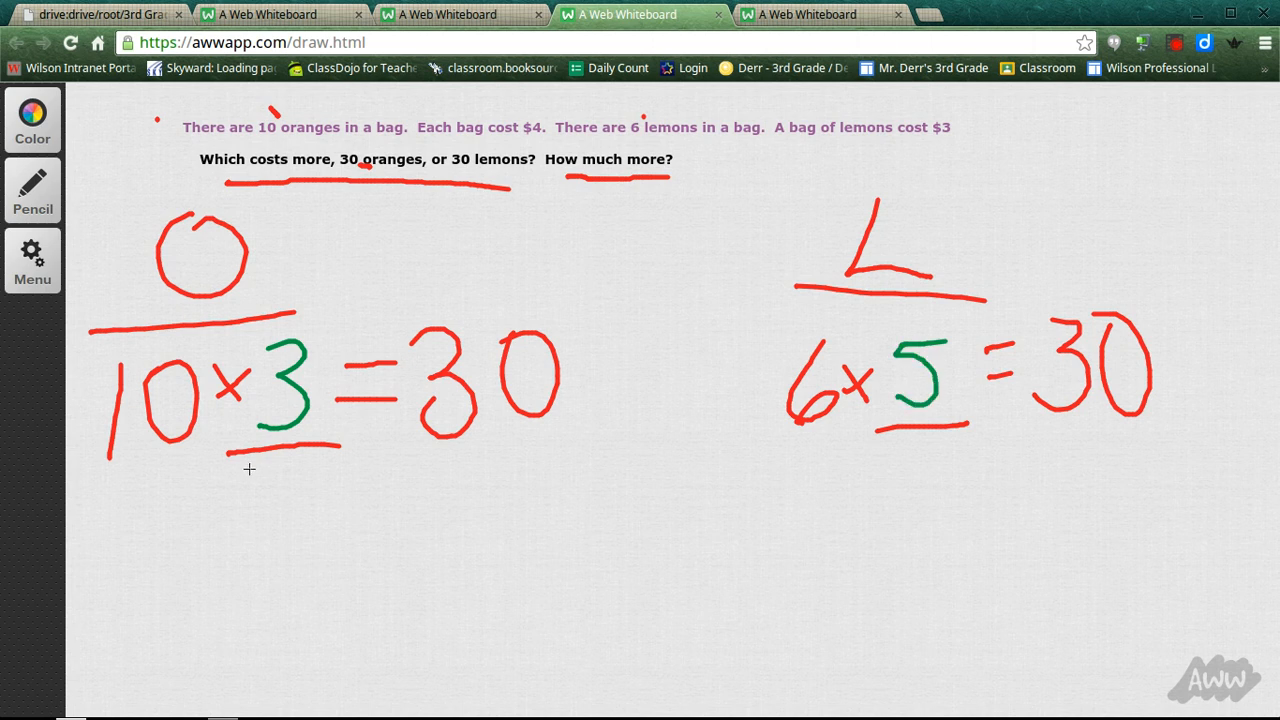
mouse_move(862, 348)
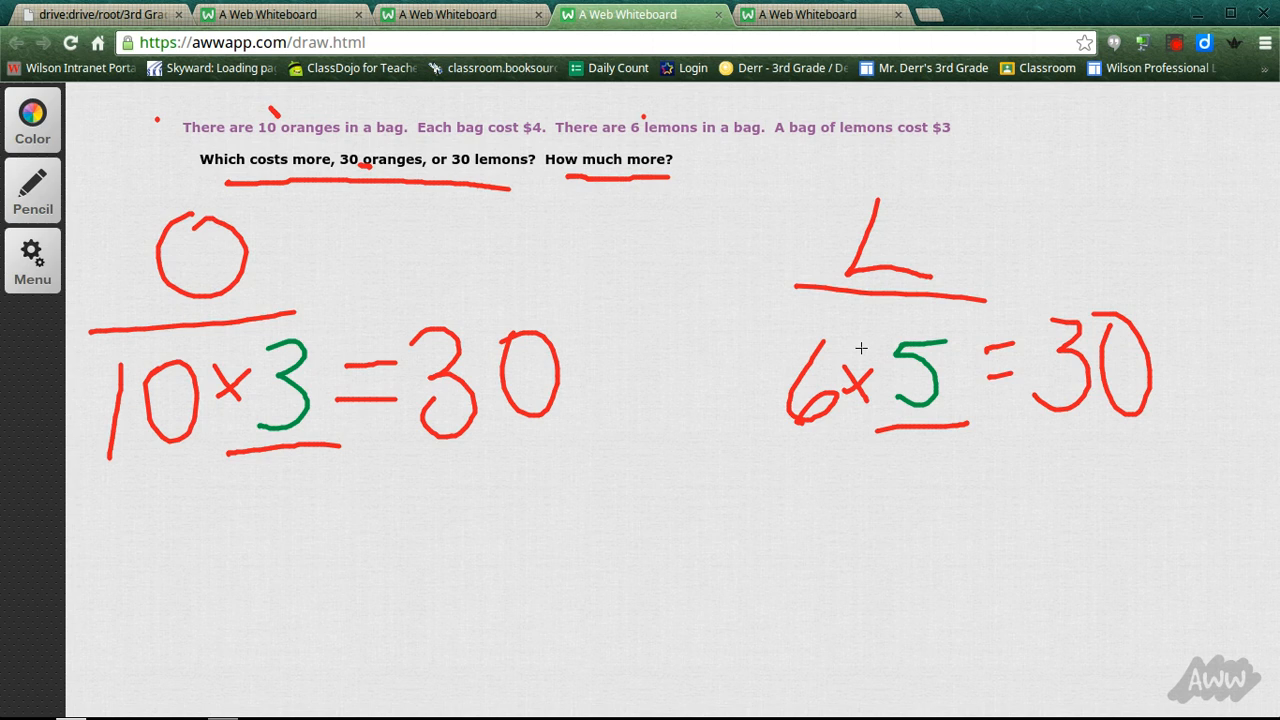
mouse_move(272, 448)
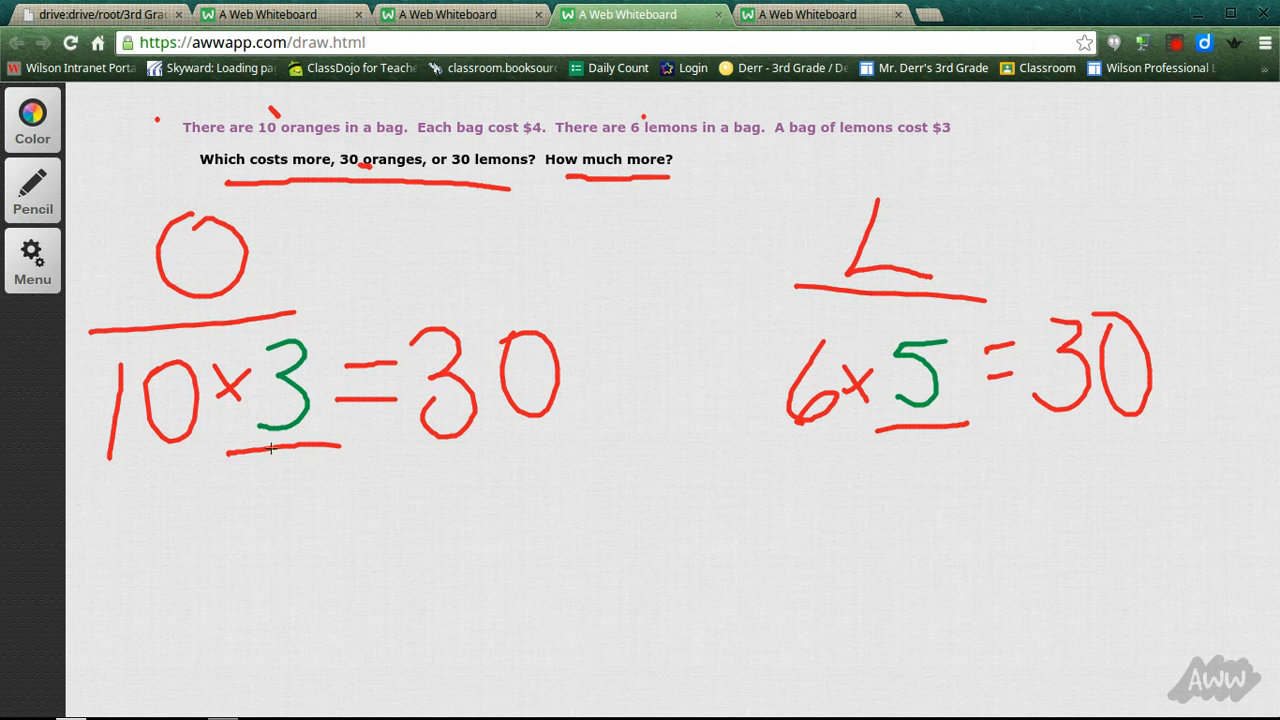
mouse_move(146, 408)
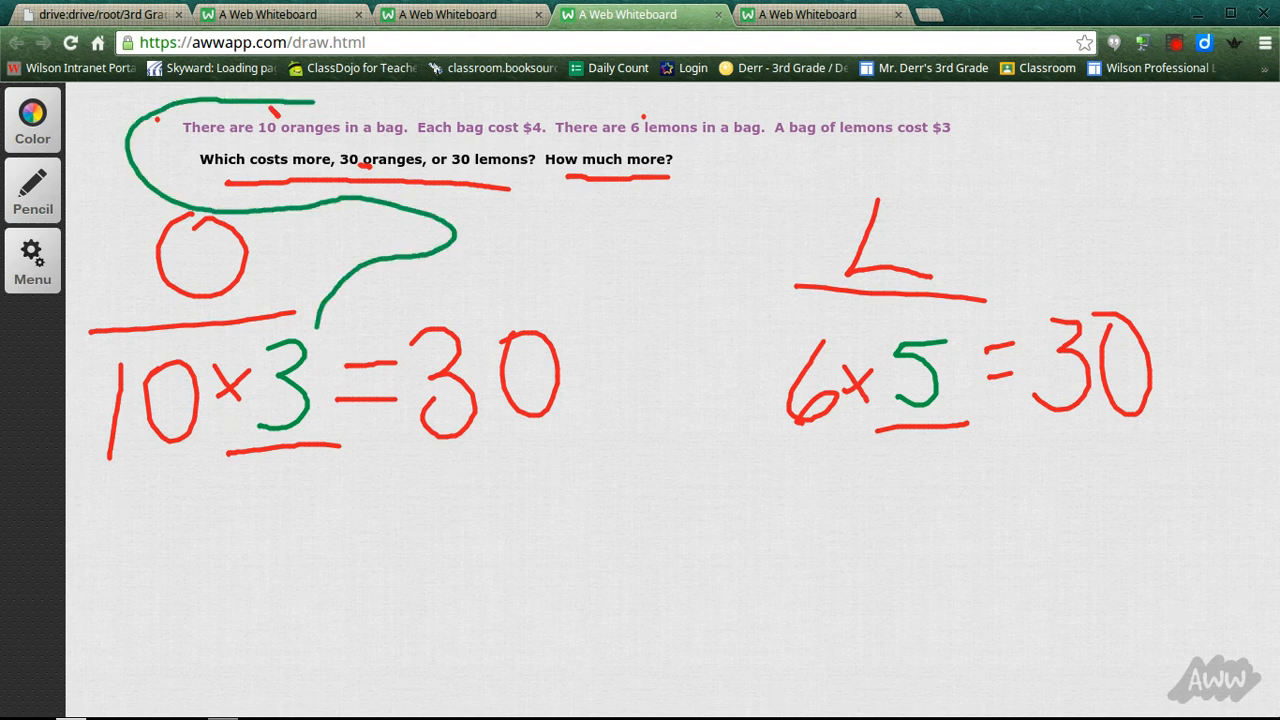
- Draw green arrows from the bag counts up to the oranges and lemons sentences and write 3 under oranges
drag(300, 104, 460, 108)
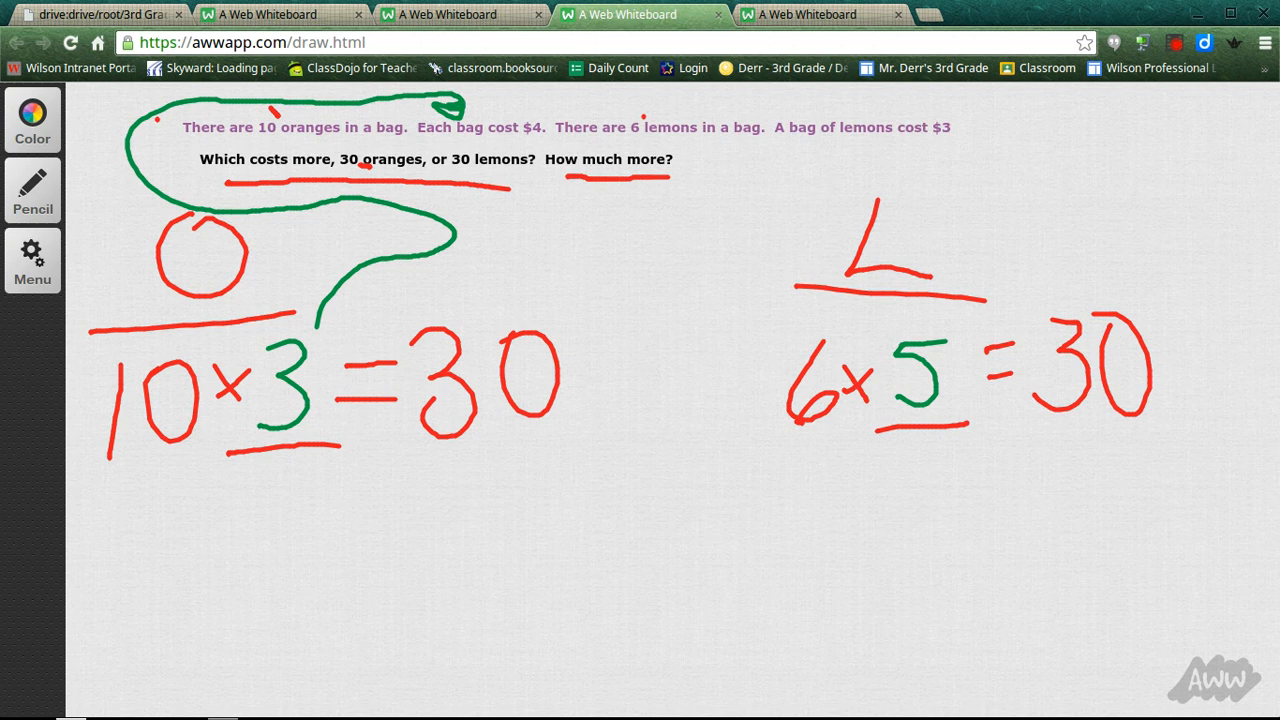
drag(730, 150, 904, 330)
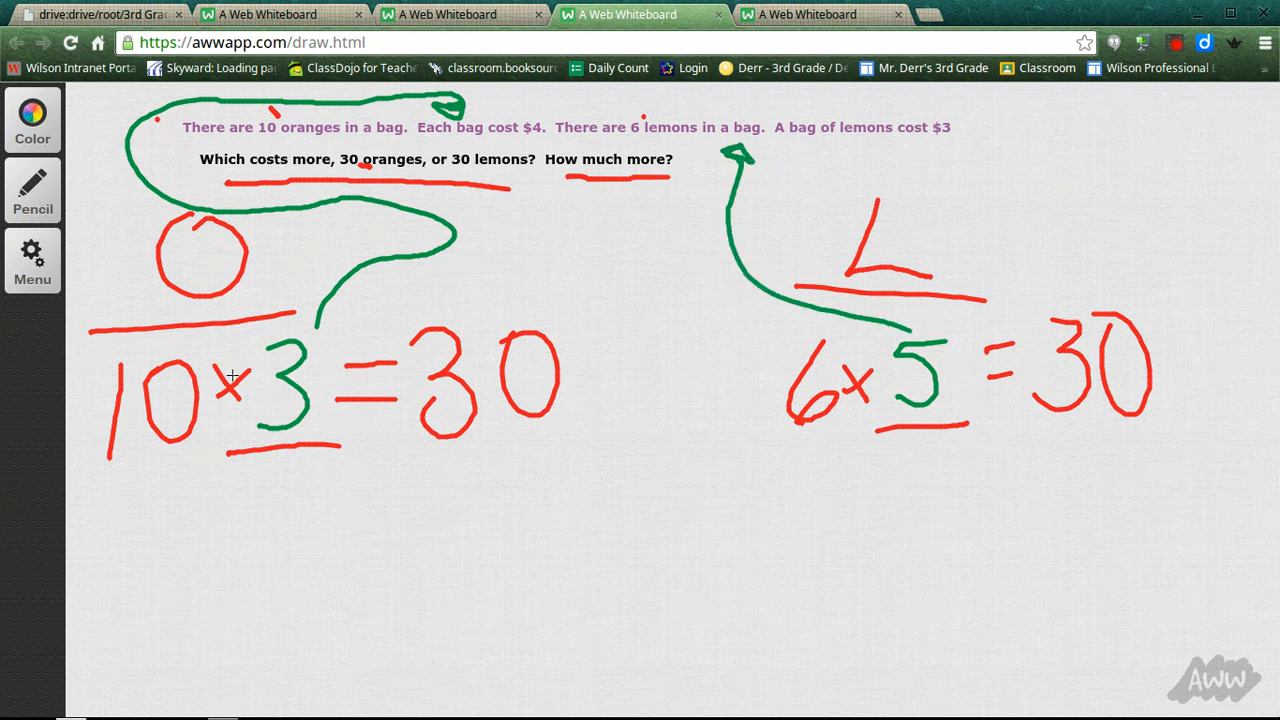
mouse_move(270, 176)
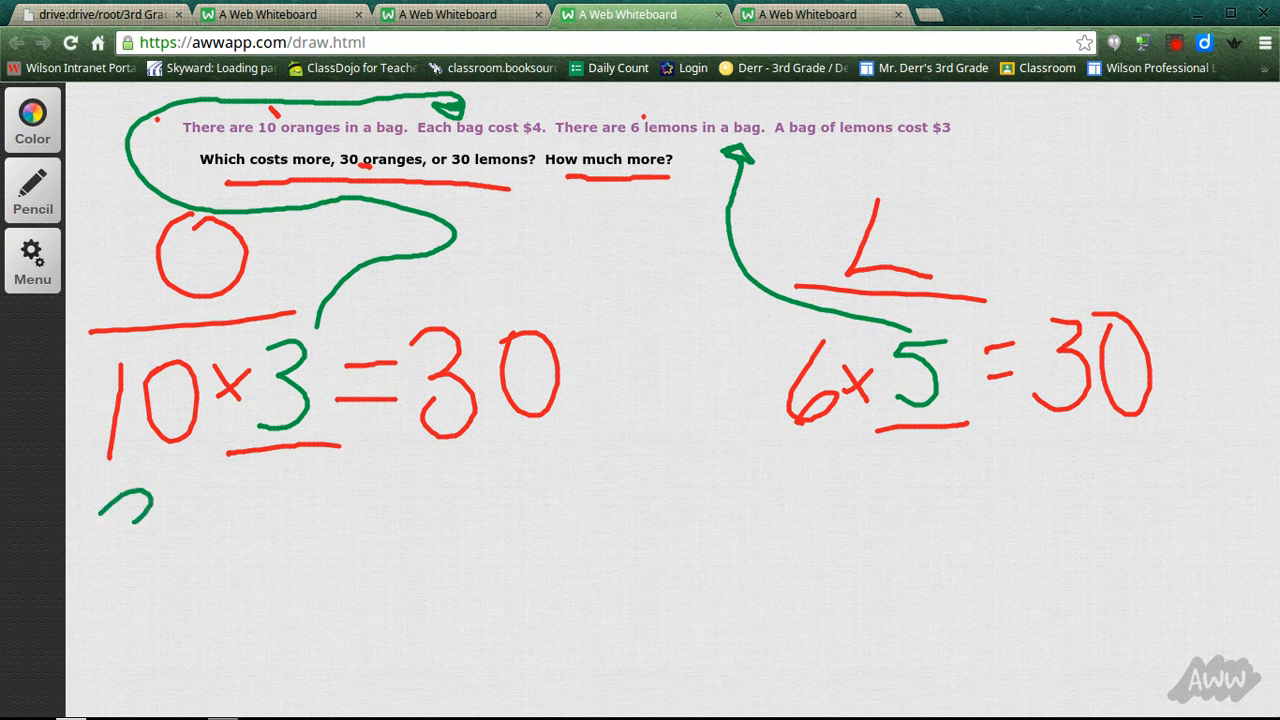
drag(150, 490, 110, 564)
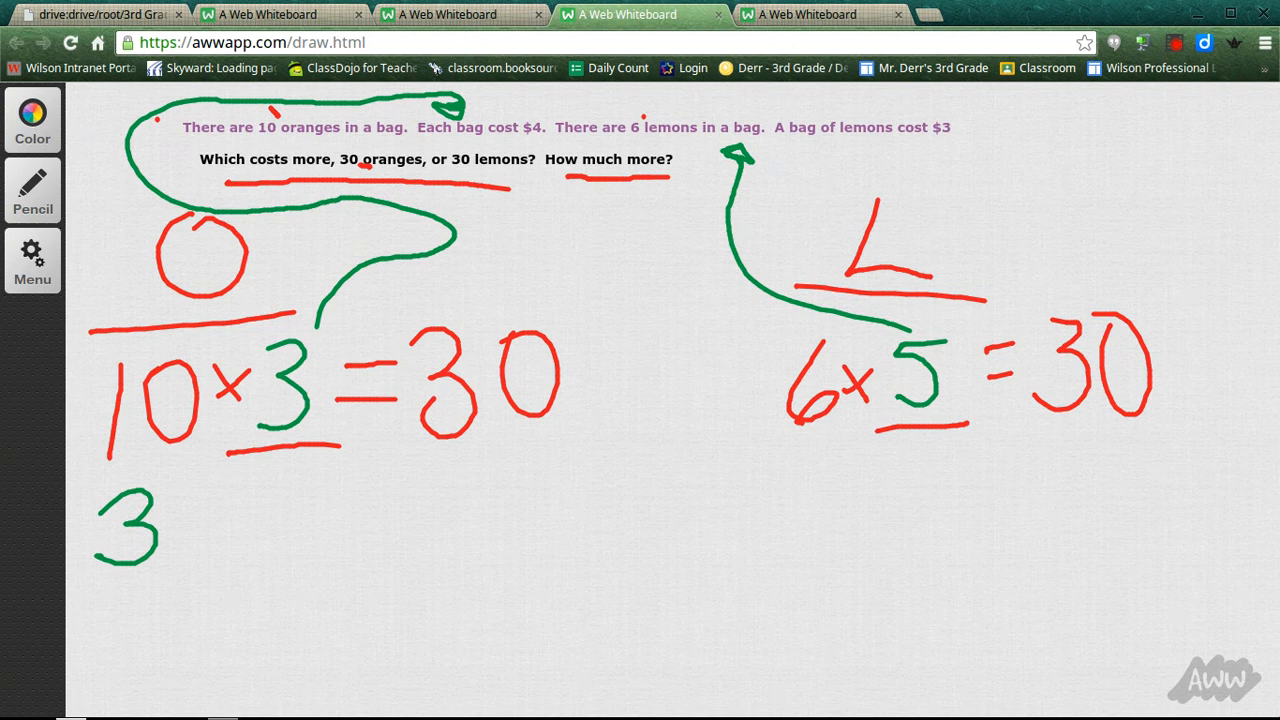
- Handwrite the cost expressions 3 × $4 = and 5 × $3 = under the bag counts
click(32, 120)
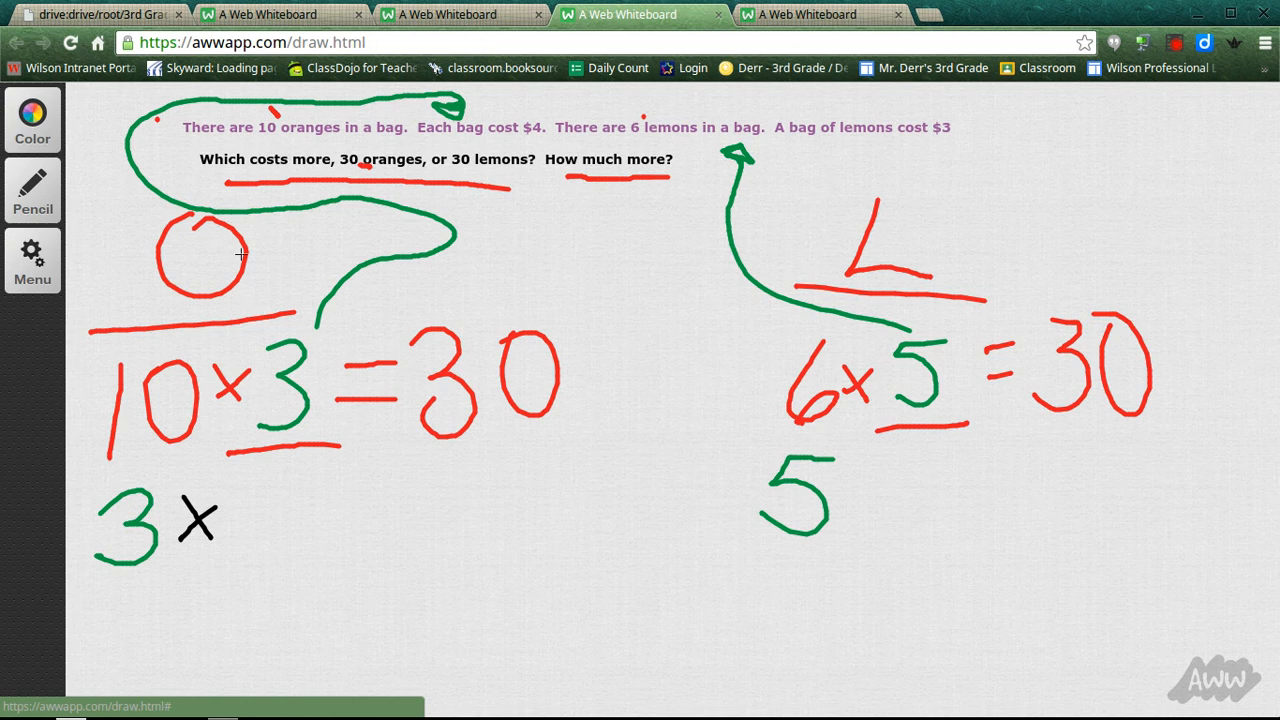
mouse_move(518, 152)
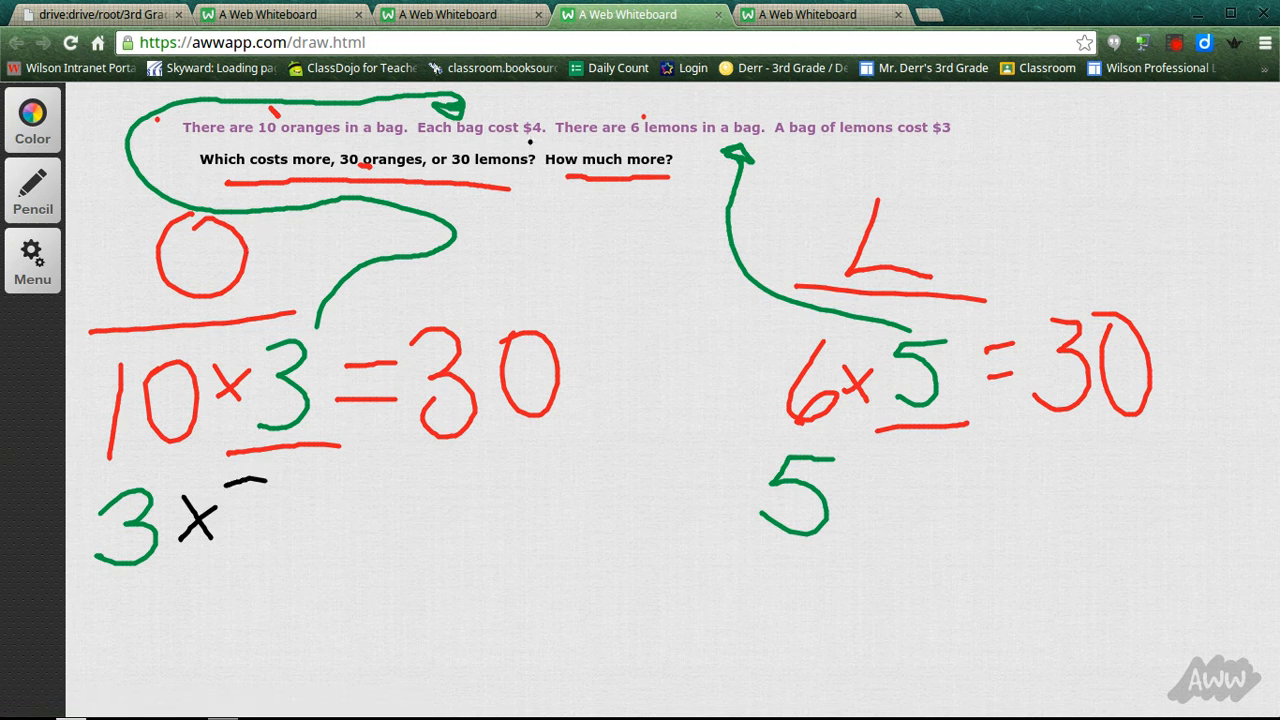
drag(230, 480, 320, 550)
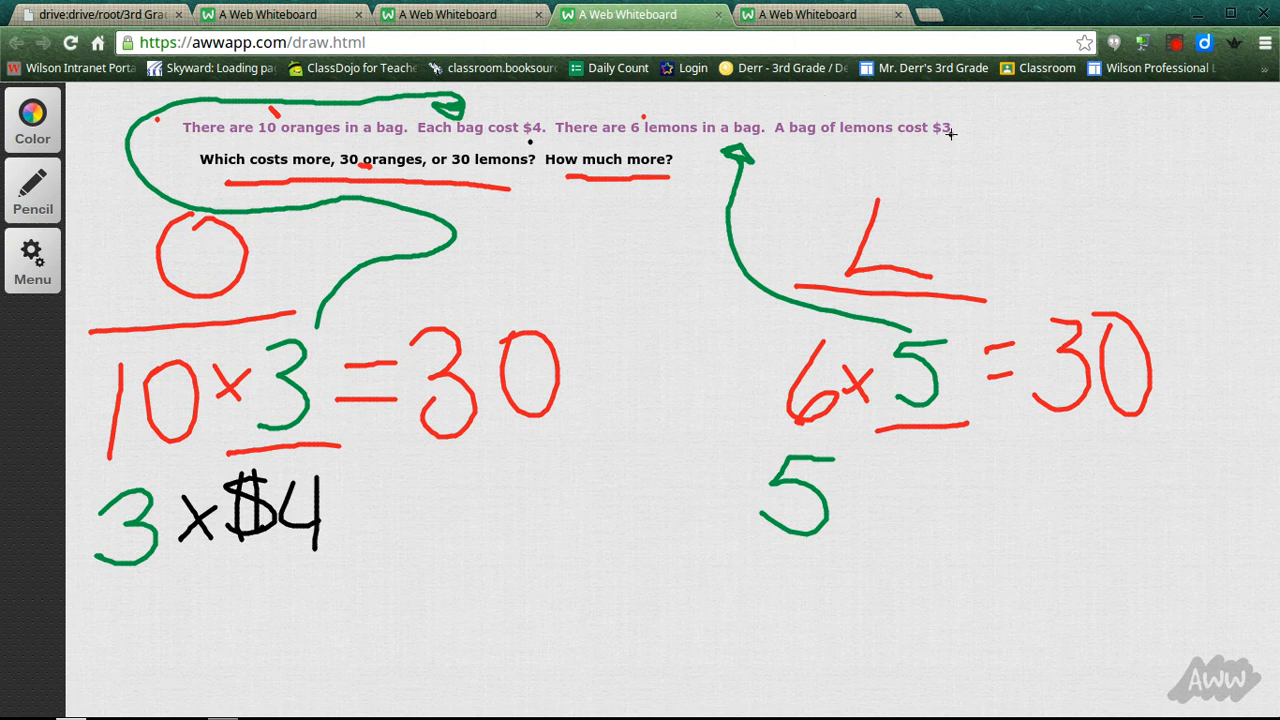
drag(850, 490, 940, 510)
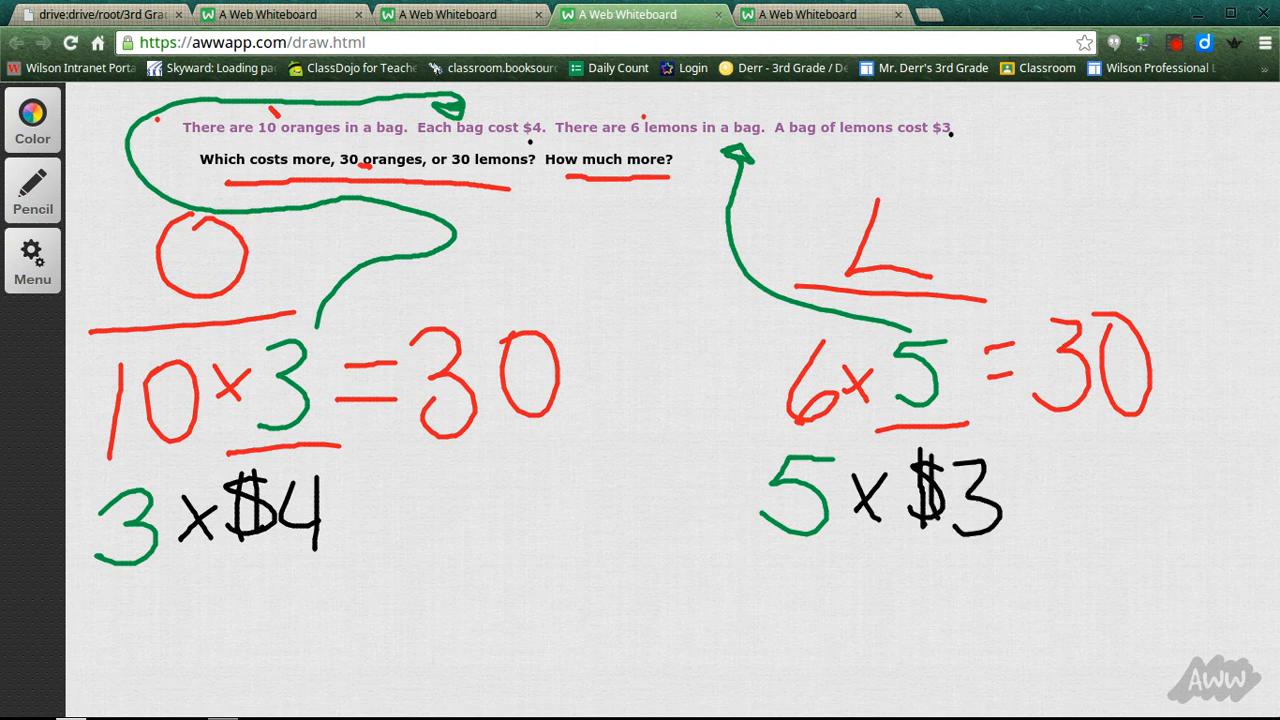
drag(360, 480, 384, 500)
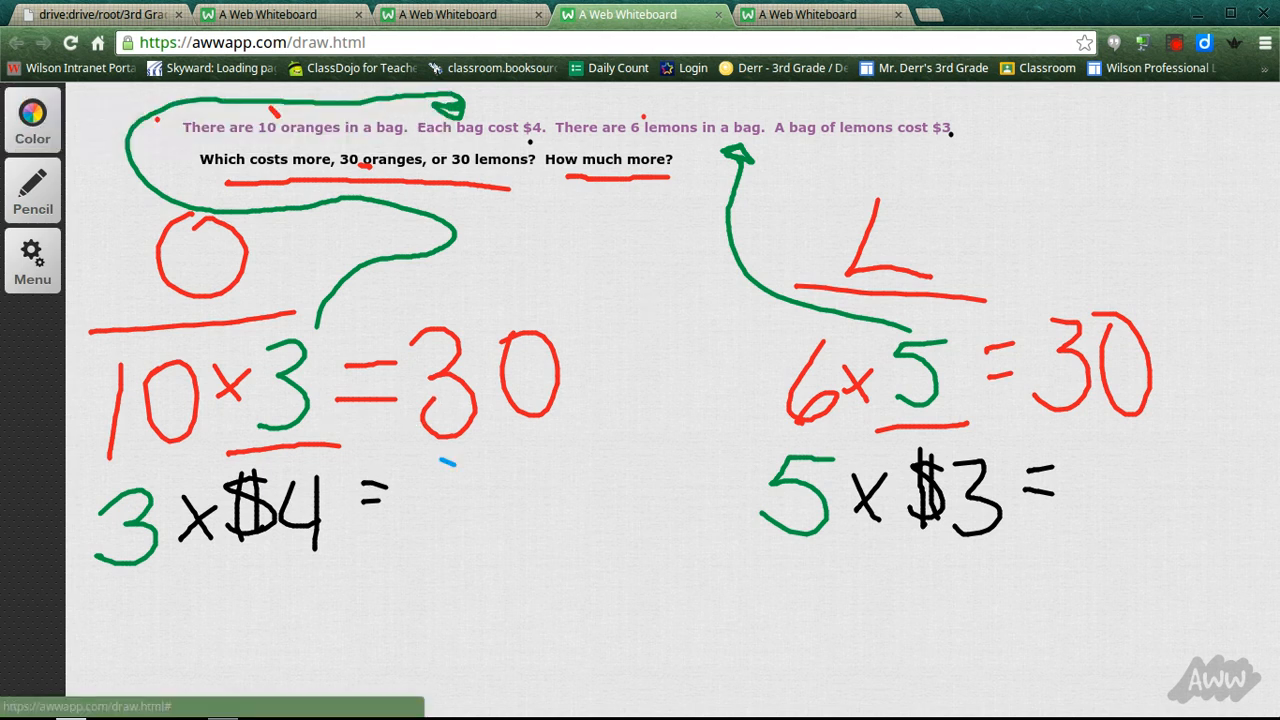
- Write $12 in blue as the oranges total
drag(410, 460, 540, 530)
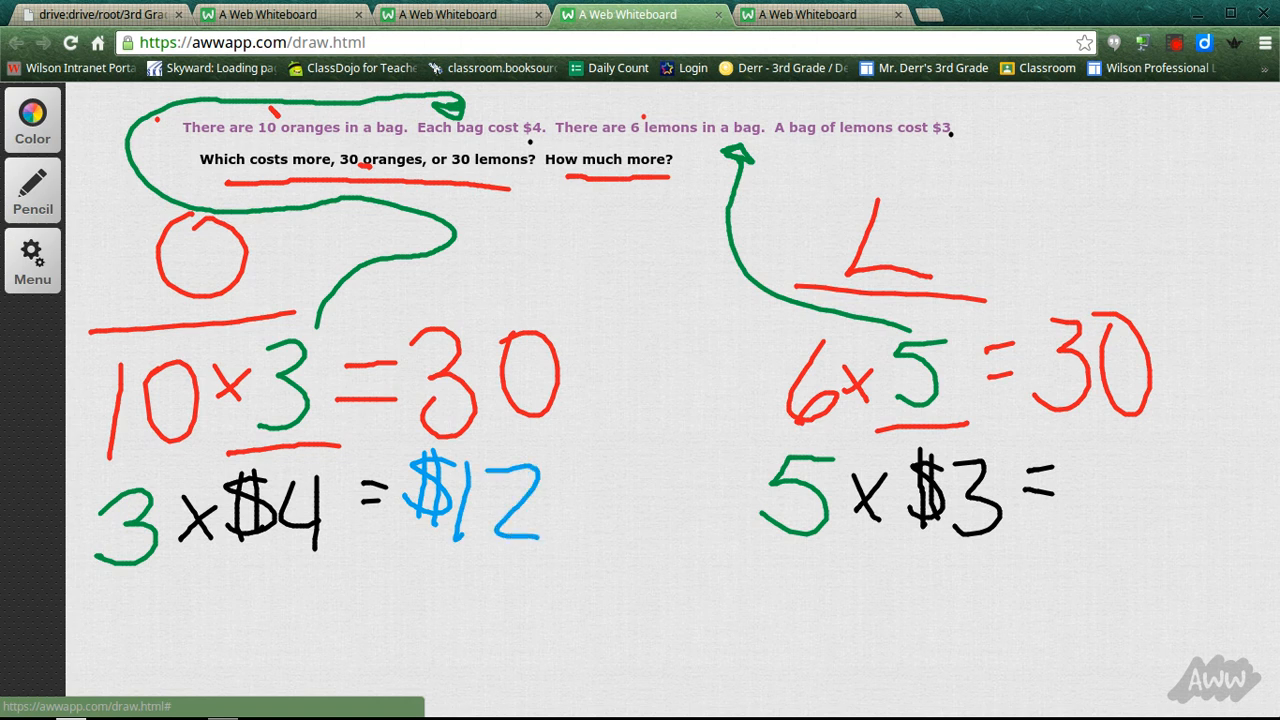
mouse_move(912, 378)
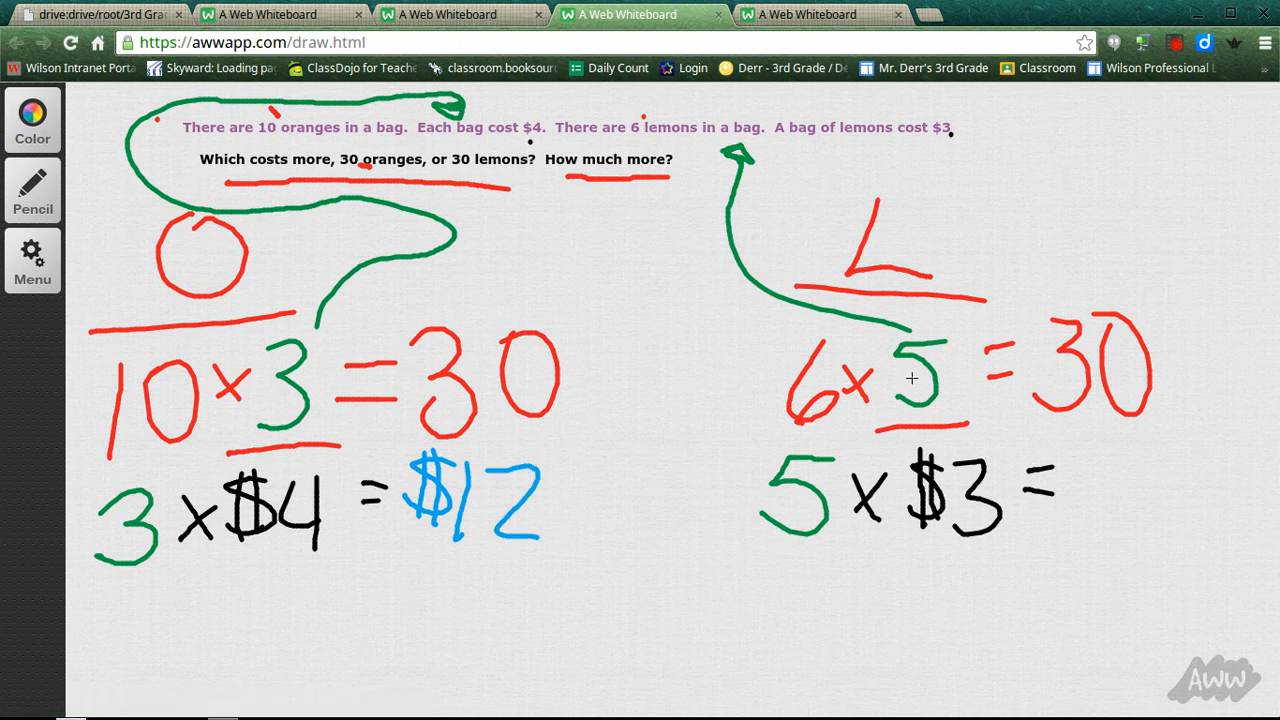
mouse_move(988, 514)
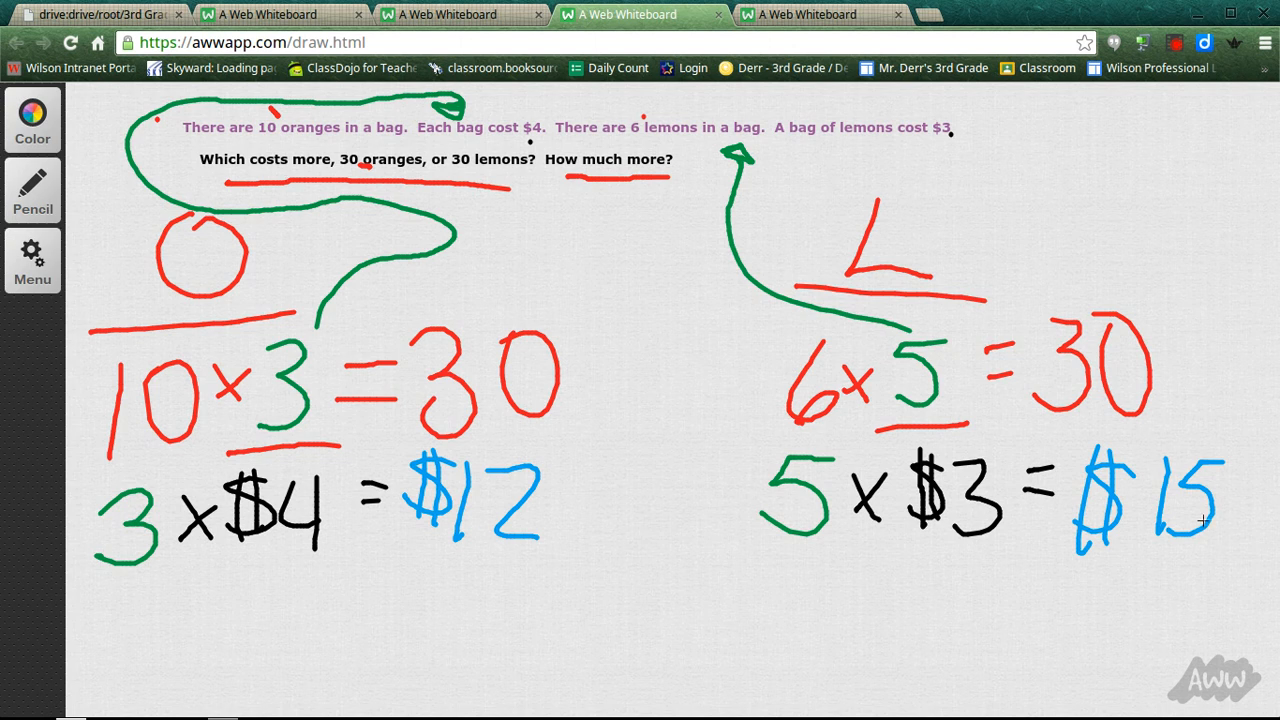
mouse_move(336, 184)
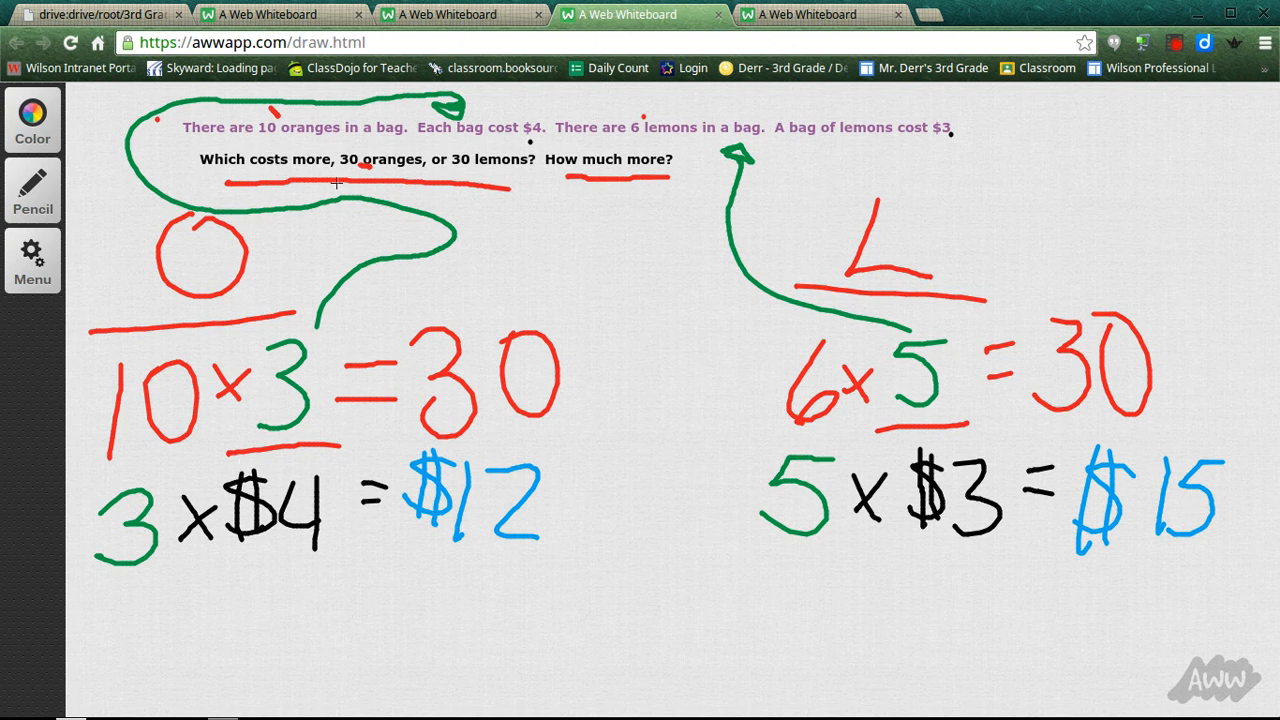
mouse_move(696, 210)
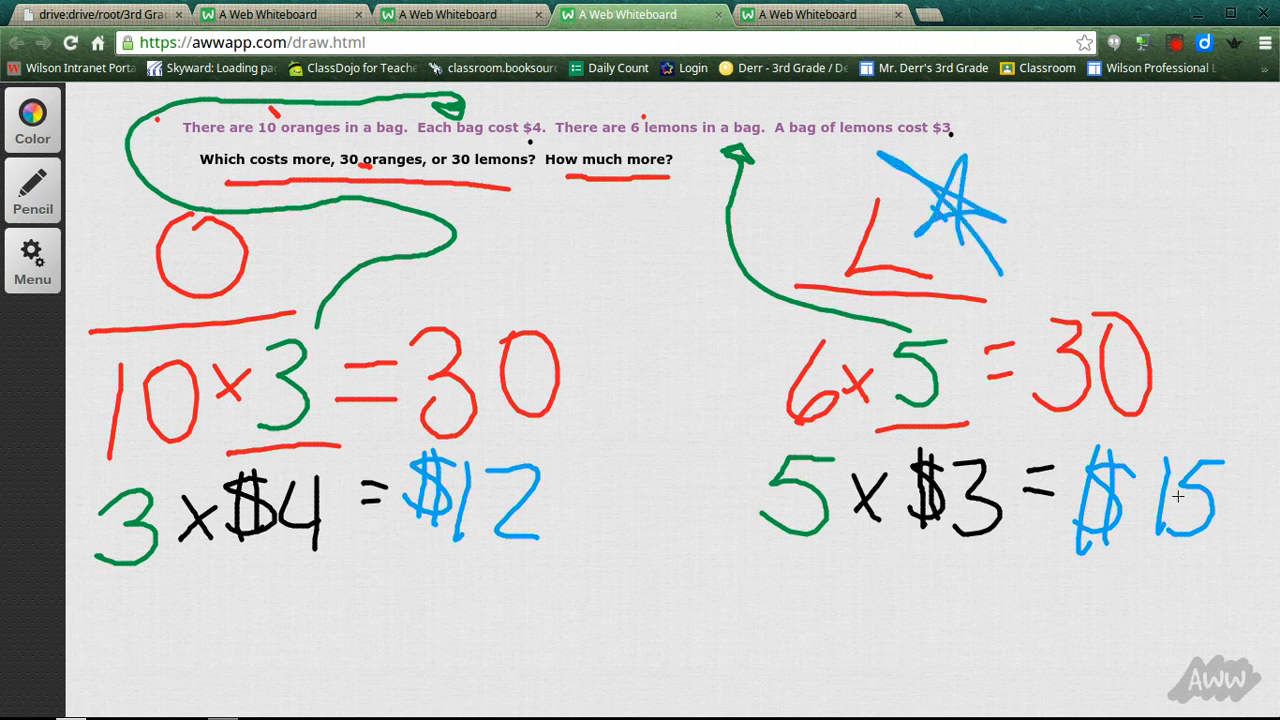
mouse_move(590, 164)
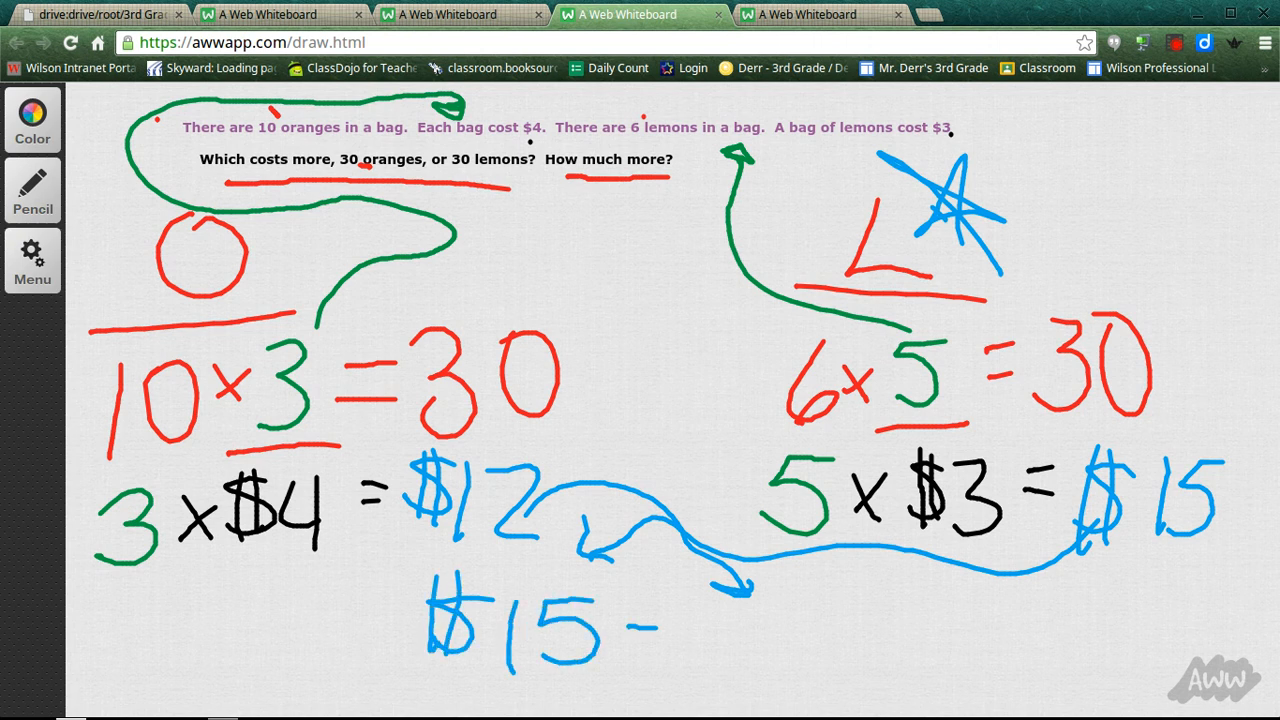
- Finish the difference line $15 − $12 = $3 below the equations
drag(660, 620, 736, 650)
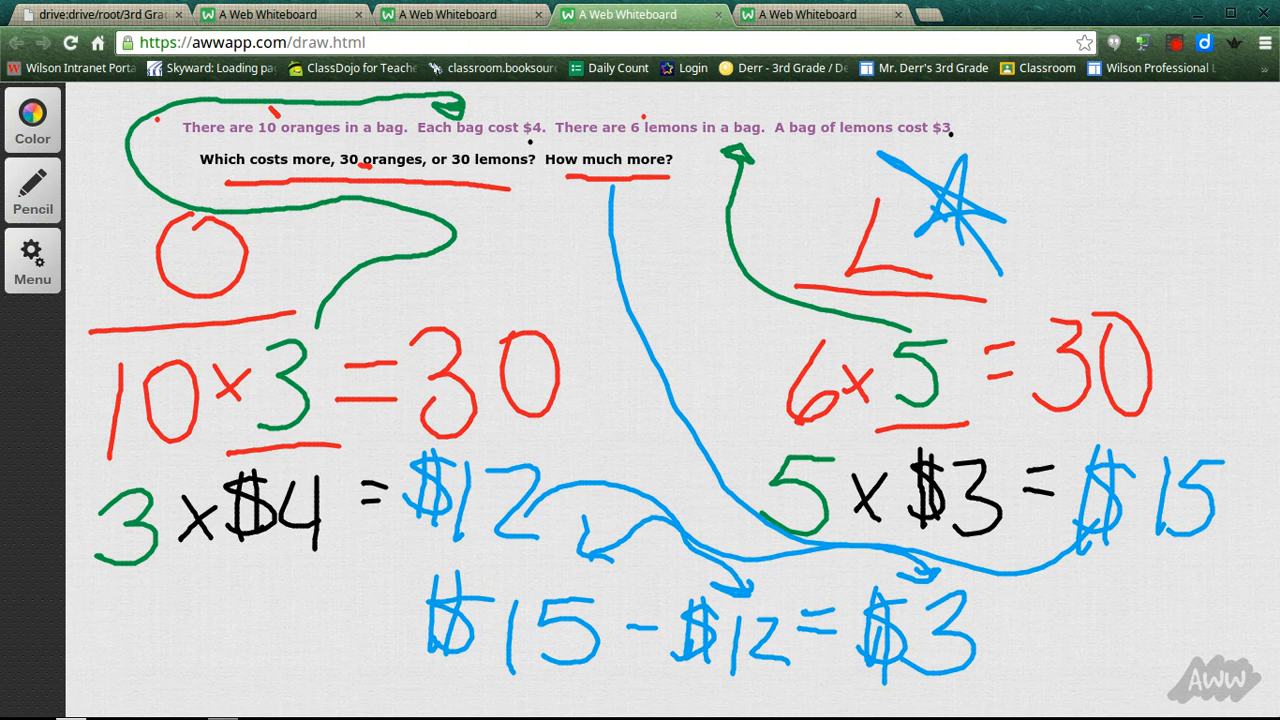
click(32, 118)
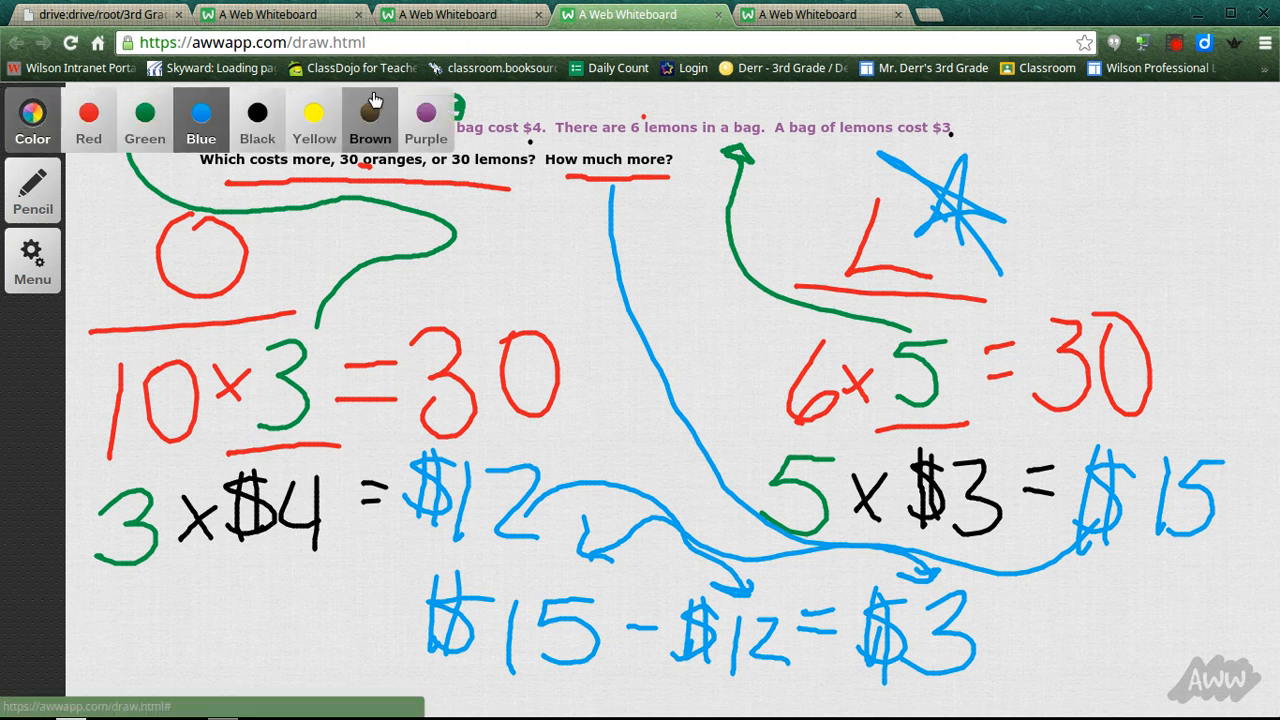
- Choose a different pen colour from the Color palette
click(32, 120)
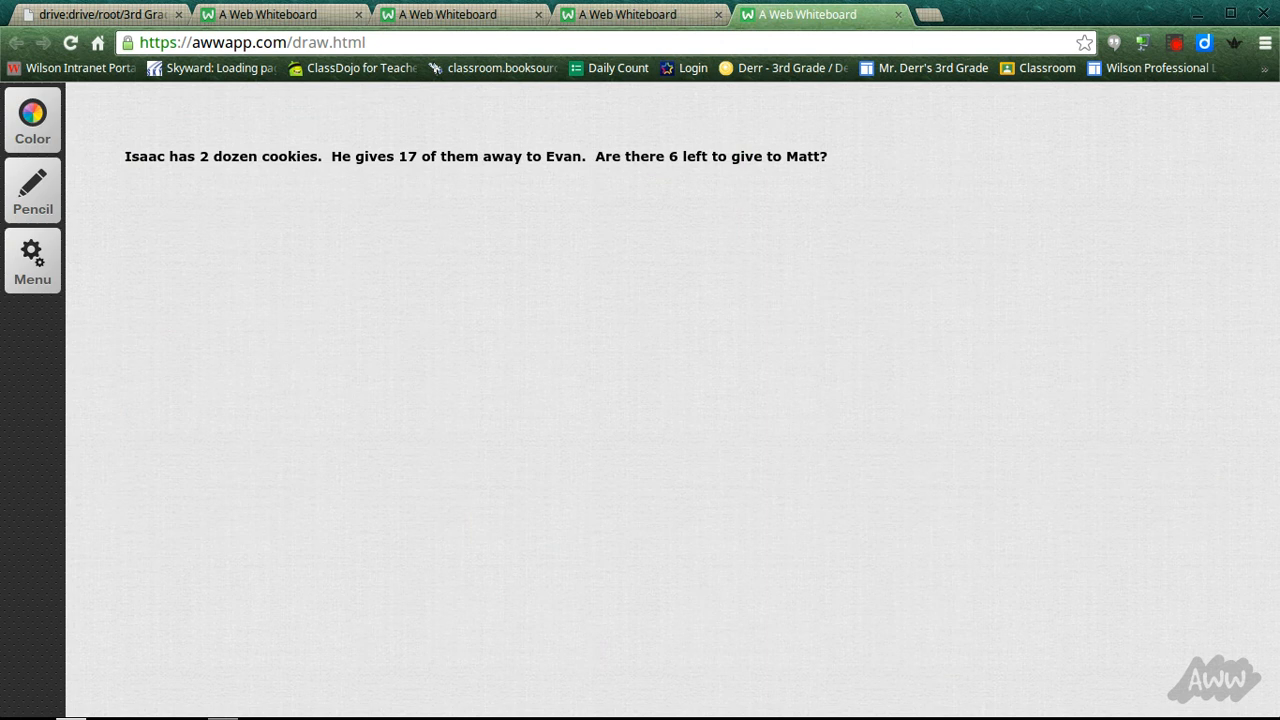
mouse_move(152, 238)
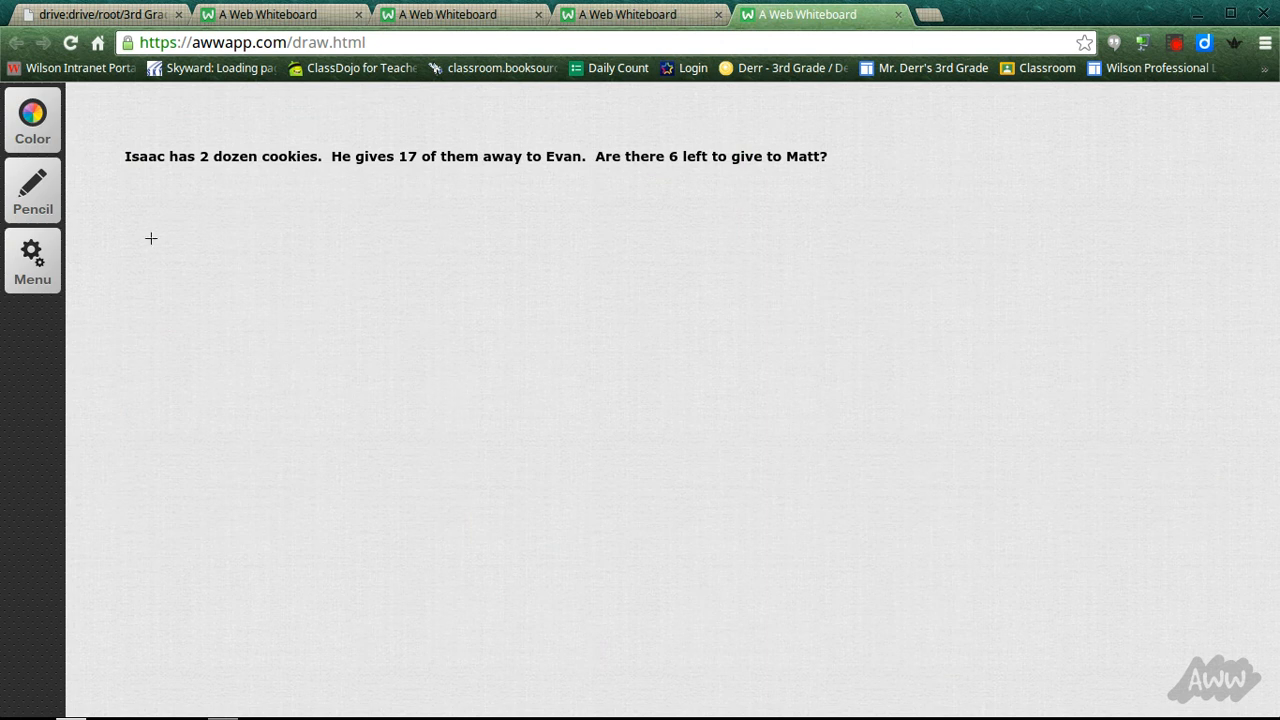
mouse_move(96, 172)
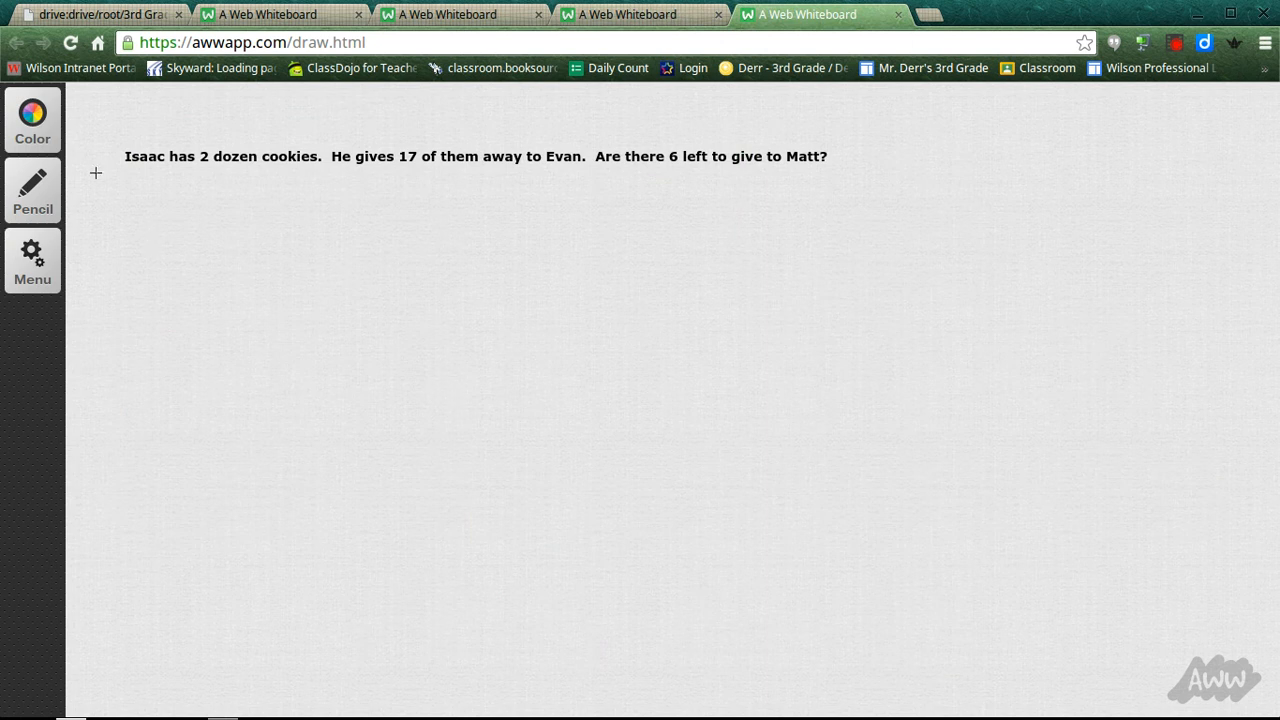
mouse_move(172, 200)
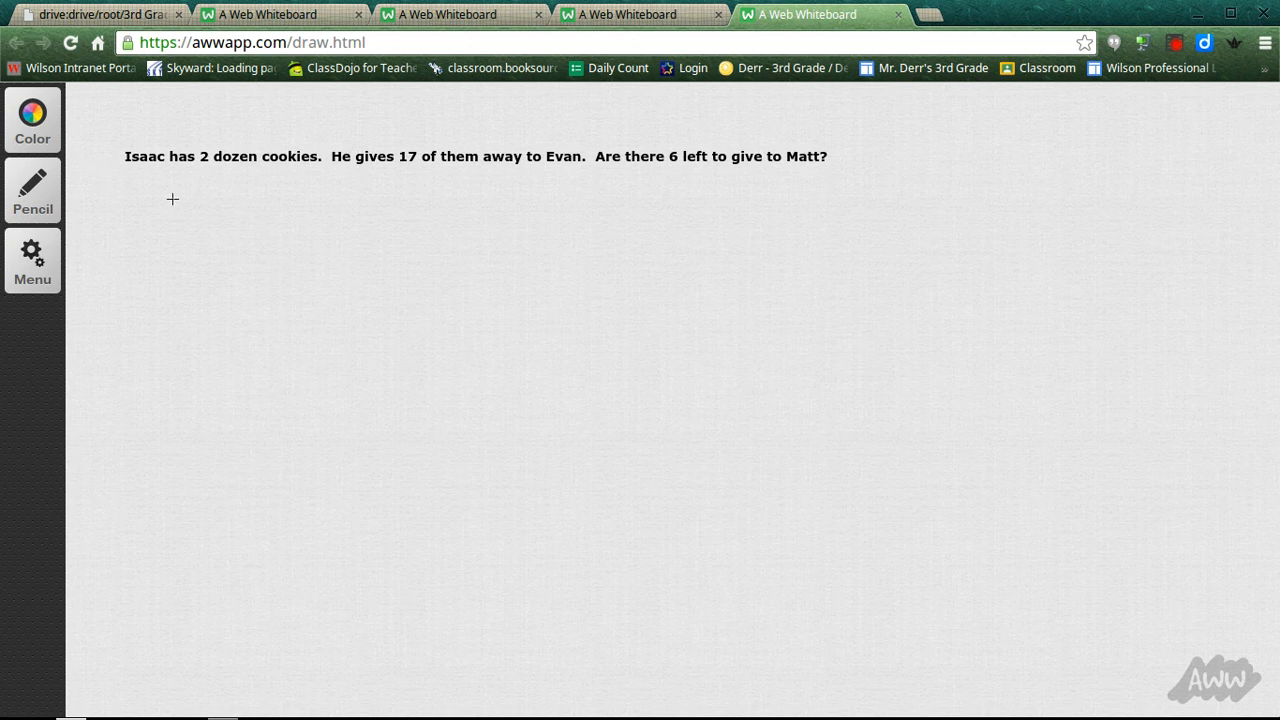
mouse_move(332, 176)
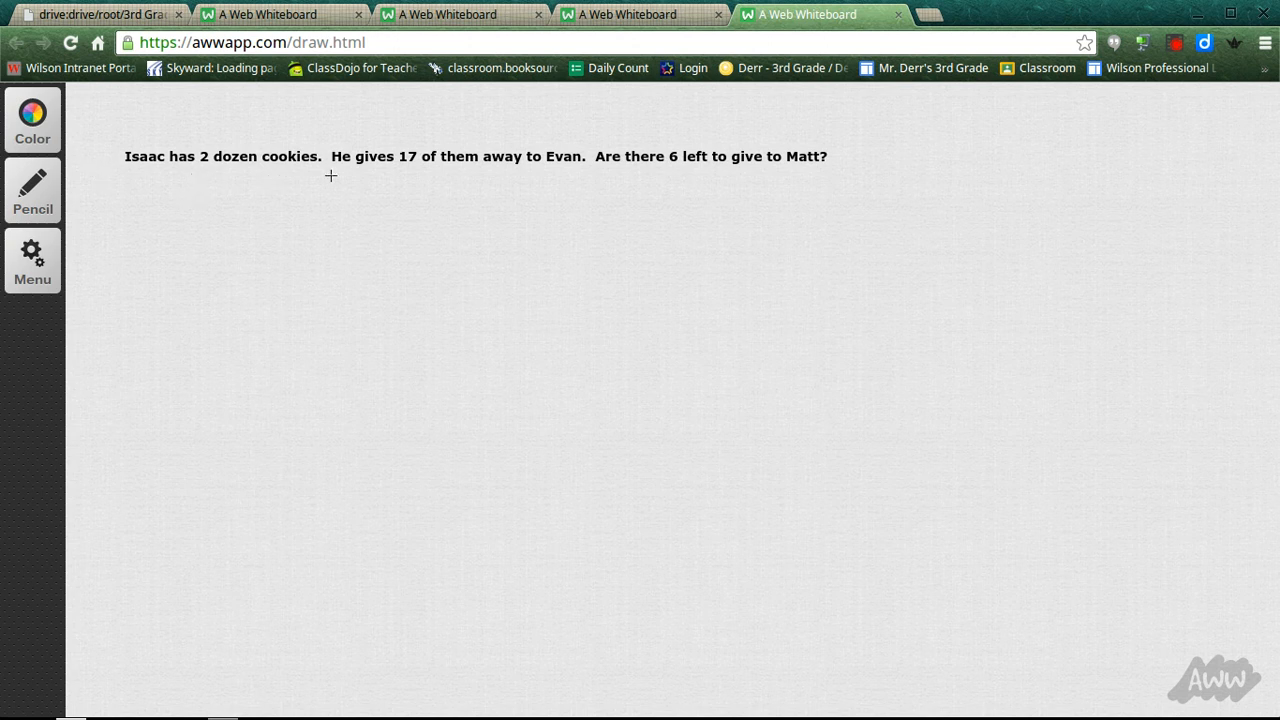
mouse_move(412, 172)
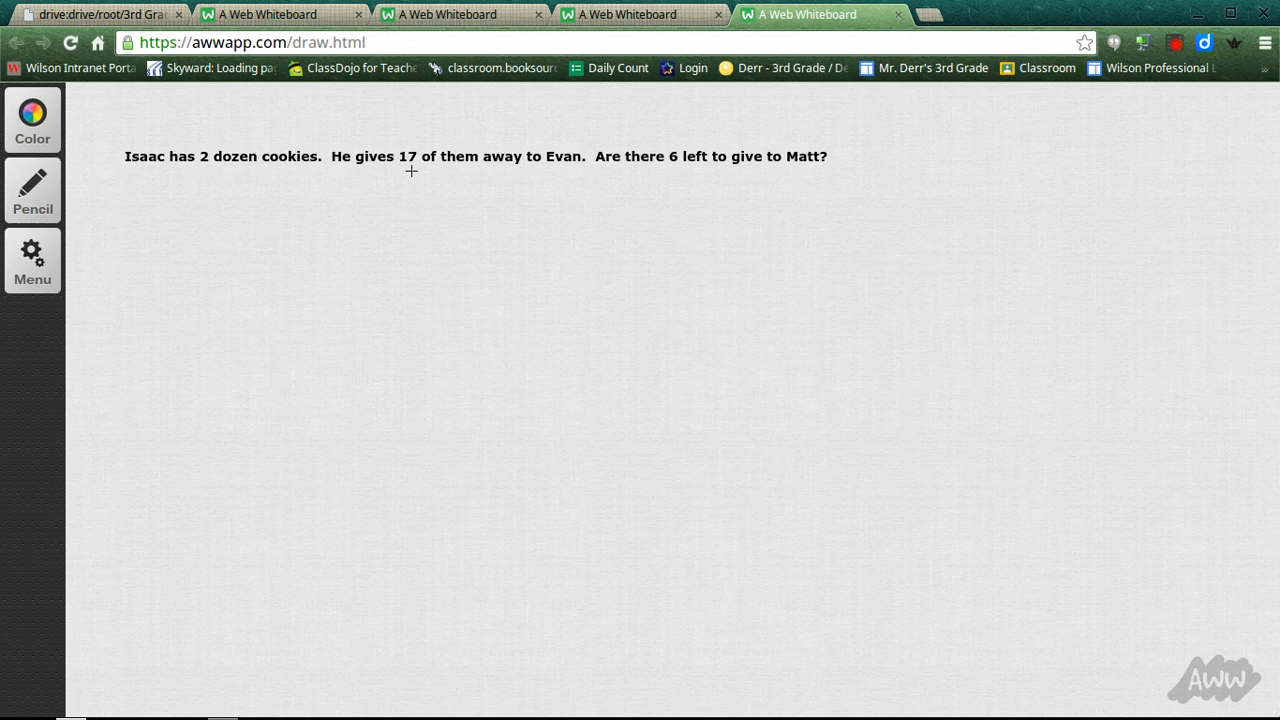
mouse_move(572, 176)
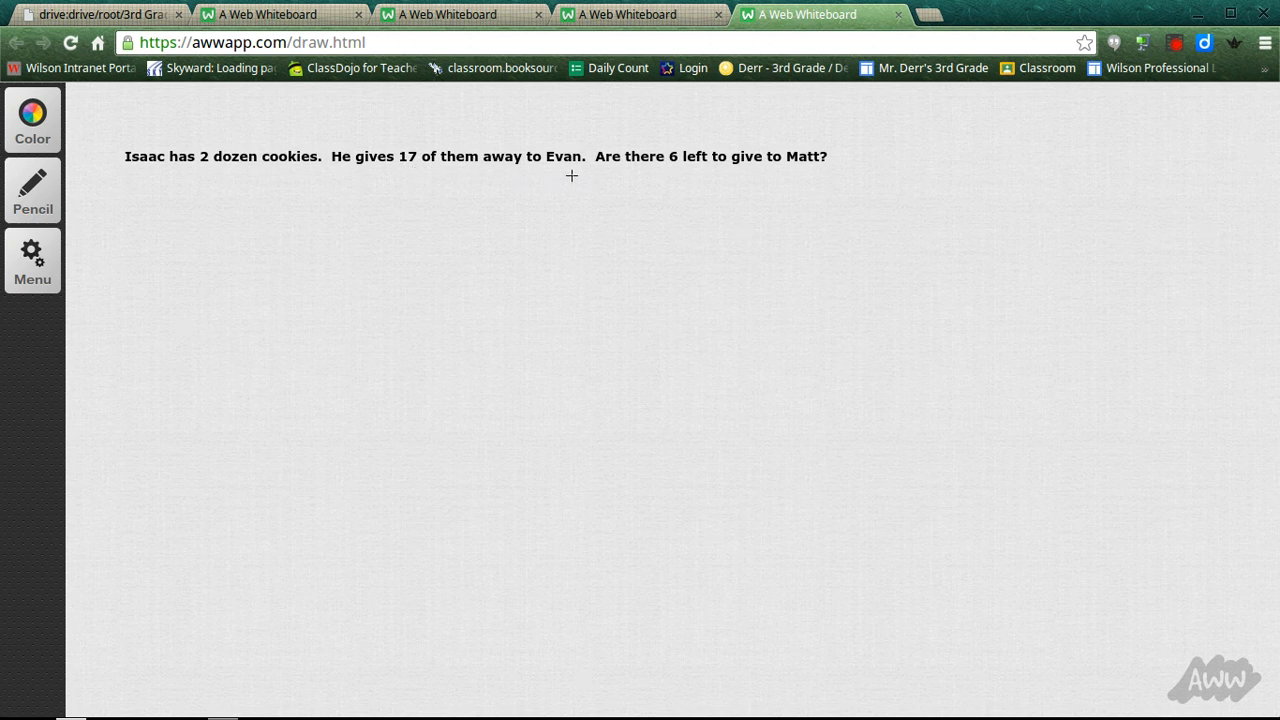
mouse_move(760, 172)
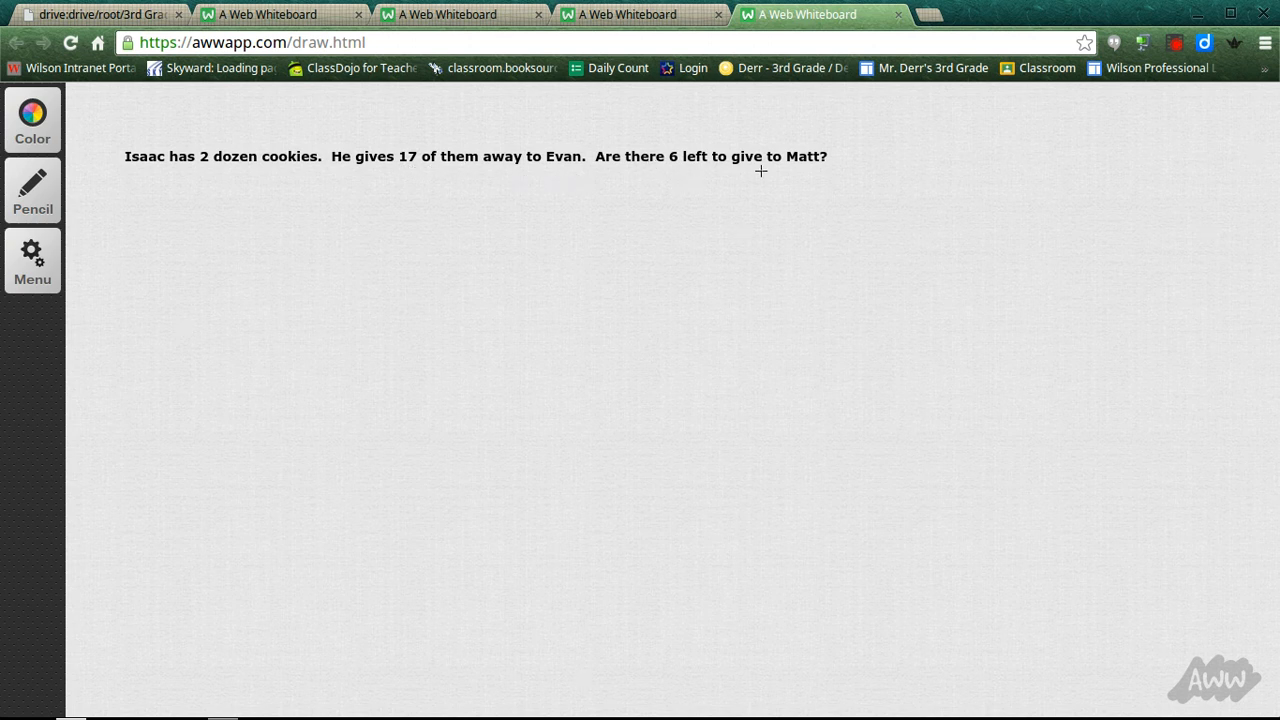
mouse_move(812, 176)
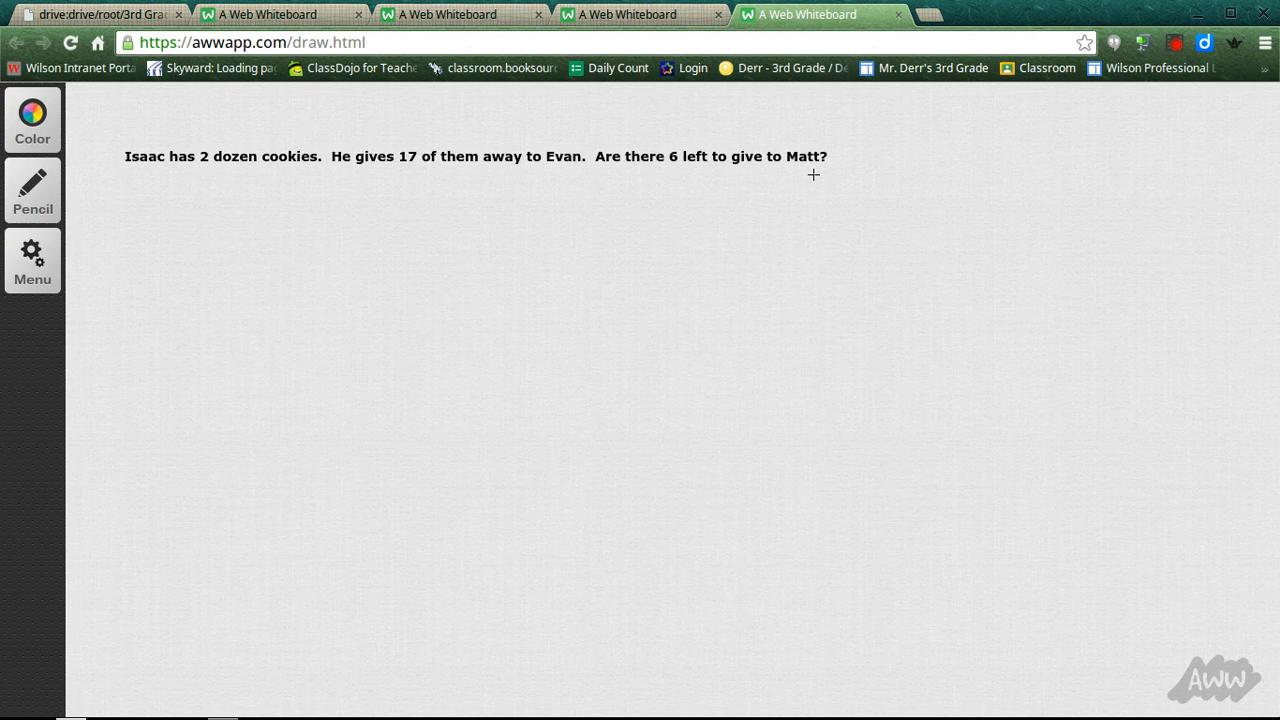
mouse_move(612, 258)
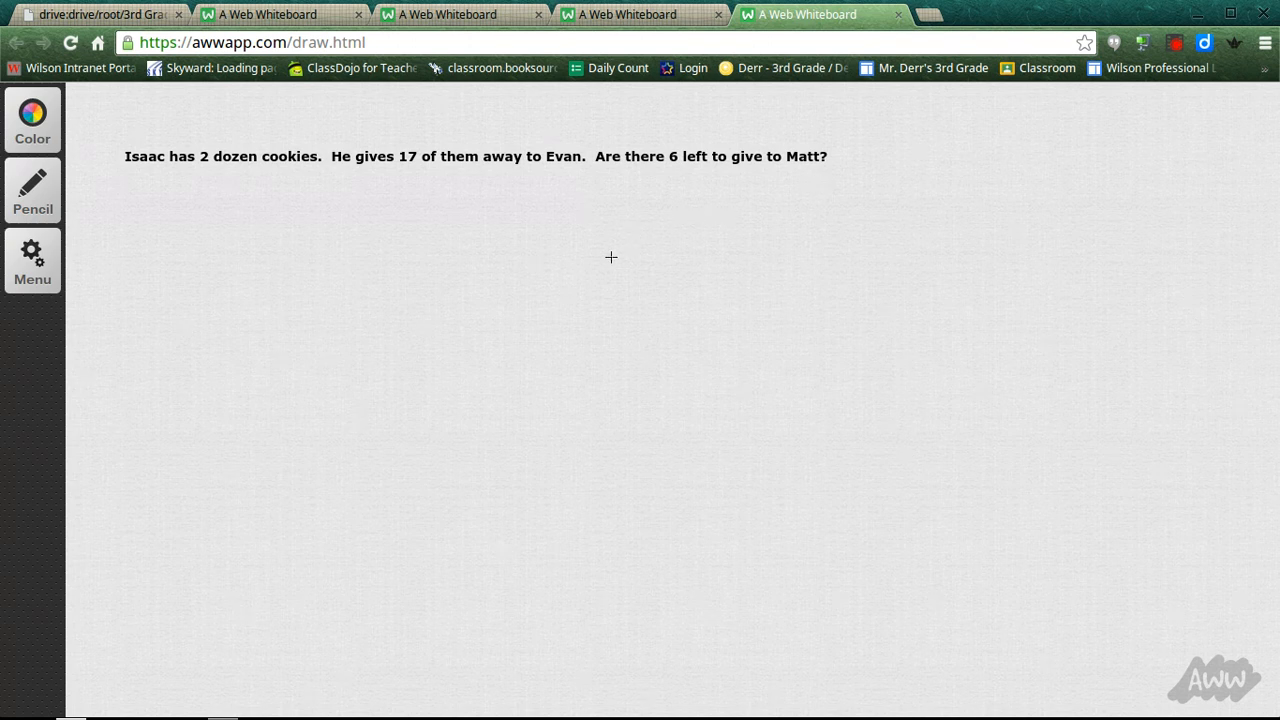
mouse_move(332, 204)
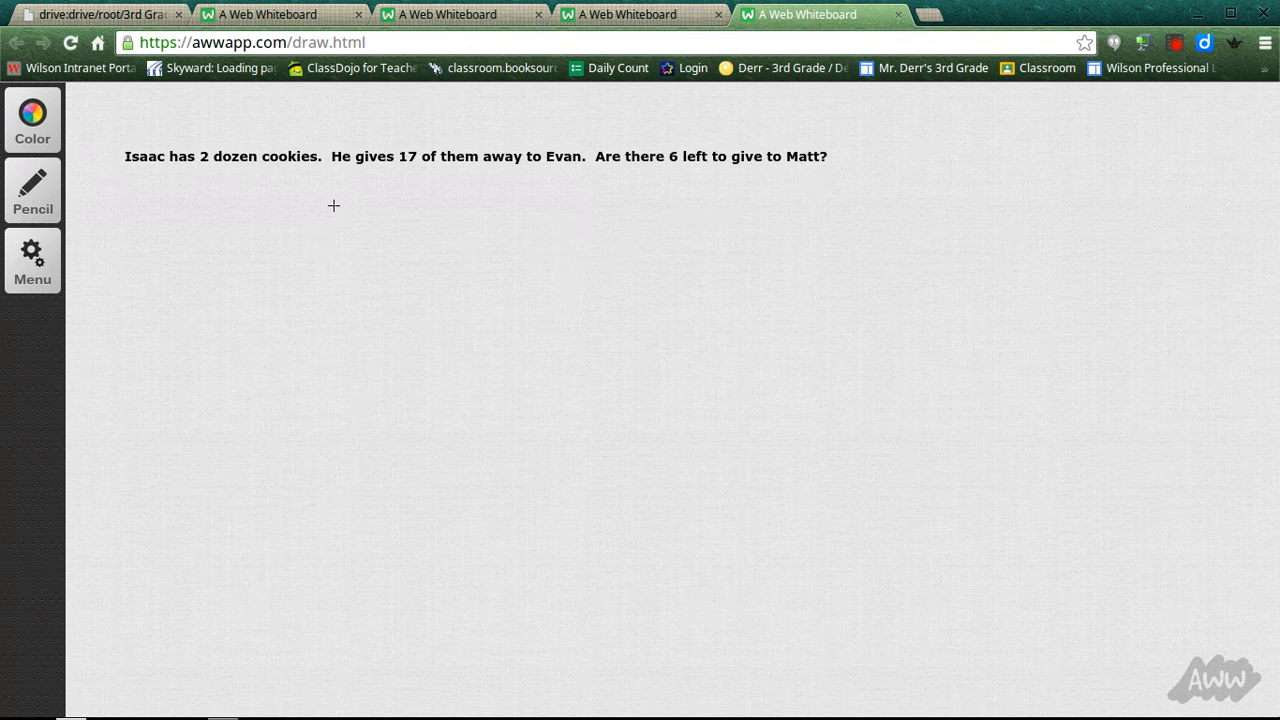
mouse_move(256, 198)
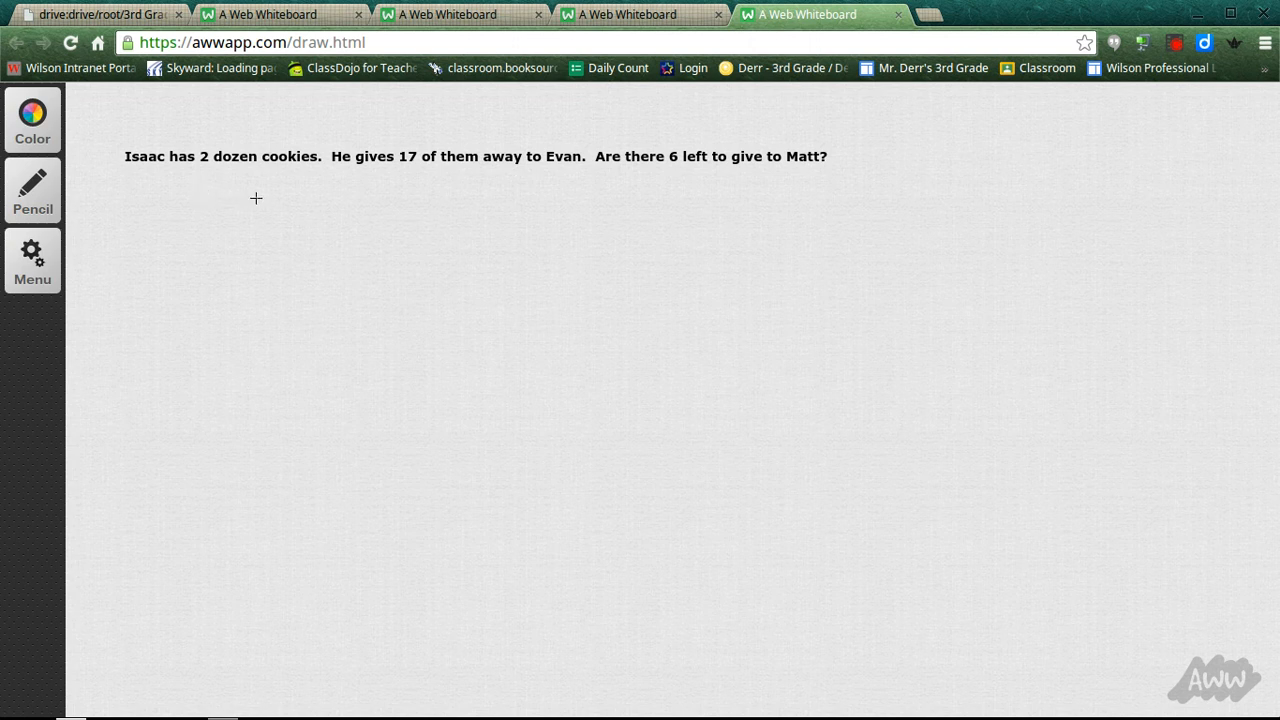
mouse_move(312, 212)
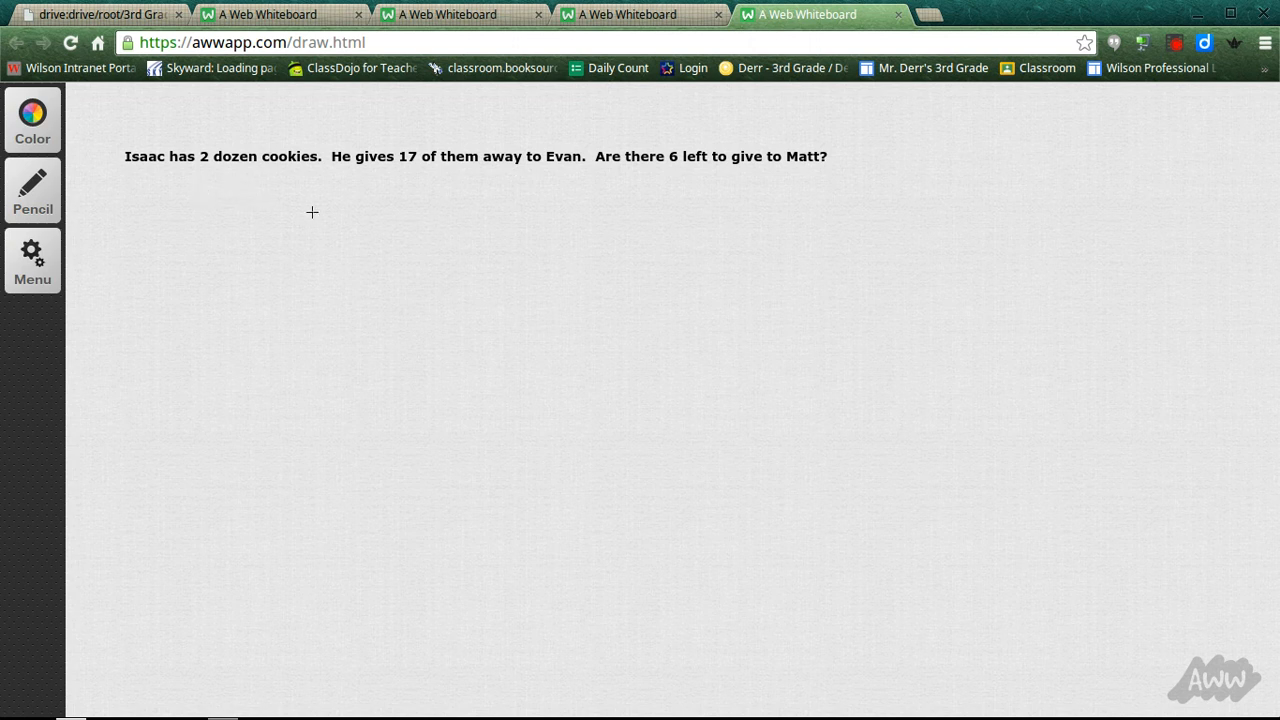
mouse_move(616, 288)
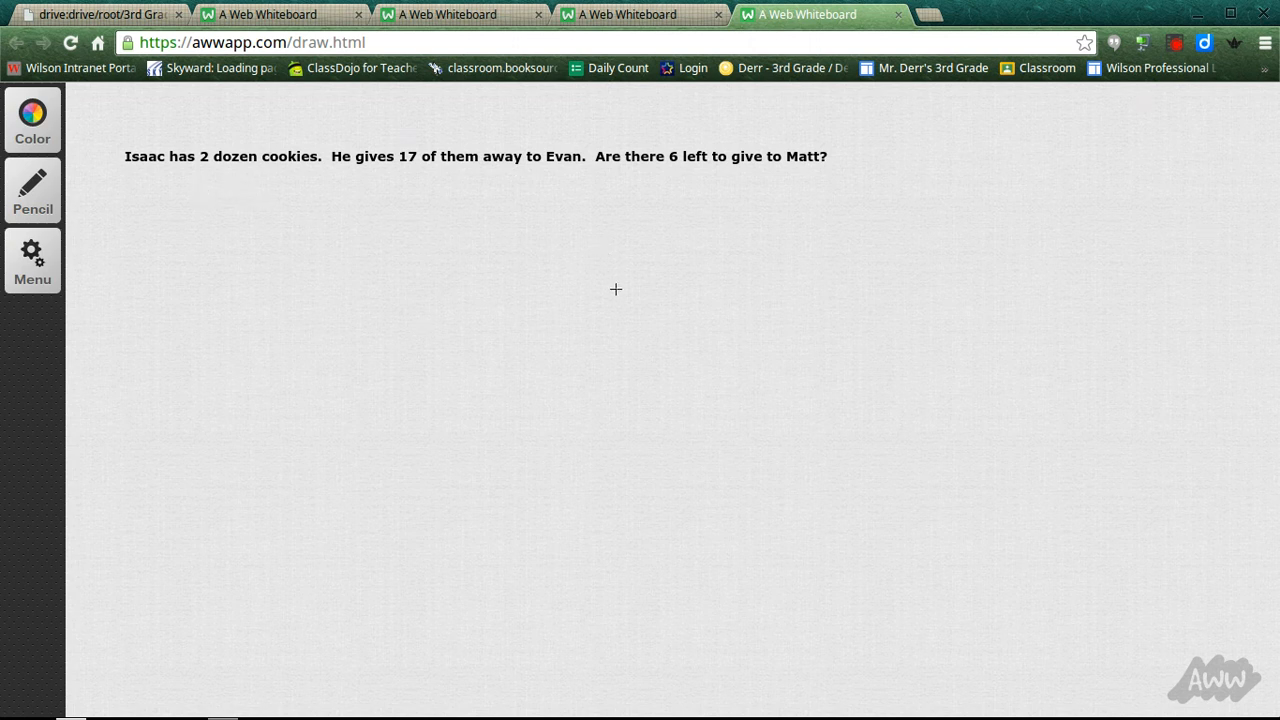